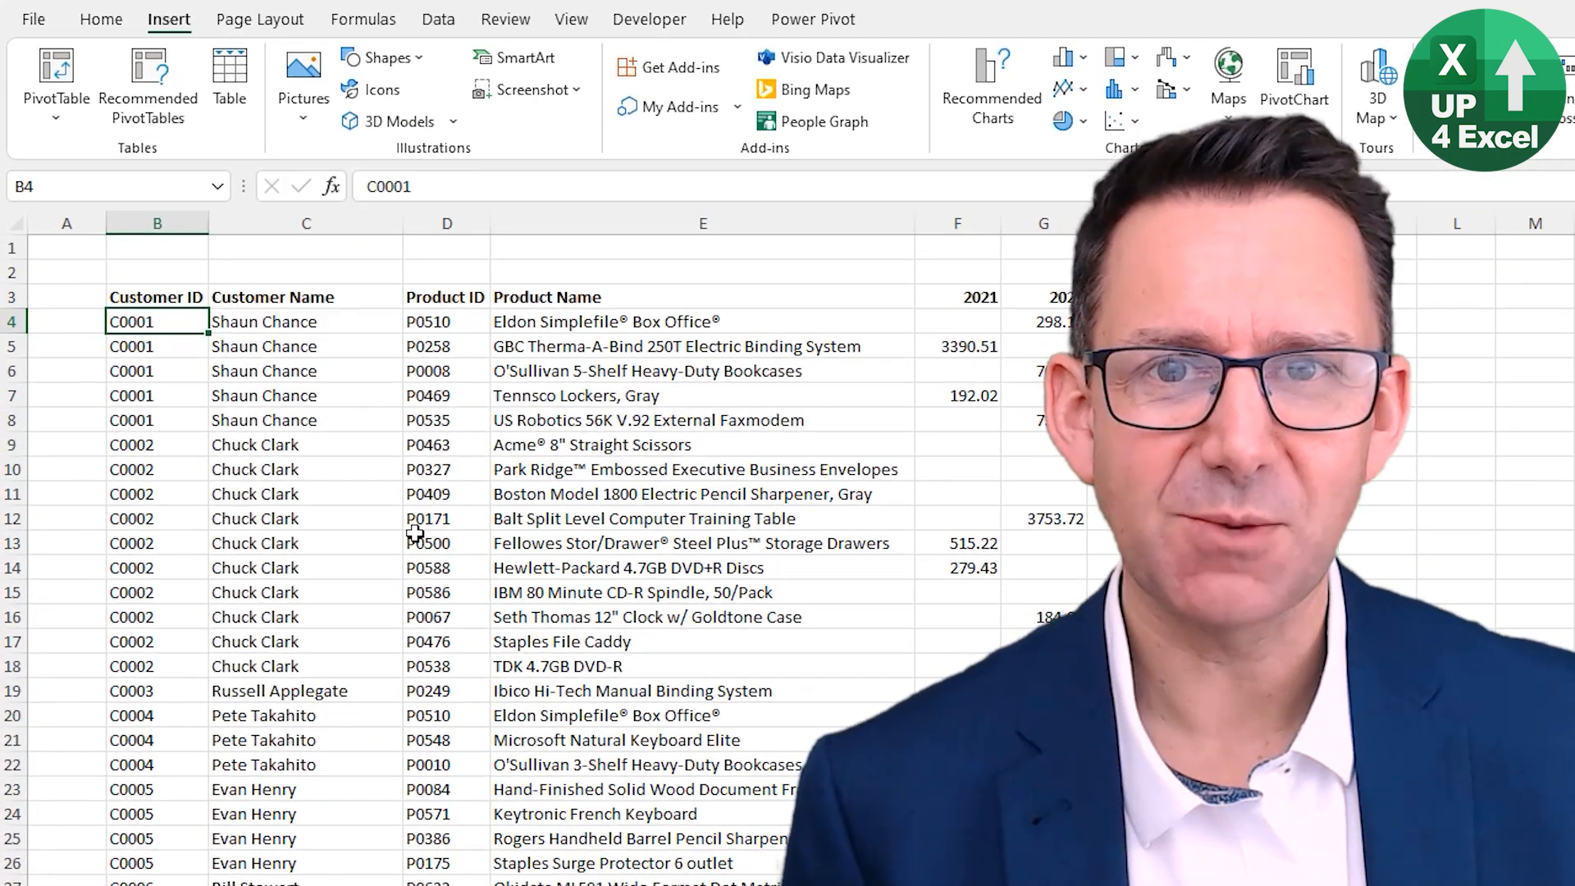
- Create a table from the Orders data with 'My table has headers' kept ticked
click(228, 81)
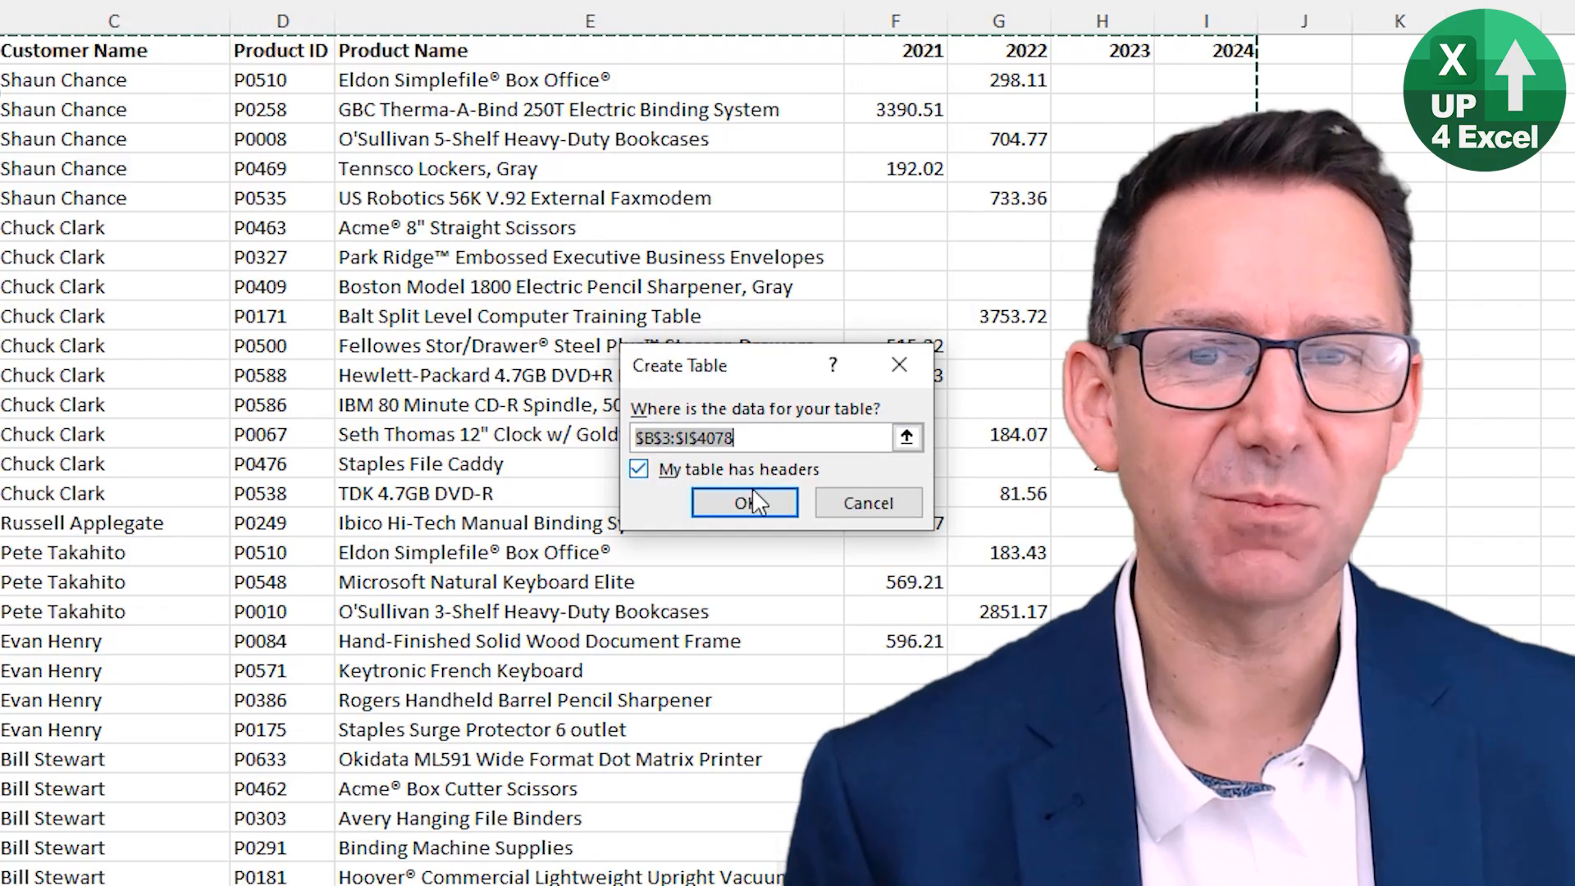
click(743, 502)
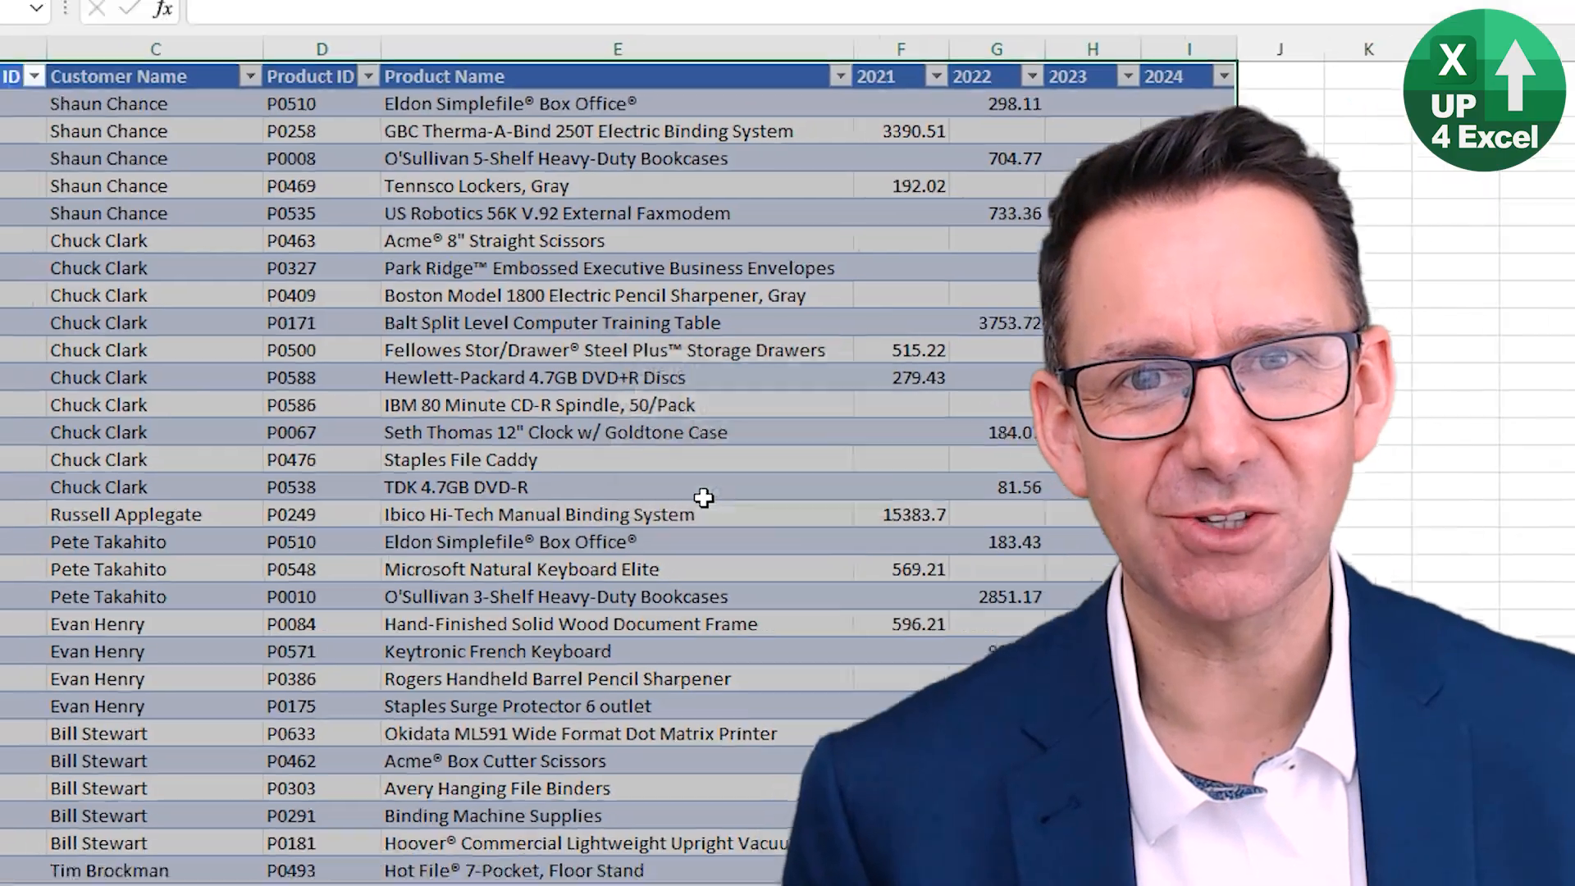
click(685, 18)
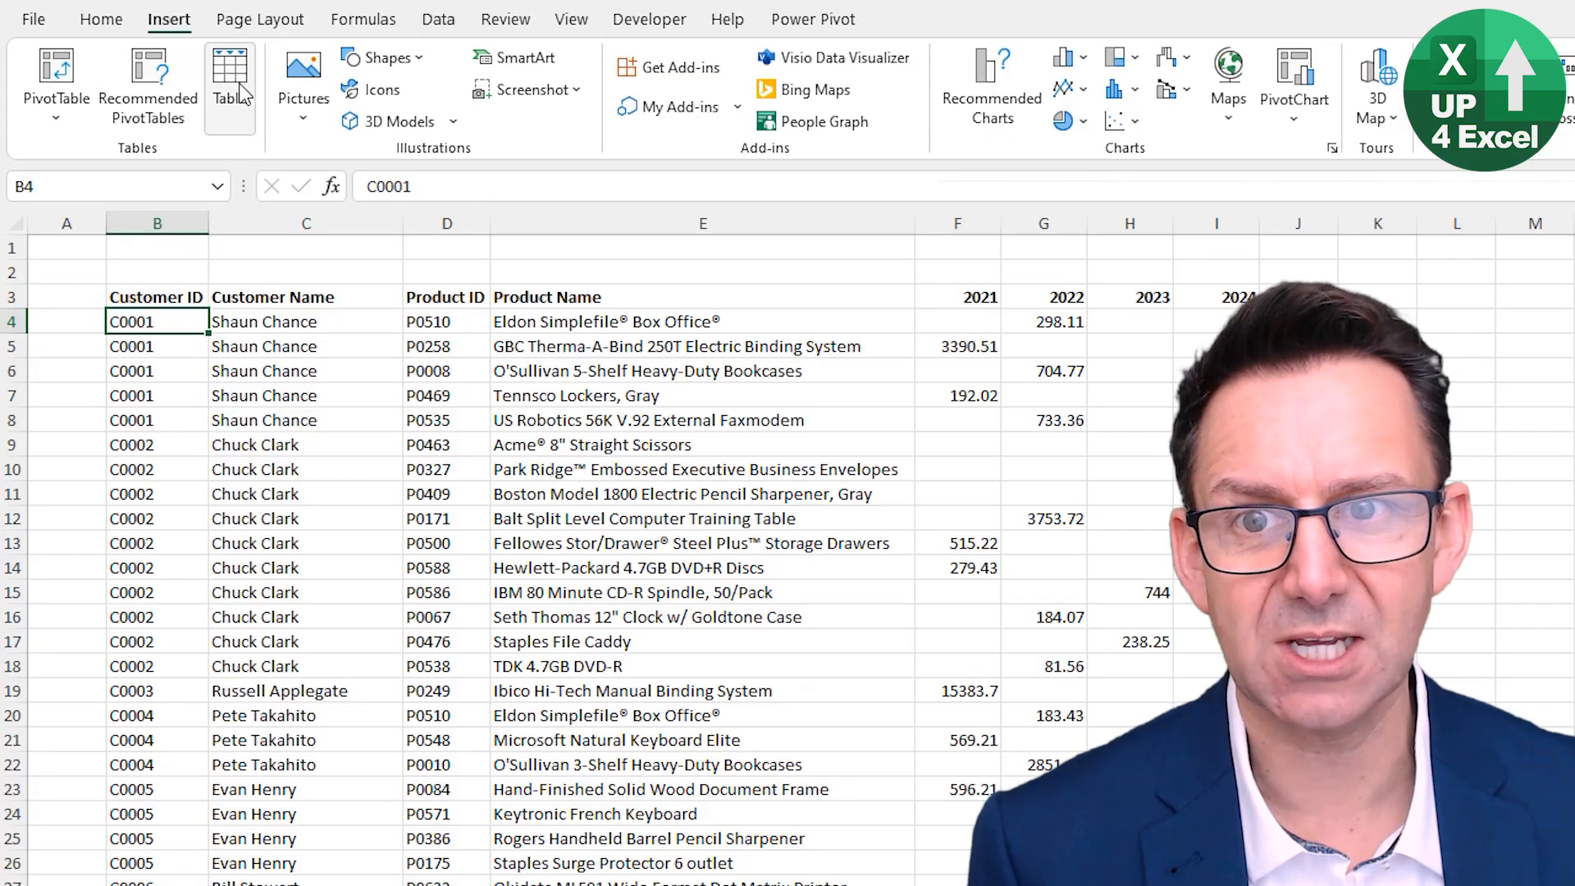
click(229, 77)
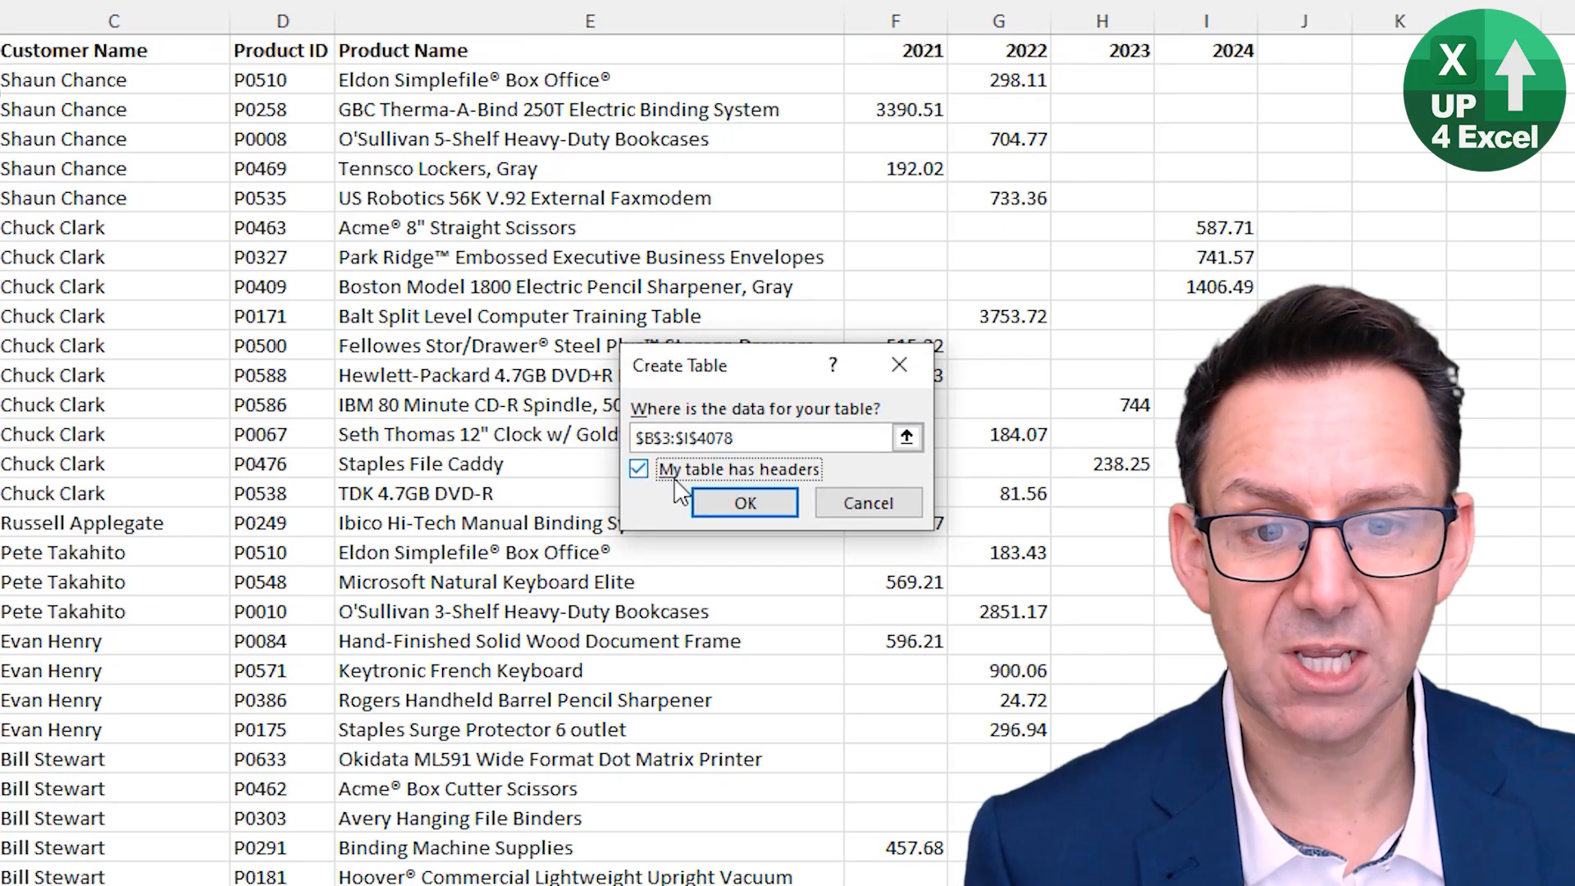
click(743, 502)
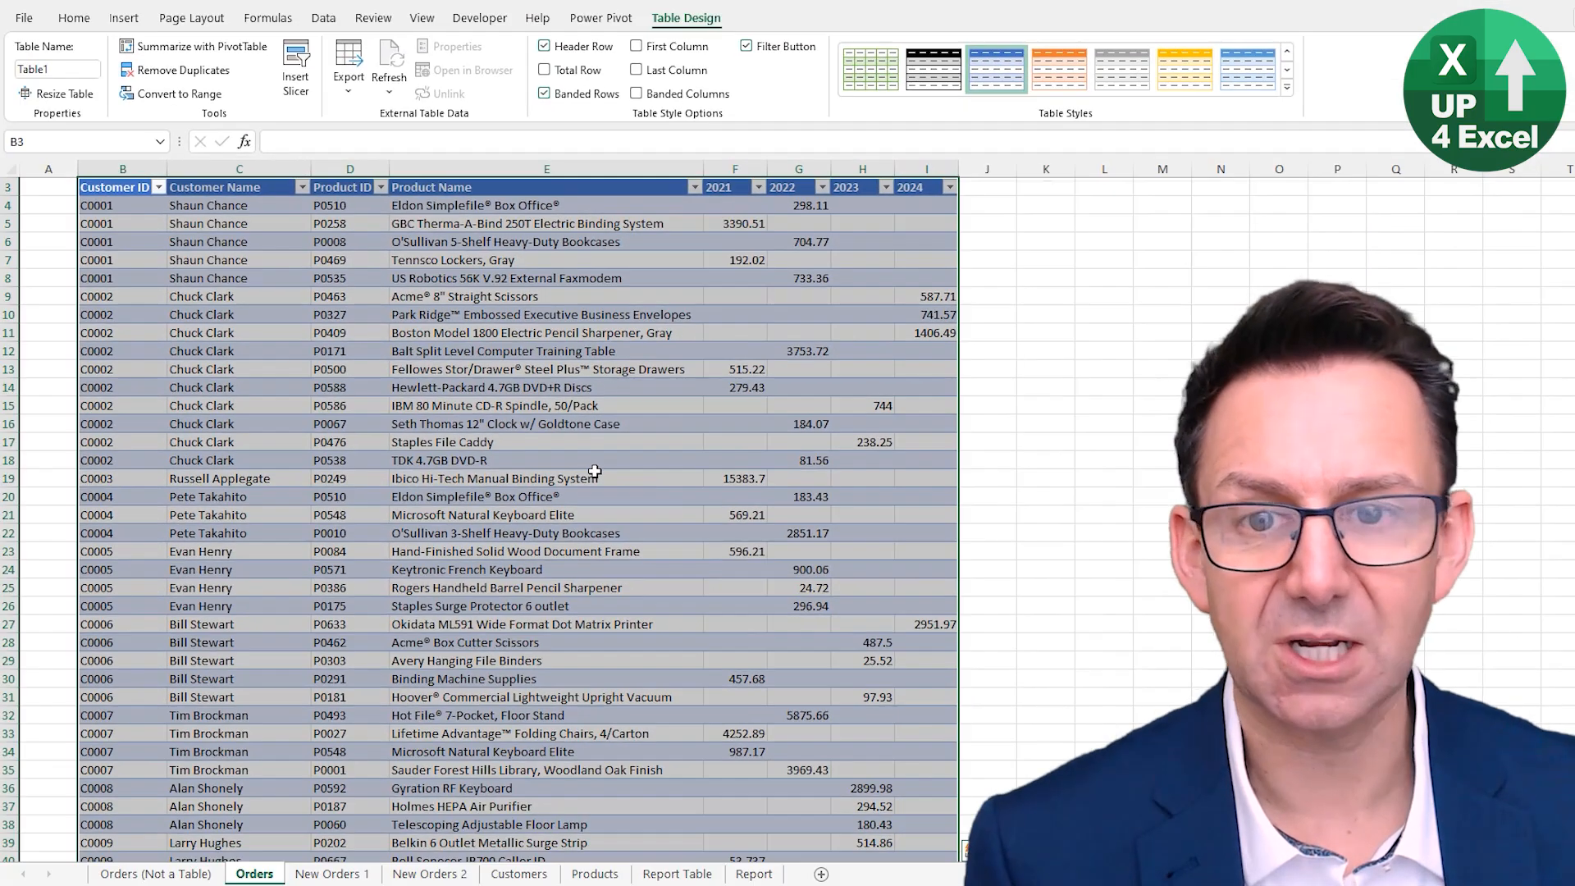
mouse_move(430, 439)
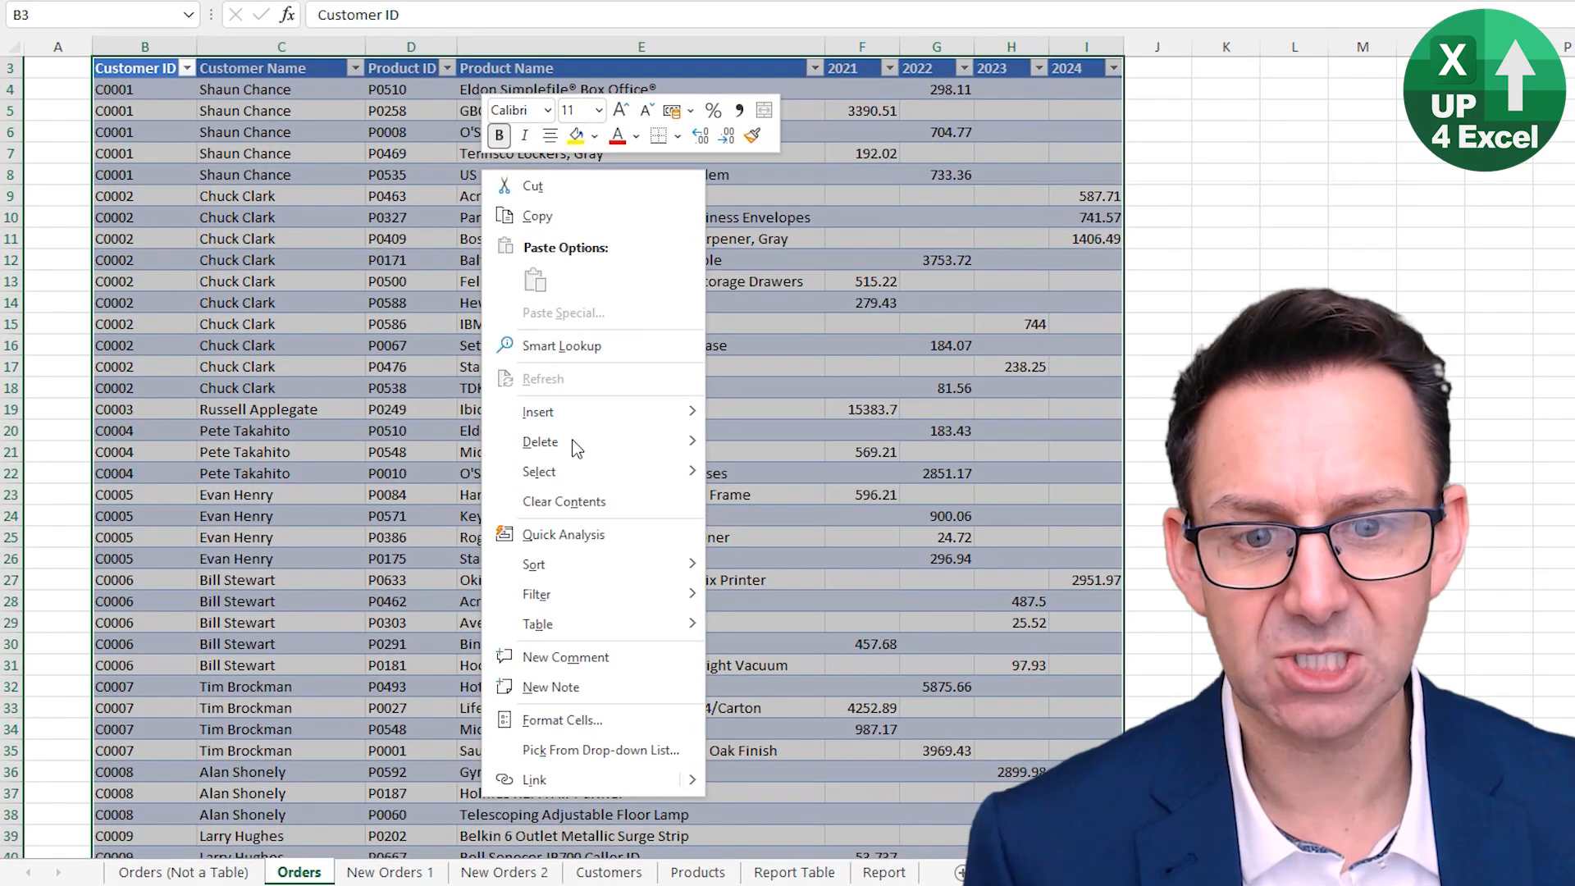
mouse_move(540, 443)
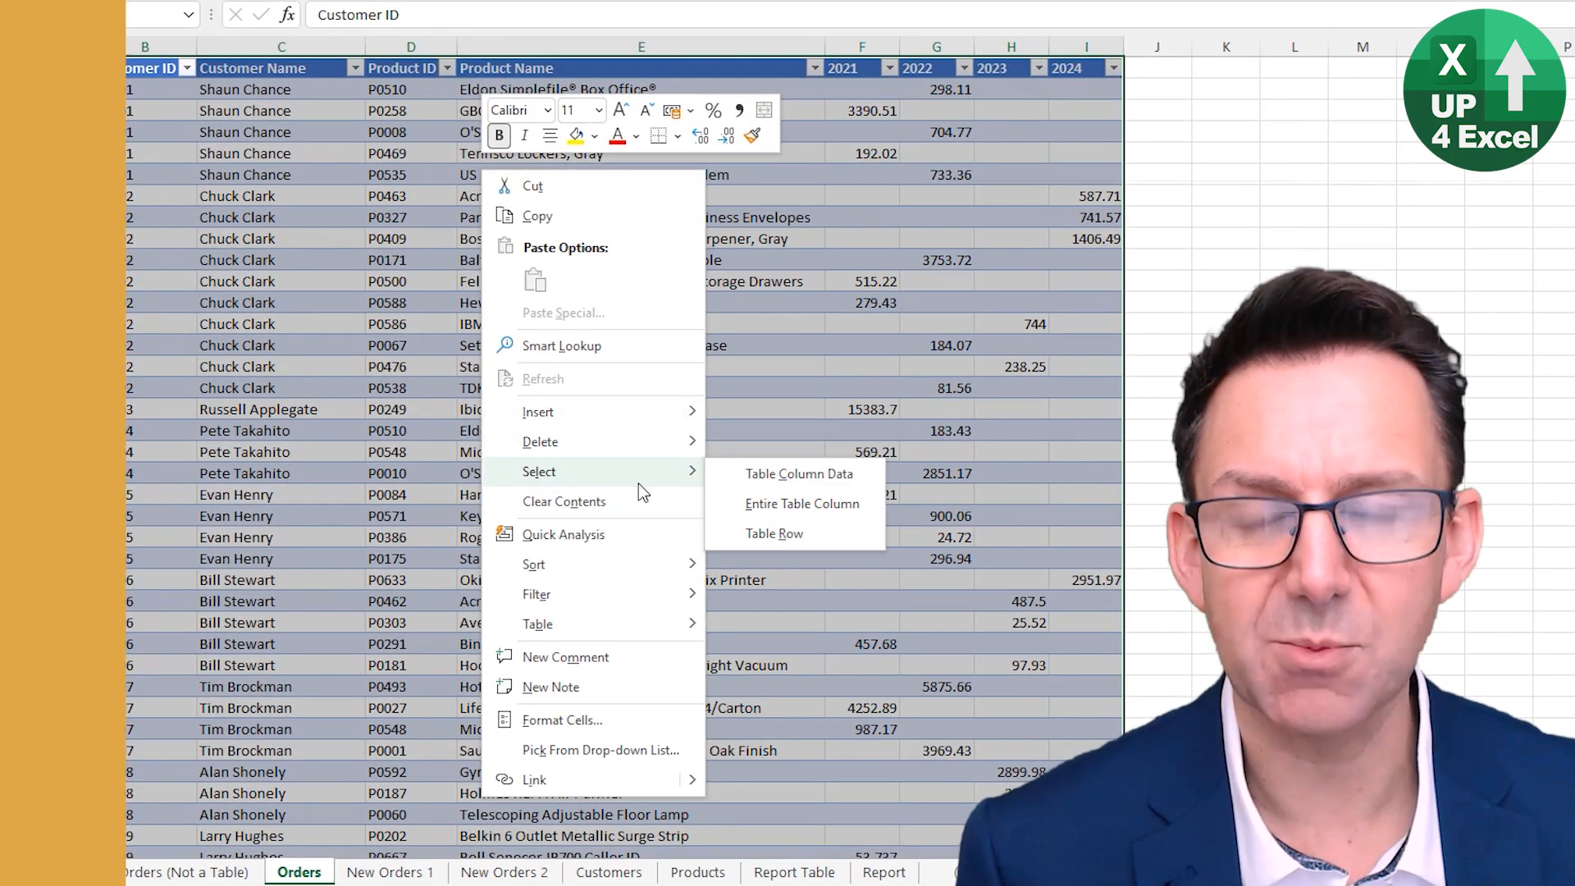
click(752, 873)
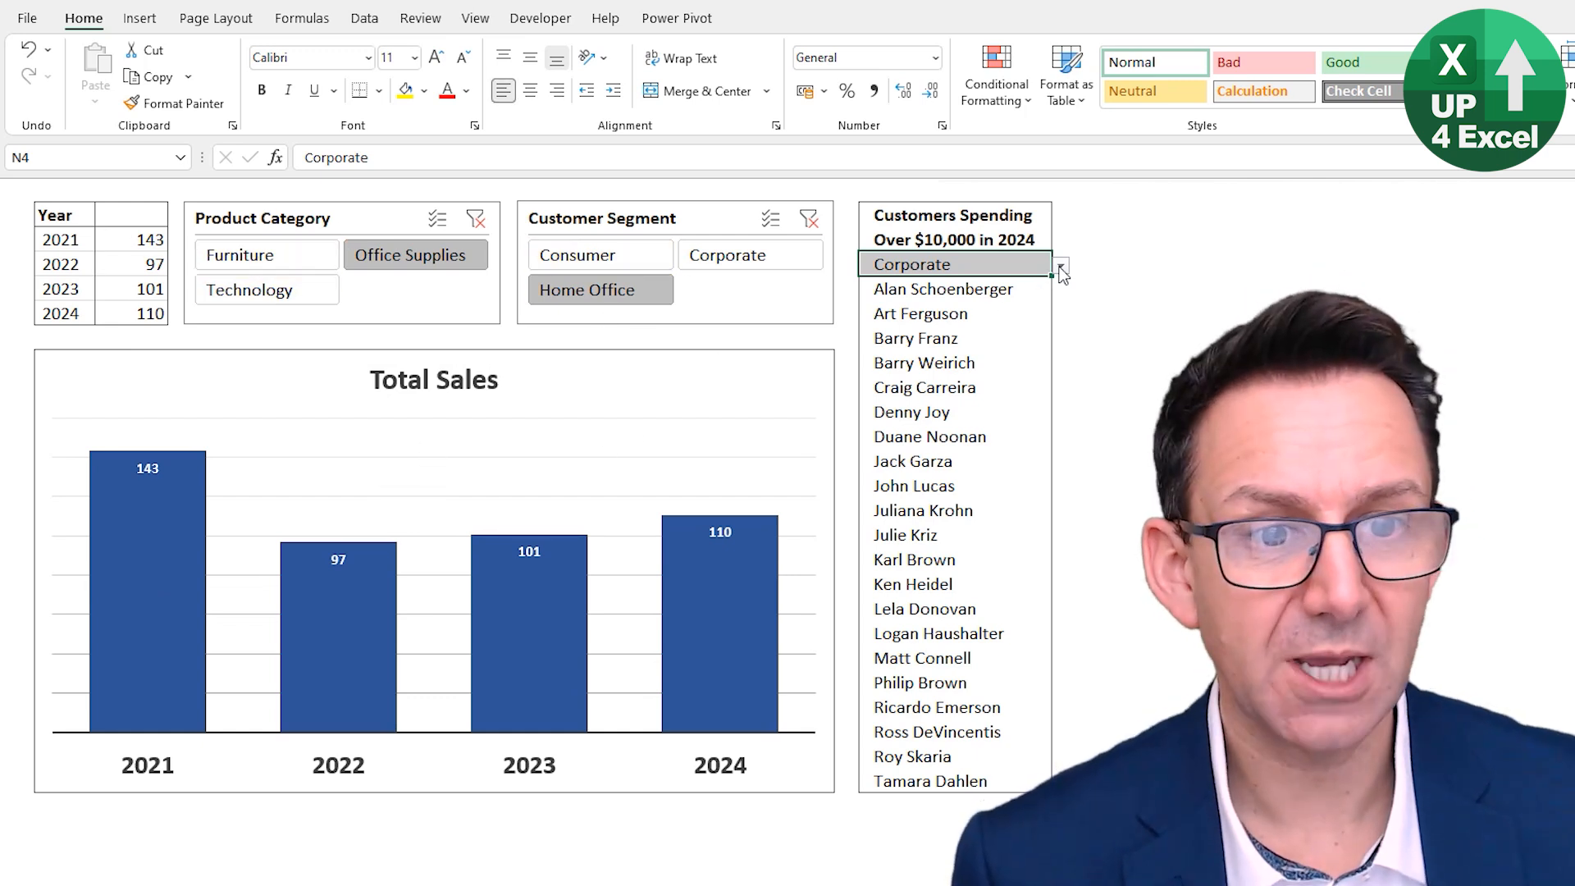
- On the Report sheet, open the Customer Segment drop-down for the big-spender list
click(585, 290)
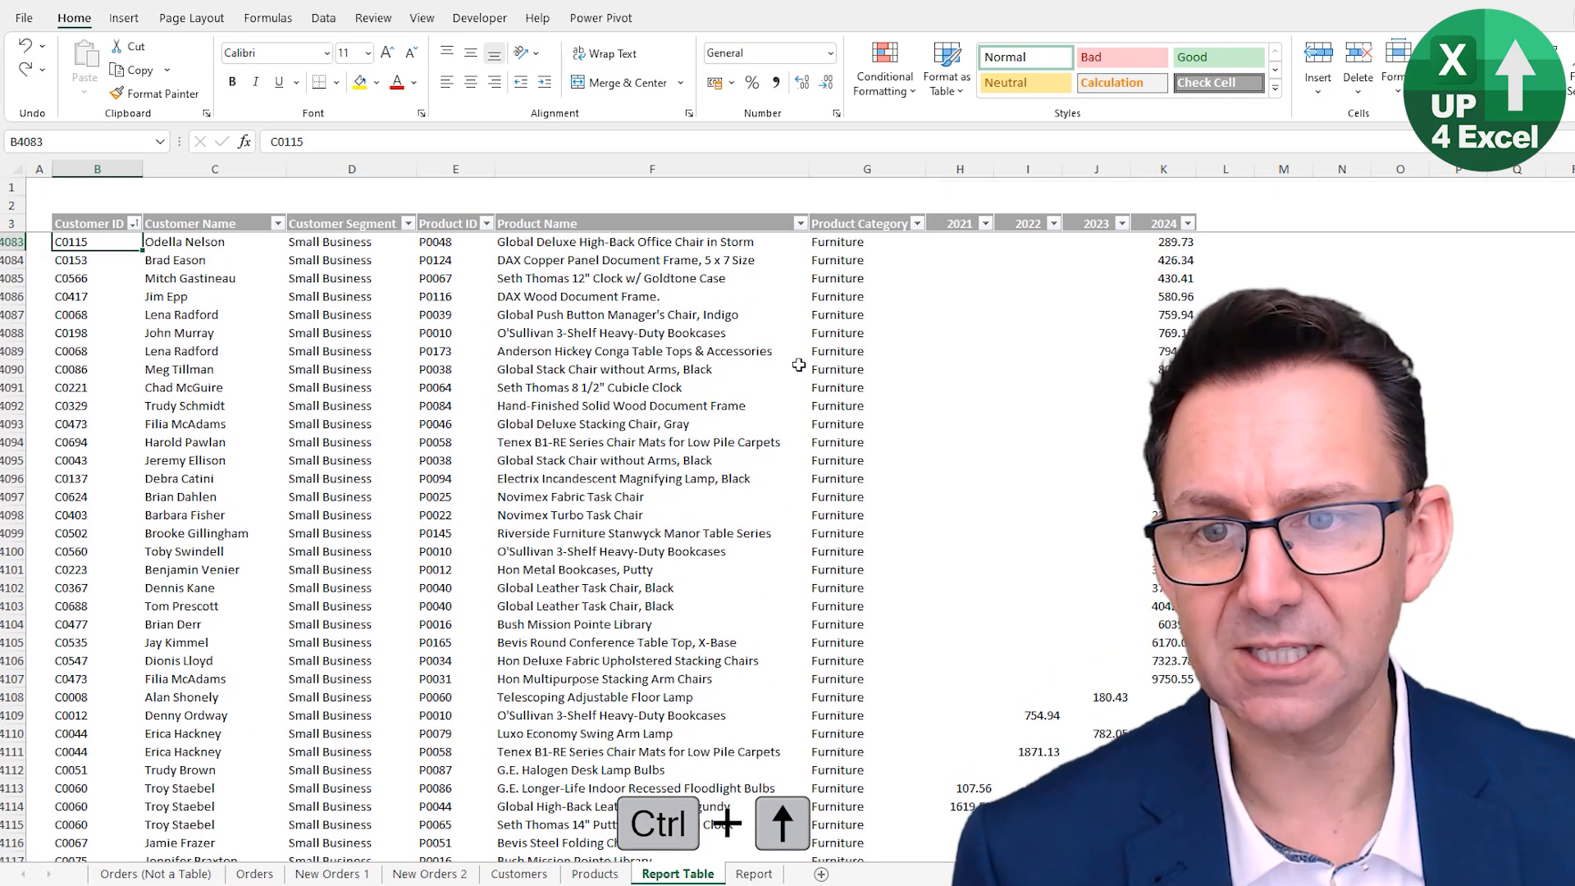
- Find the end of the Report Table and enter customer ID C0115 below it
key(ctrl+shift+end)
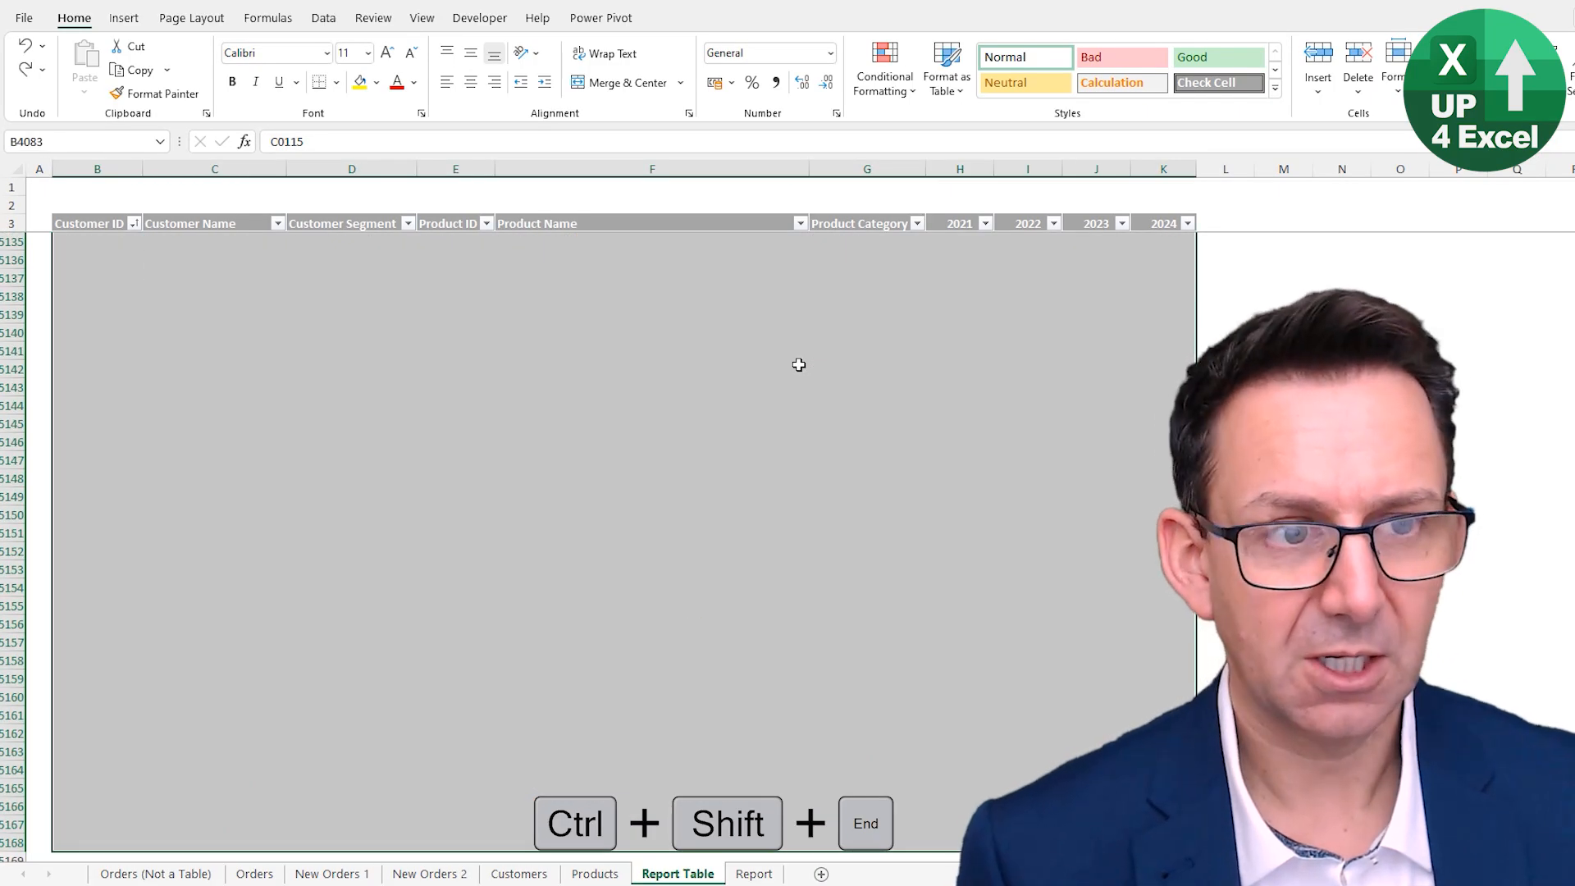
key(ctrl+c)
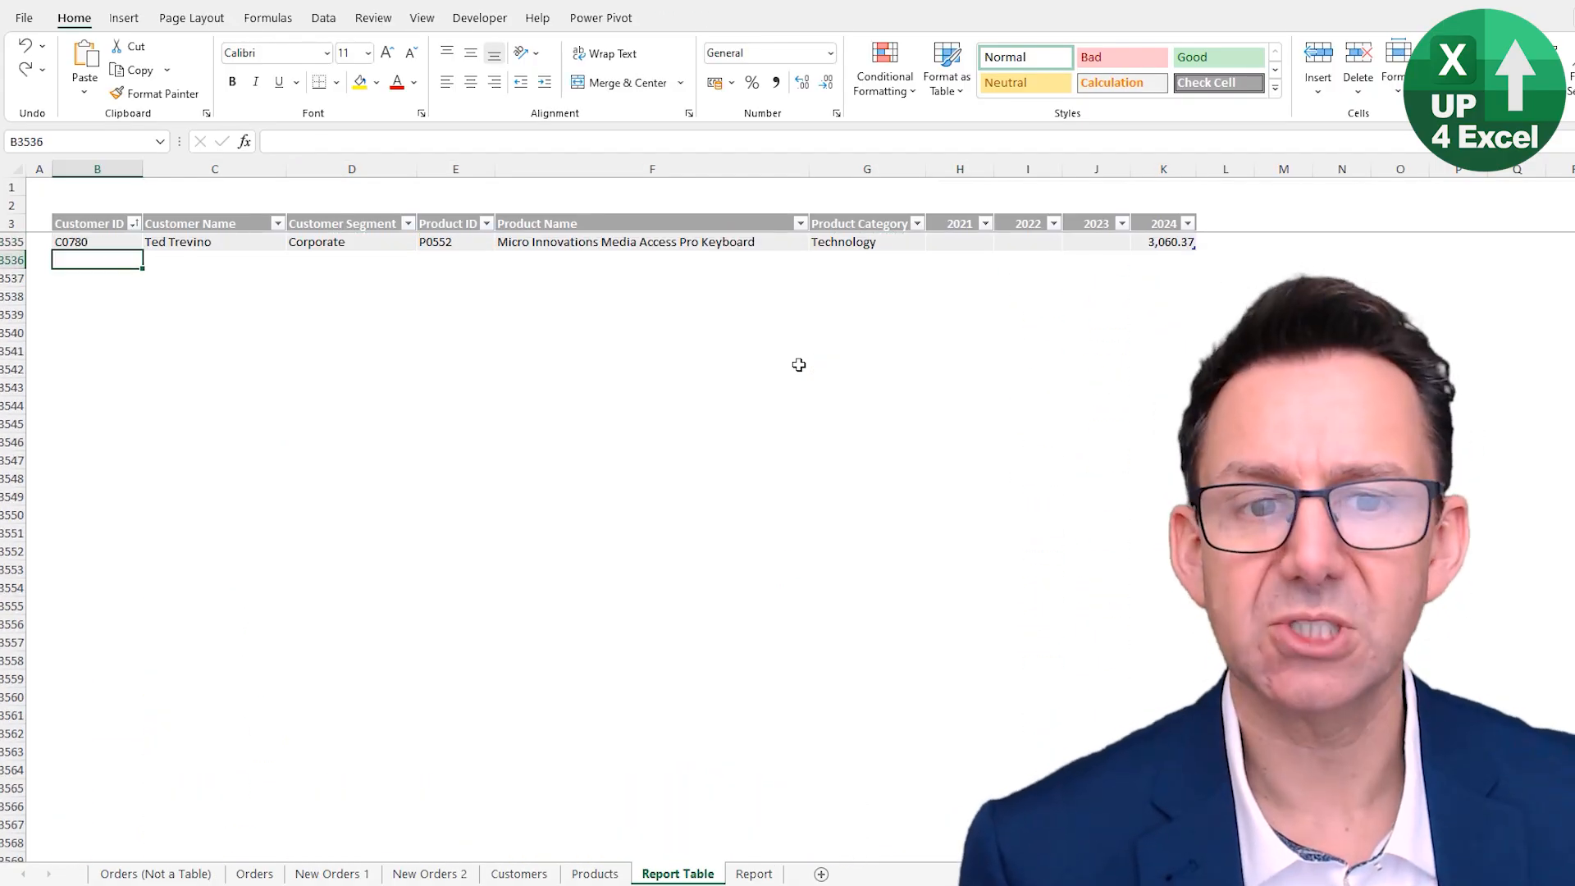
text(C0115)
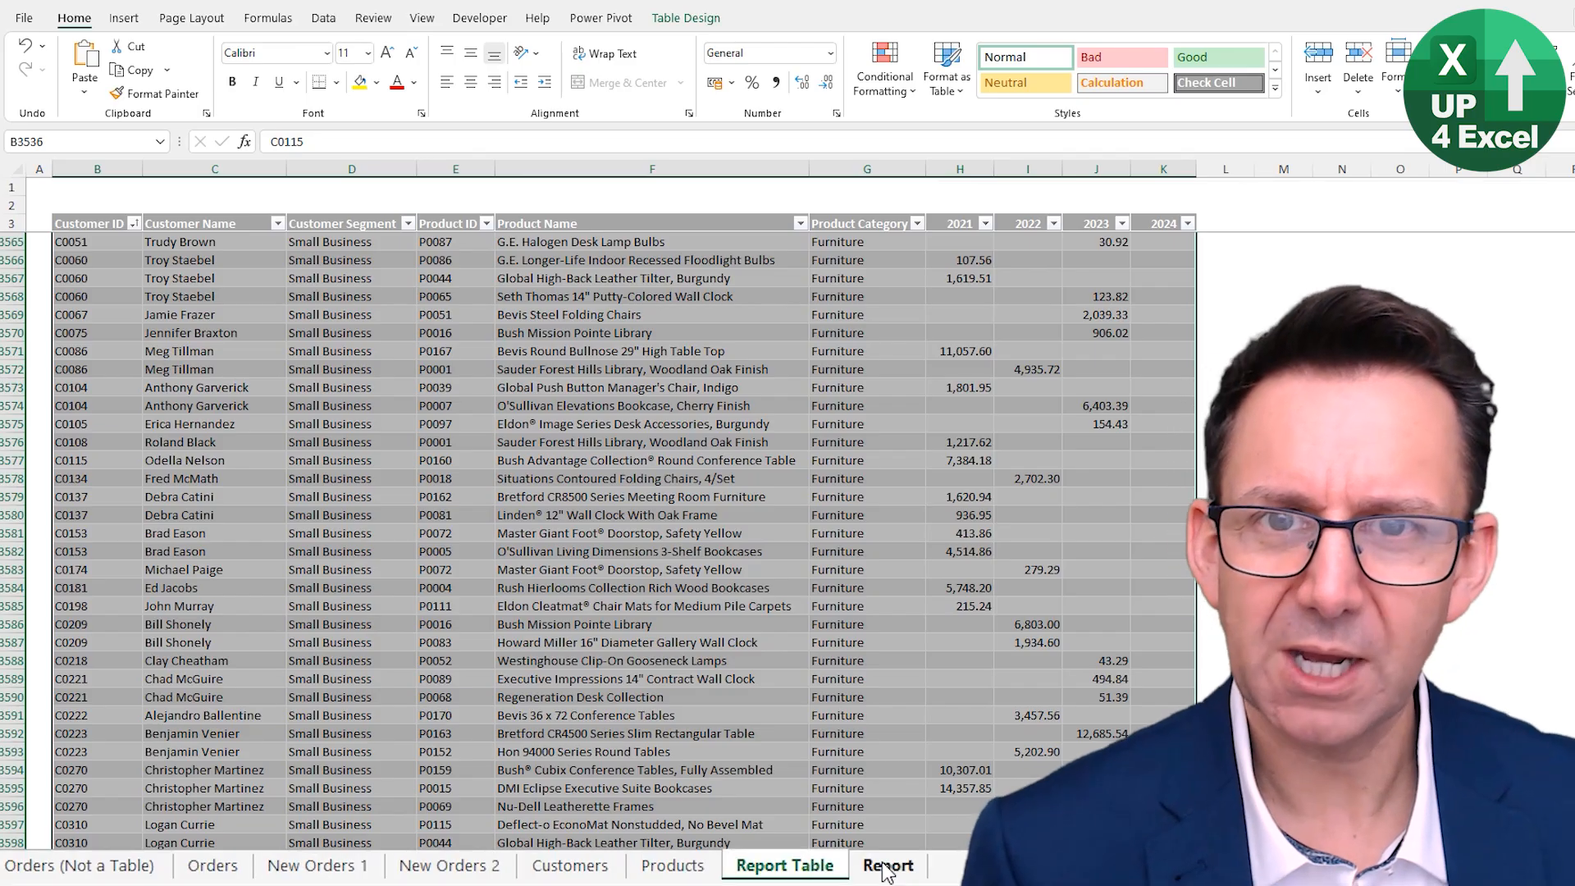
- On Report, slice to Small Business and Technology, and set N4 to Small Business
click(887, 865)
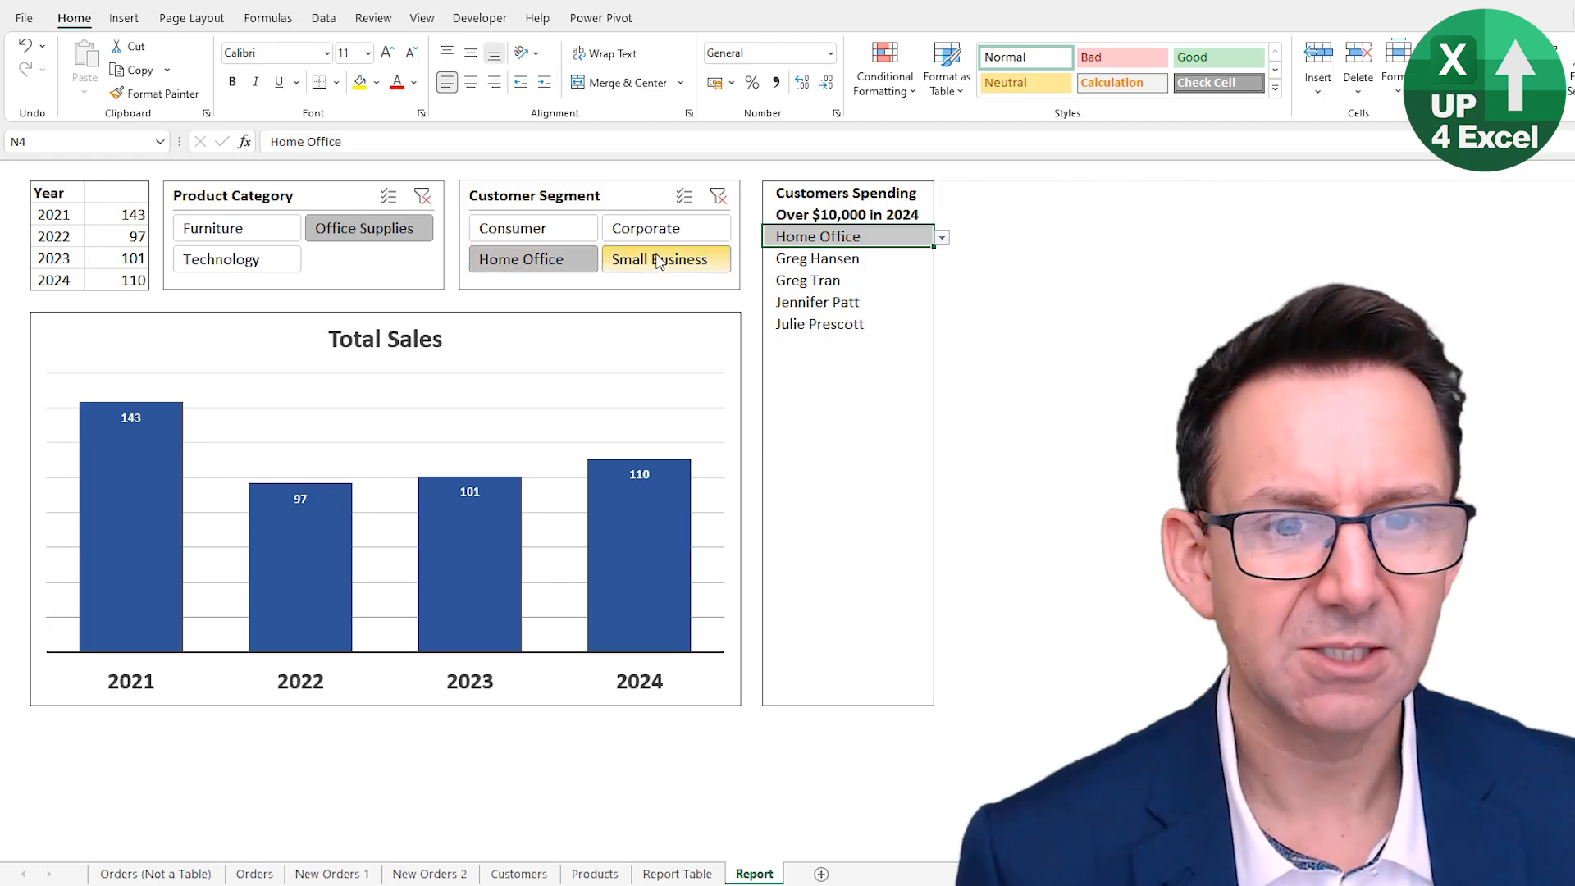
click(666, 258)
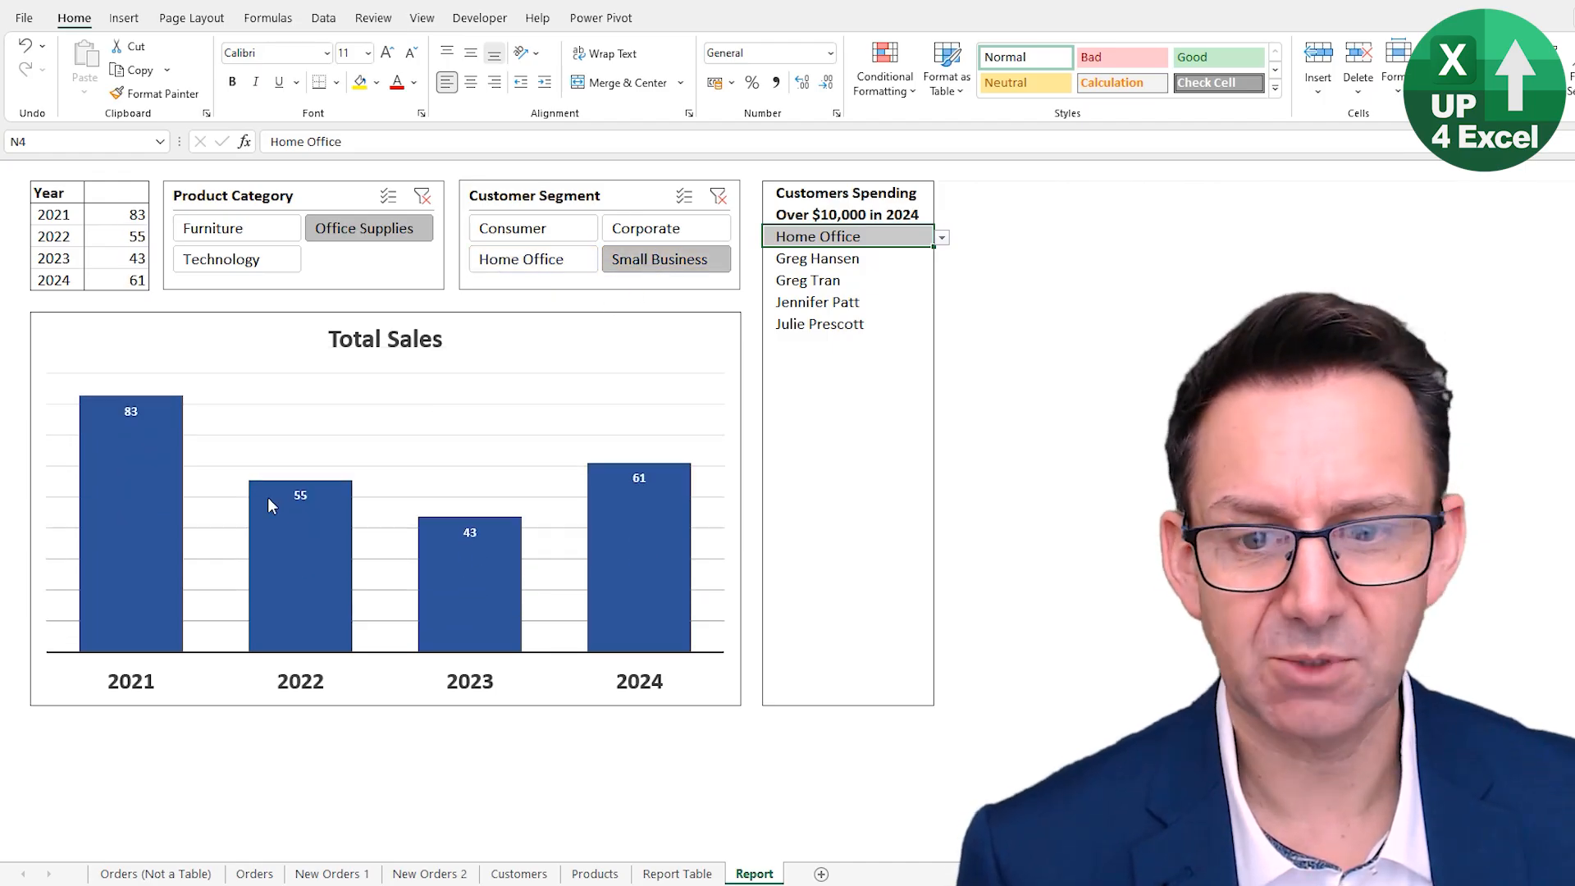
click(940, 237)
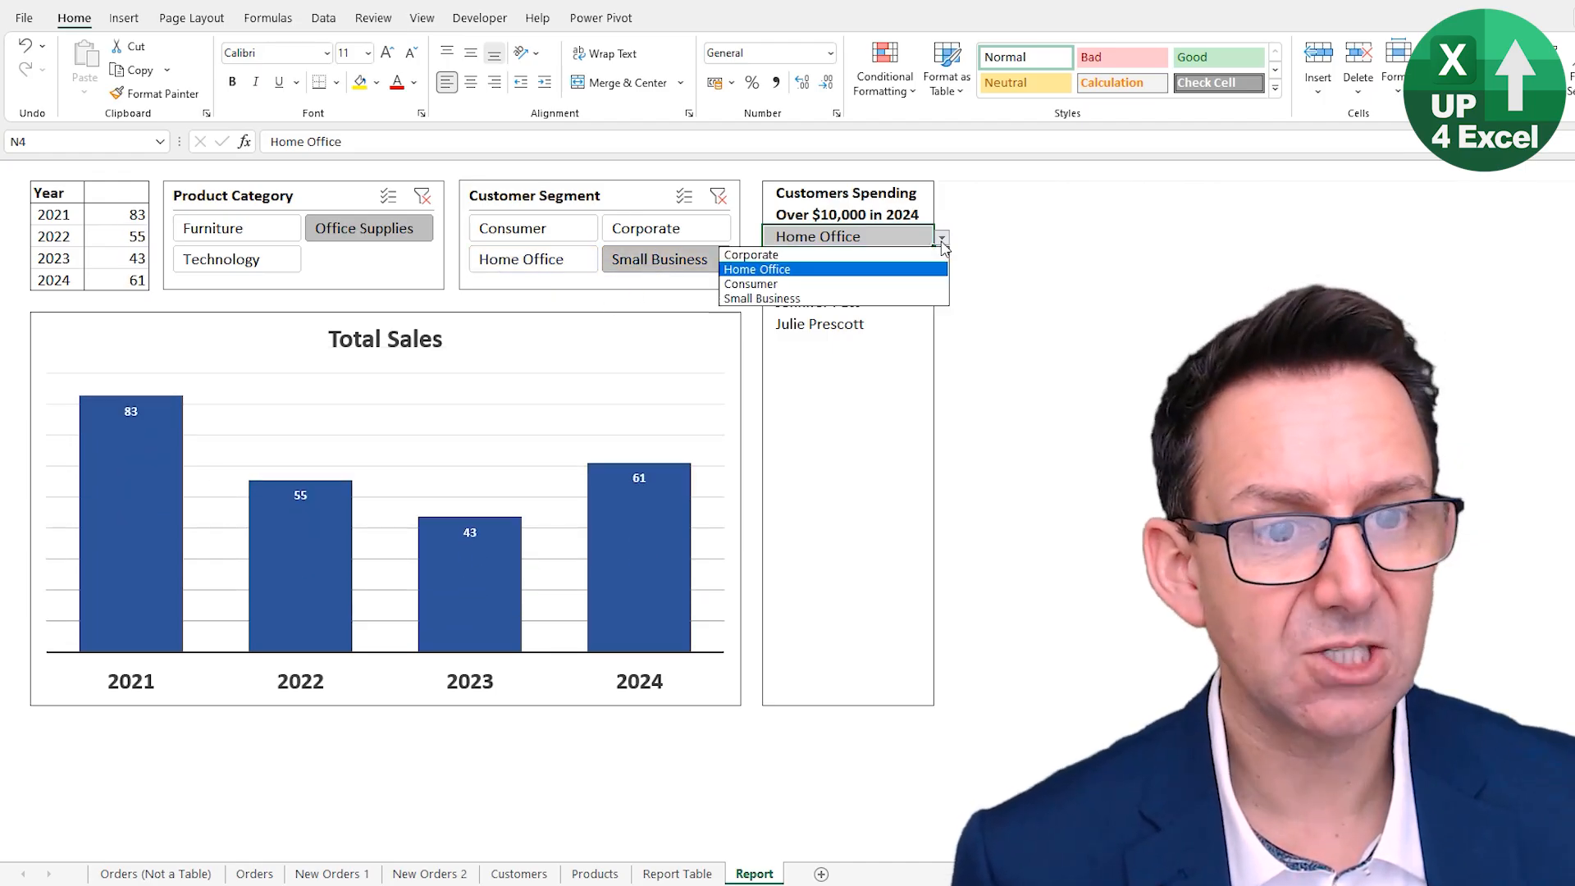
click(761, 298)
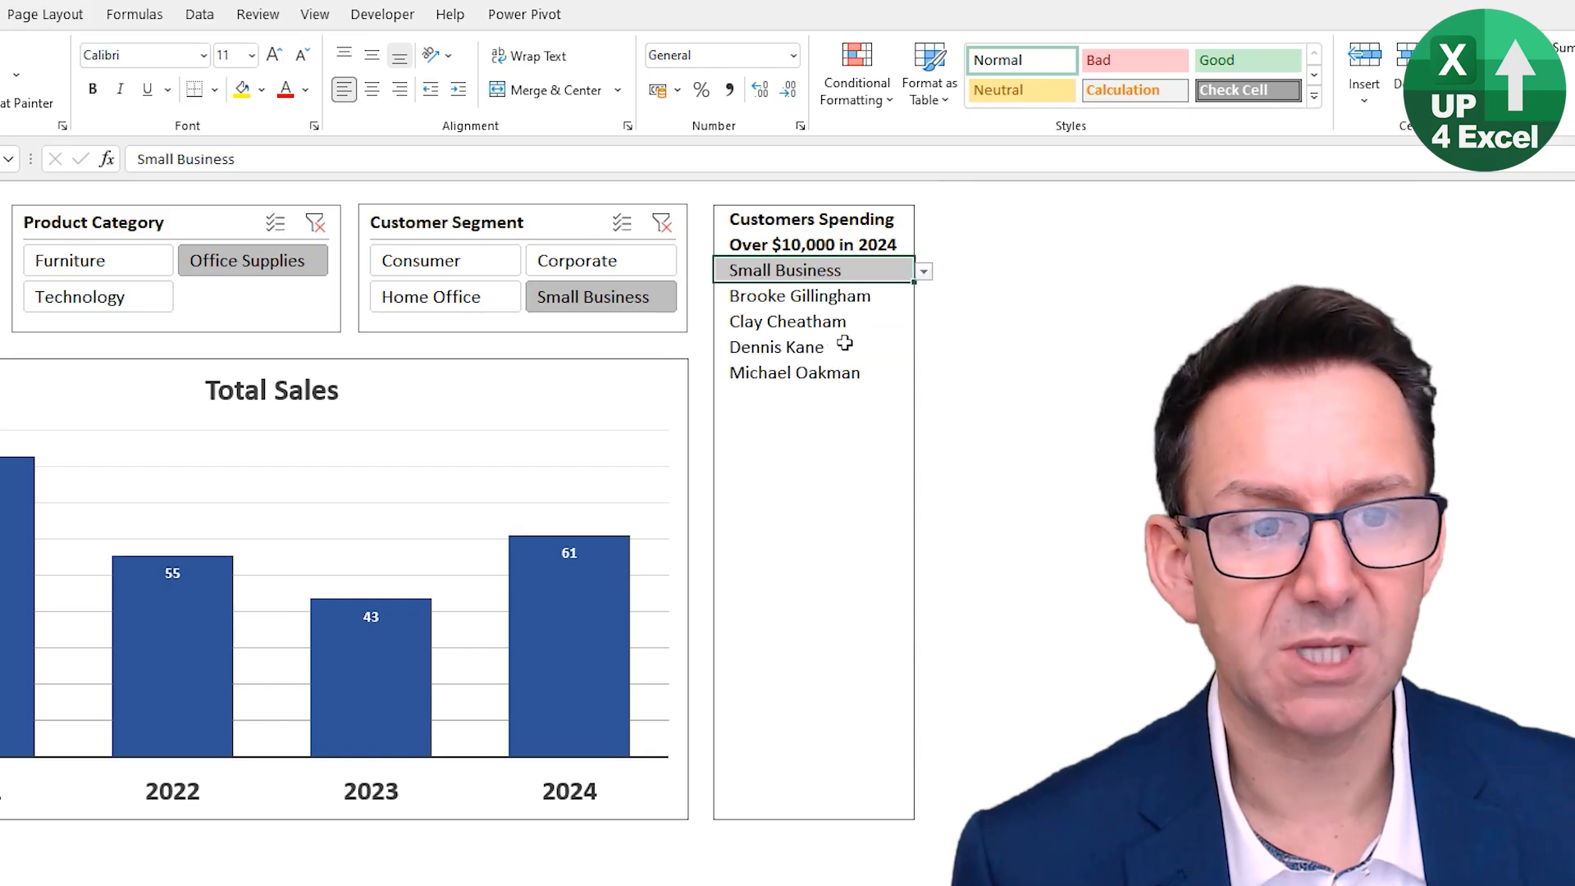
mouse_move(800, 321)
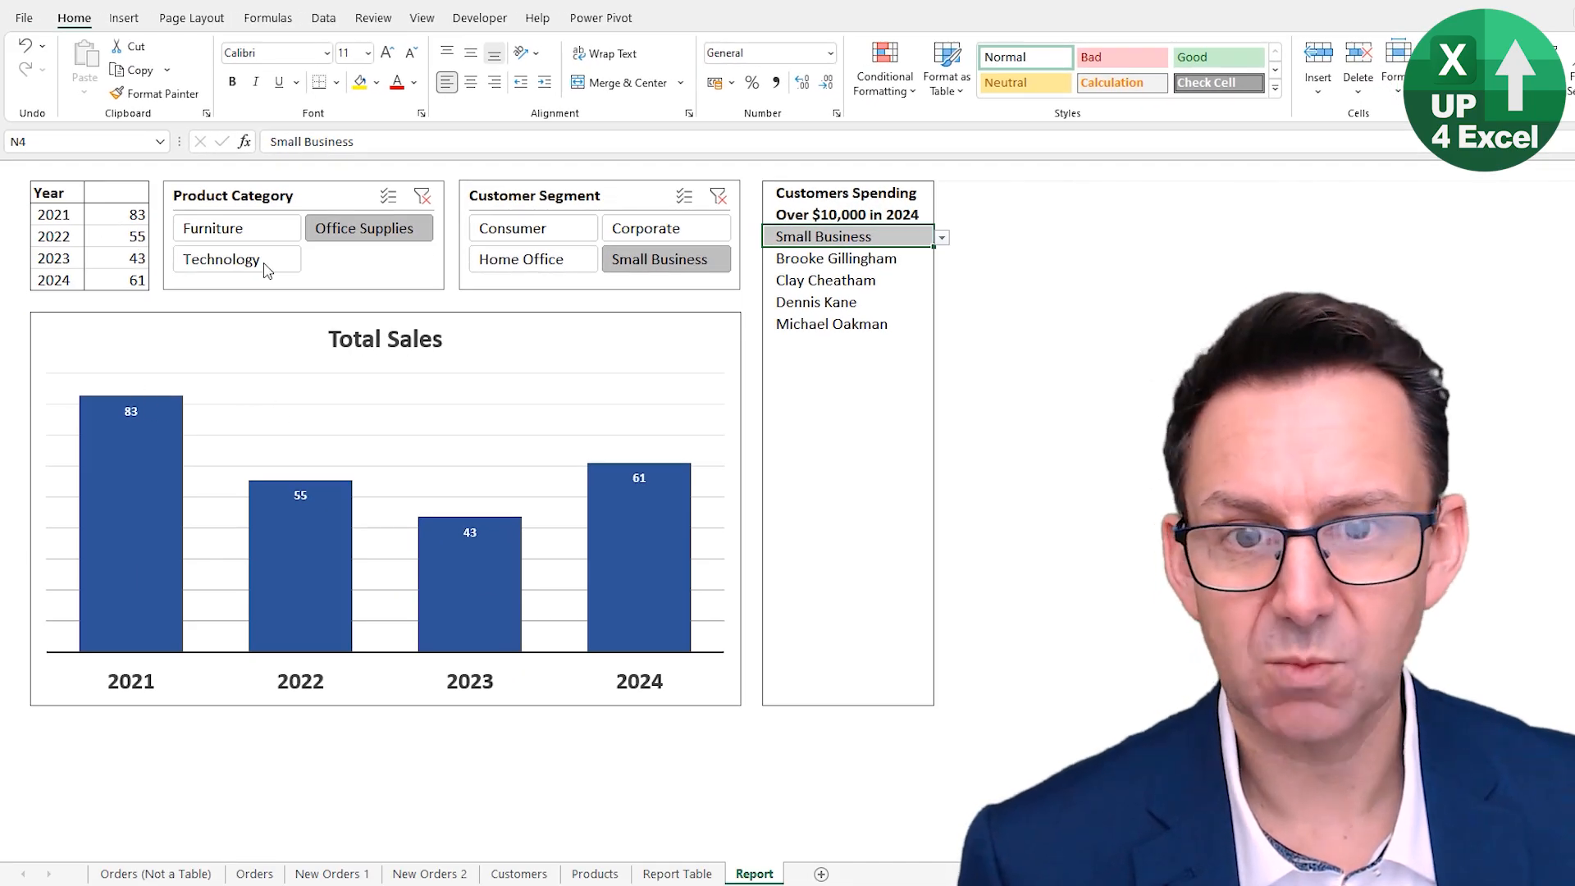
click(236, 259)
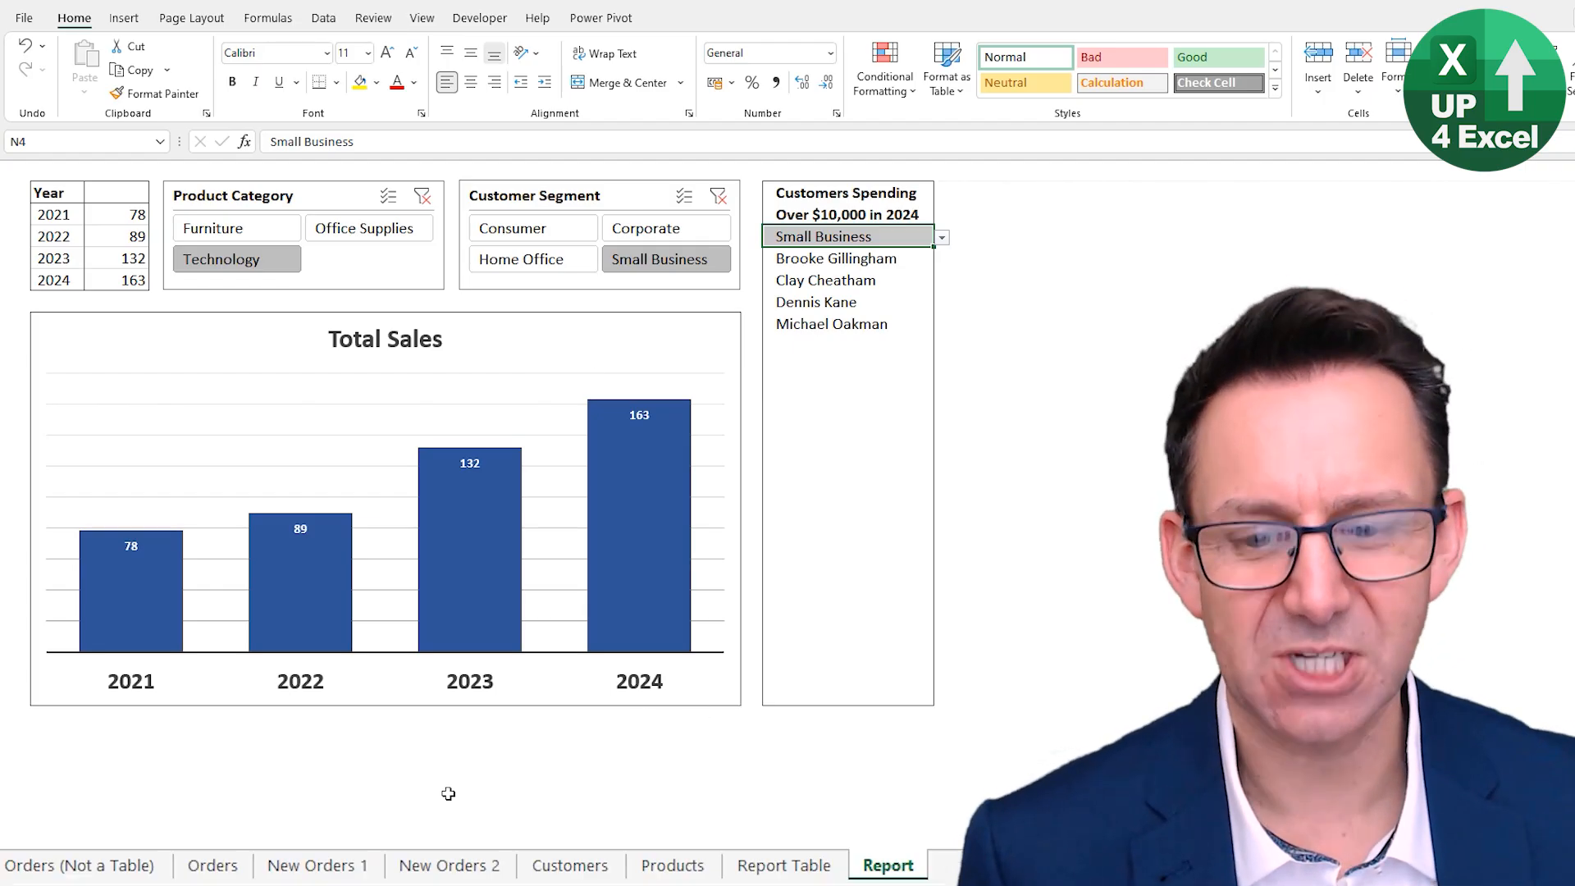
click(211, 865)
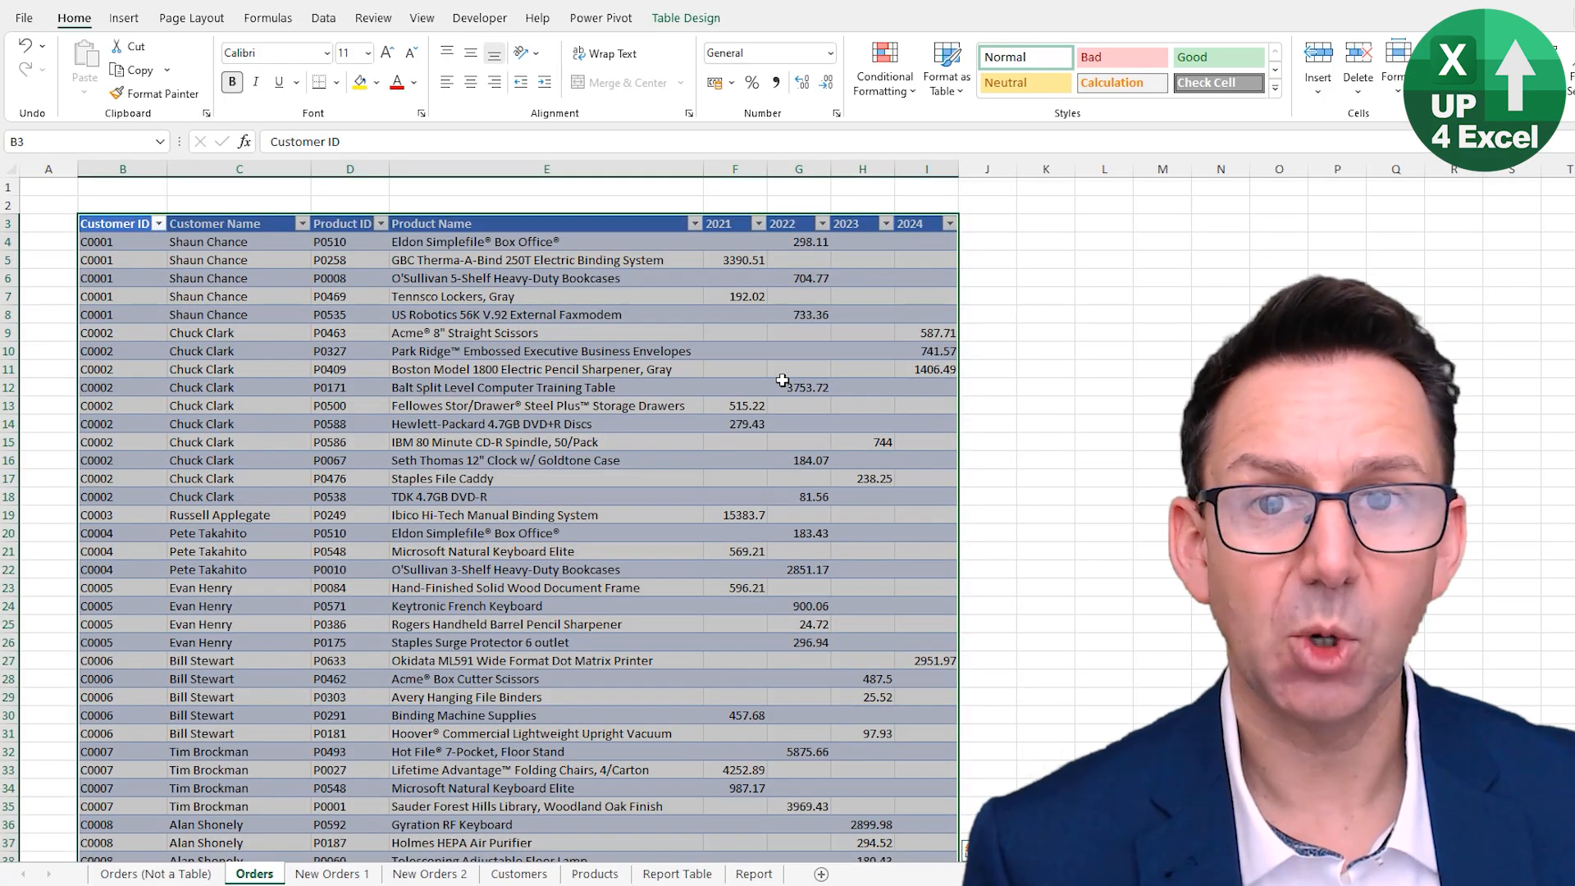
key(ctrl+End)
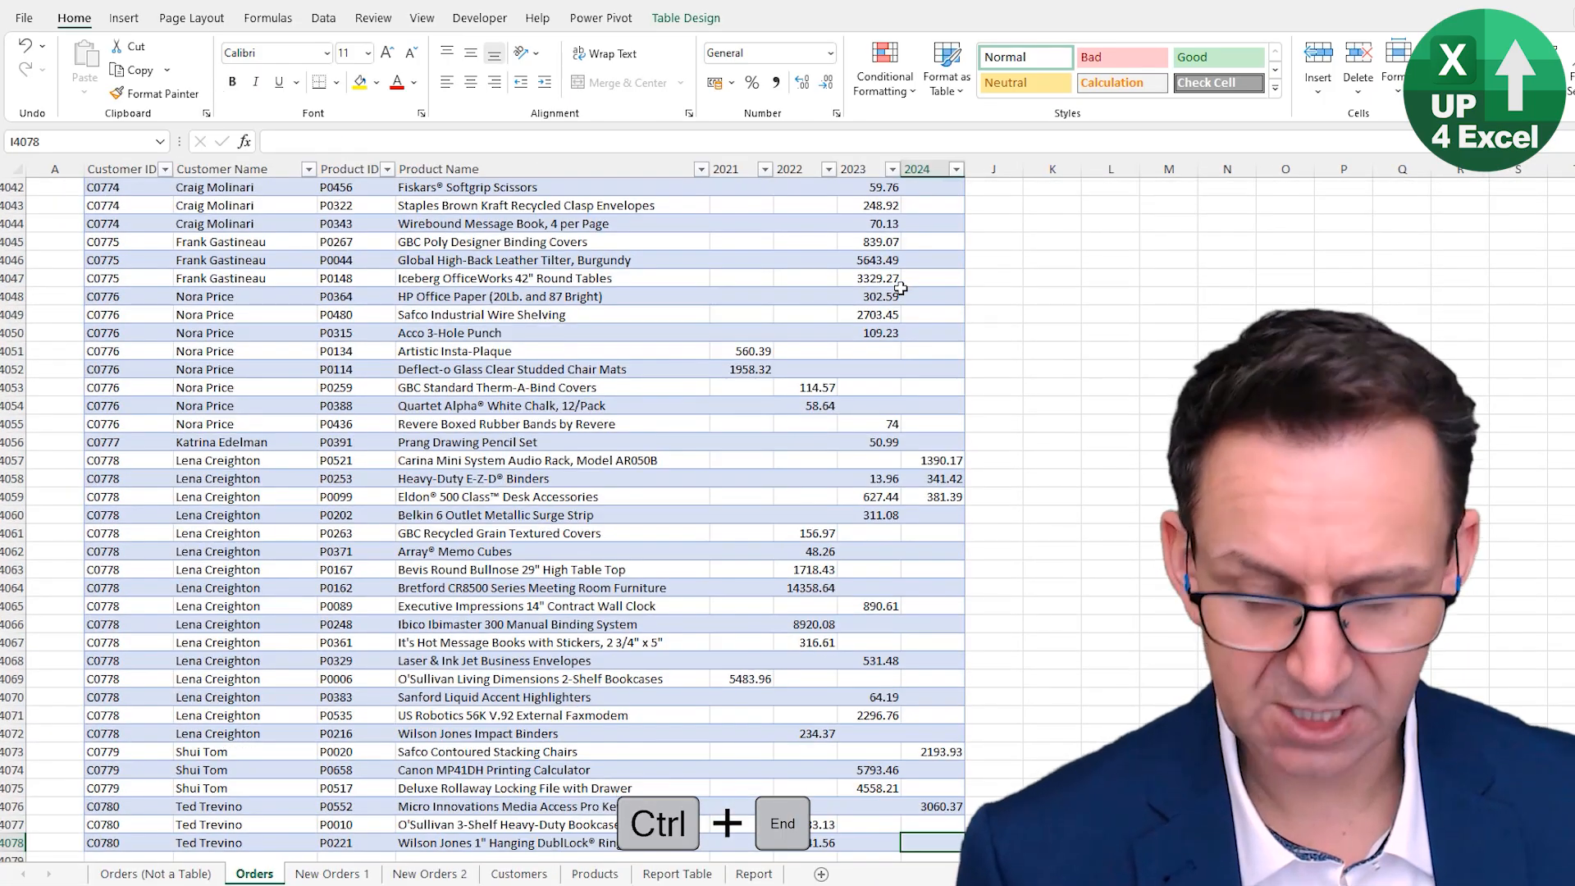
key(ctrl+End)
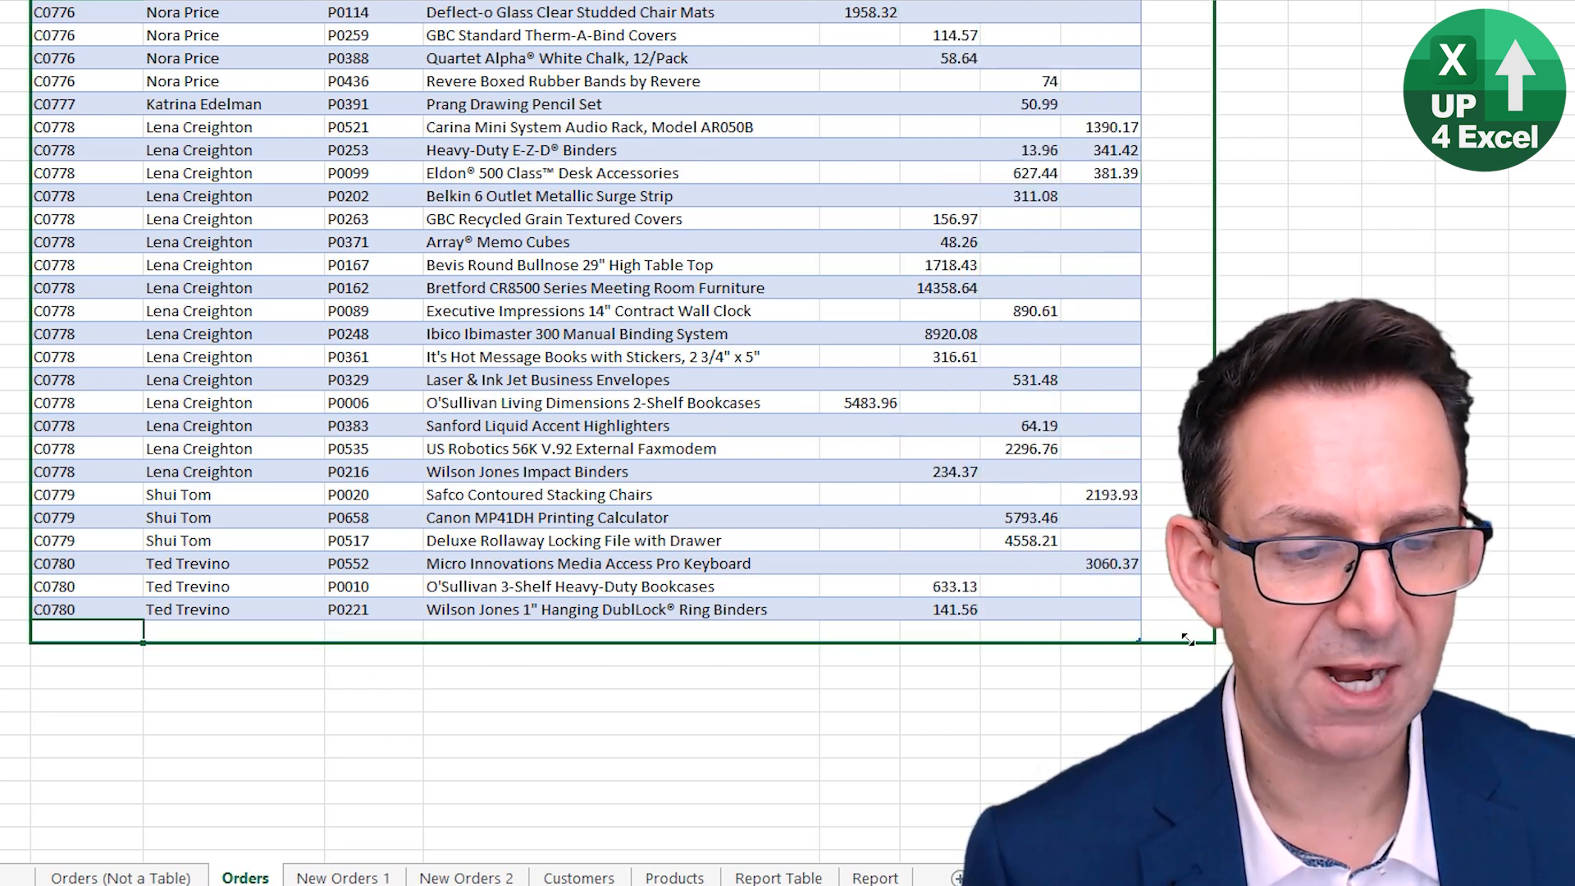
key(ctrl+Home)
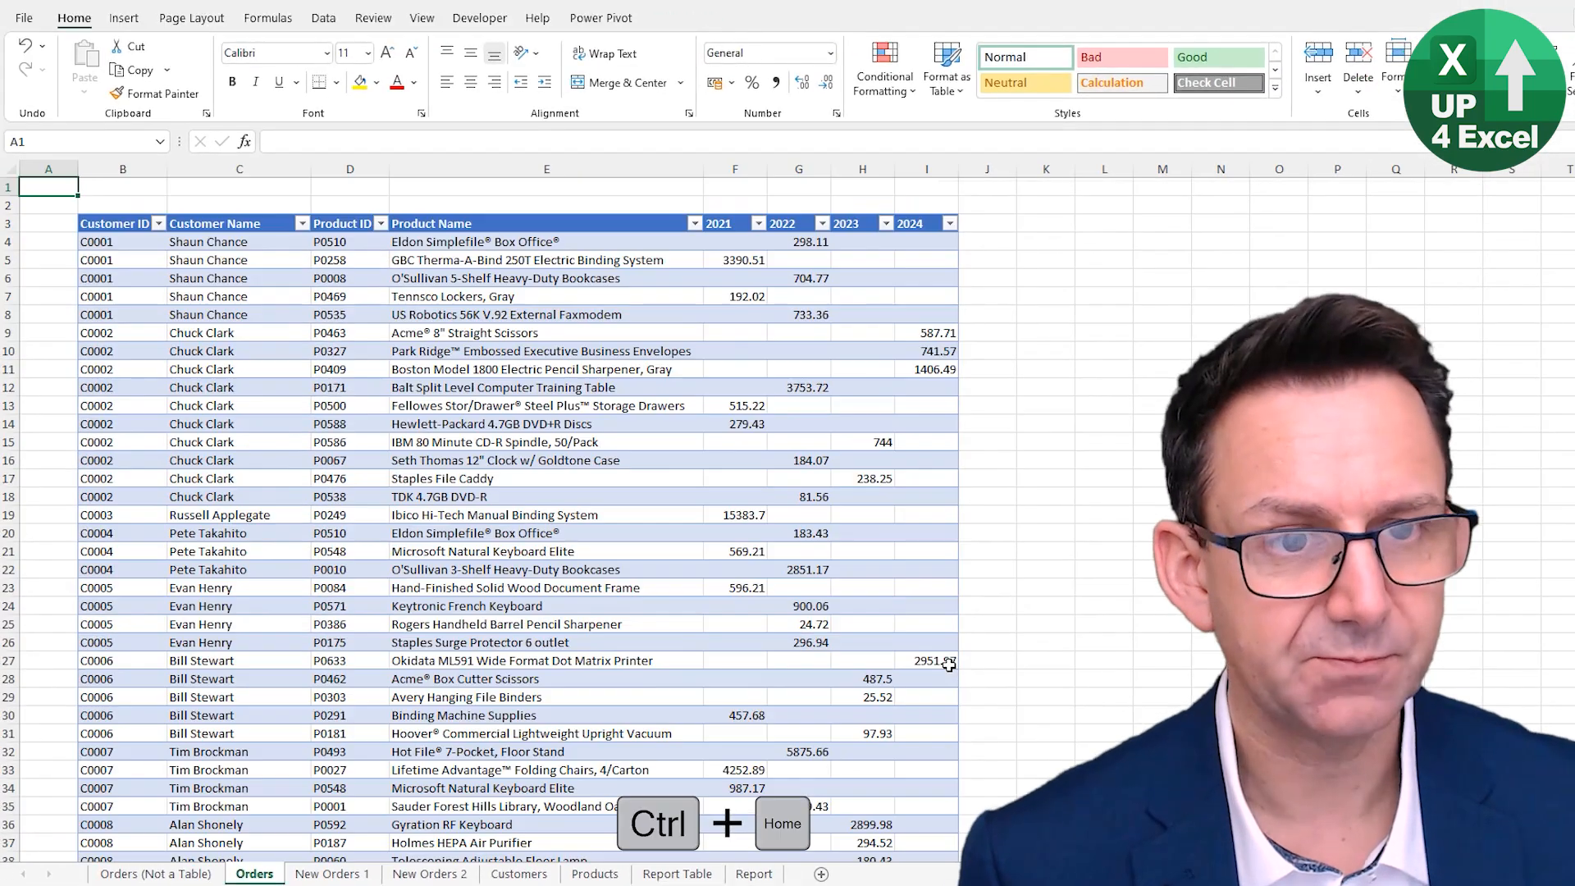
click(988, 222)
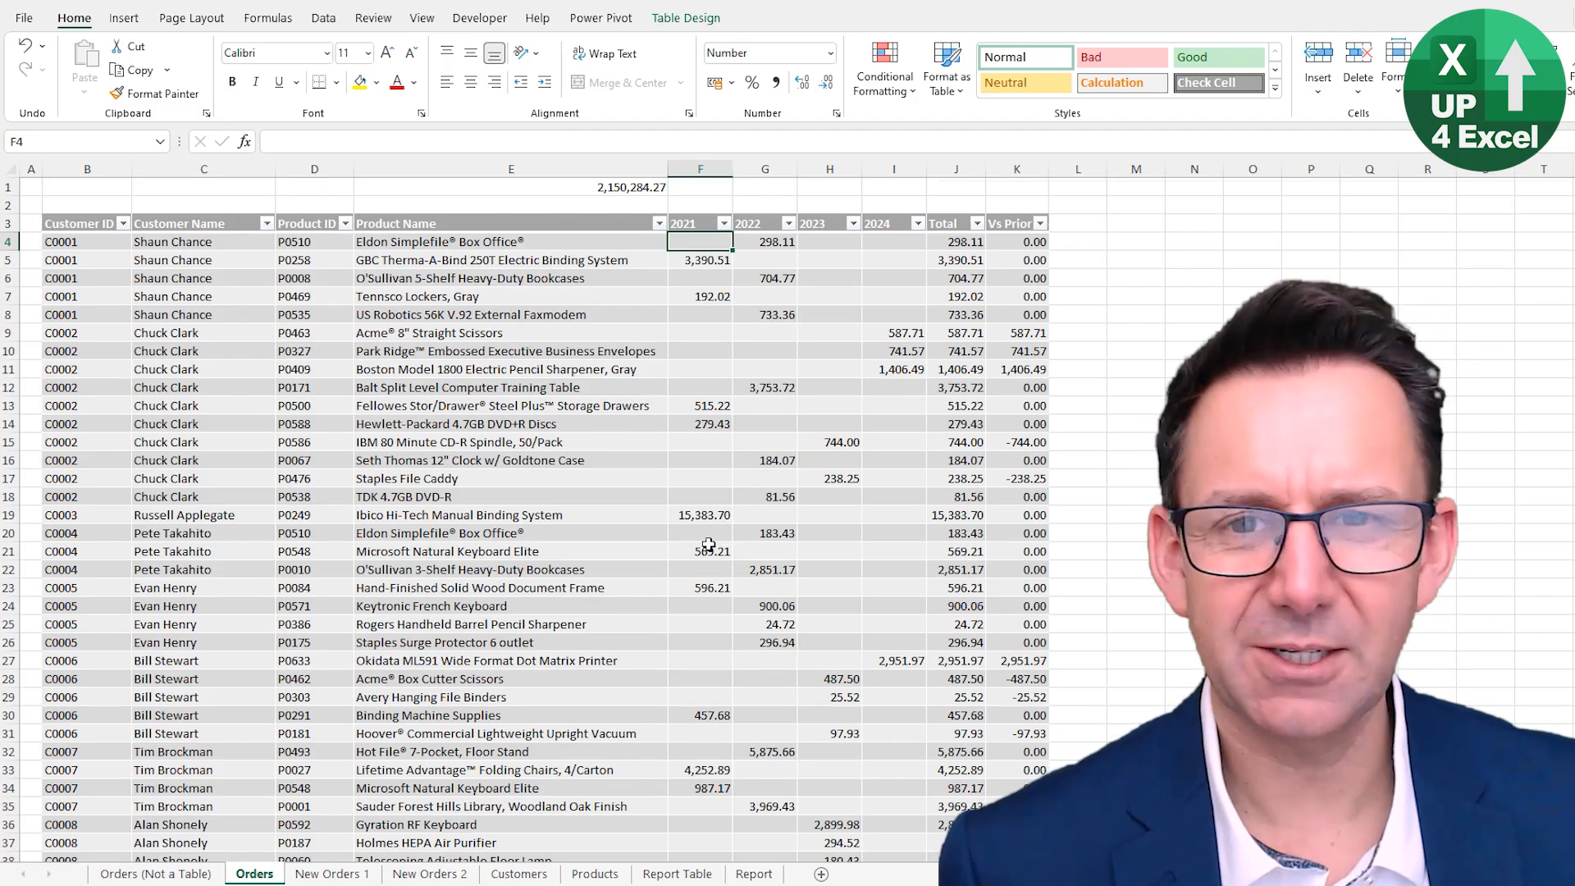
click(322, 18)
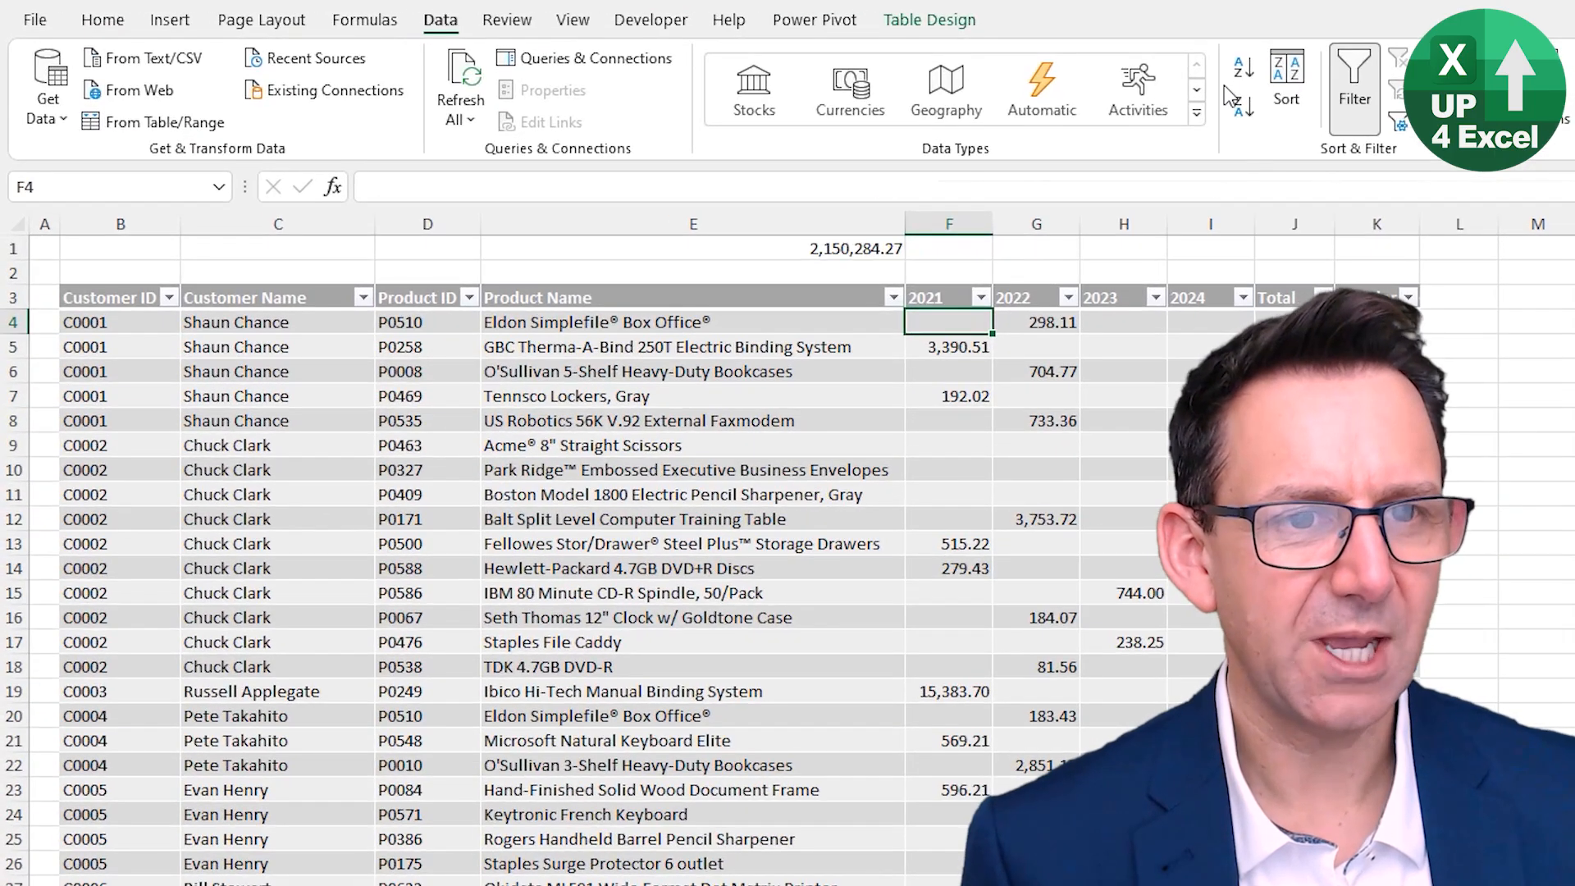
mouse_move(1243, 67)
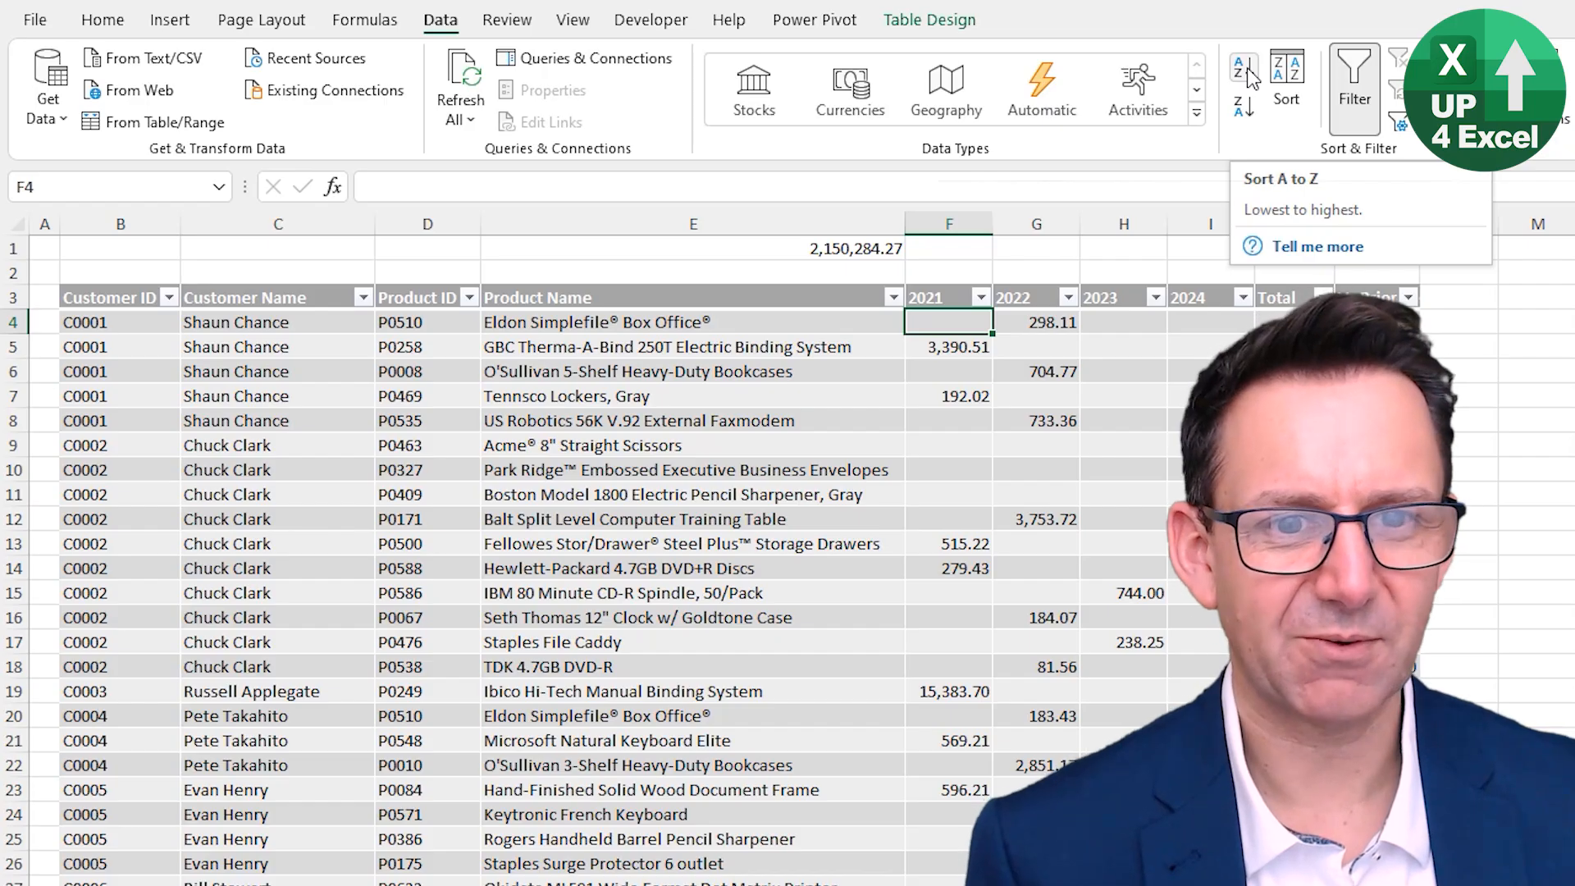
click(1243, 68)
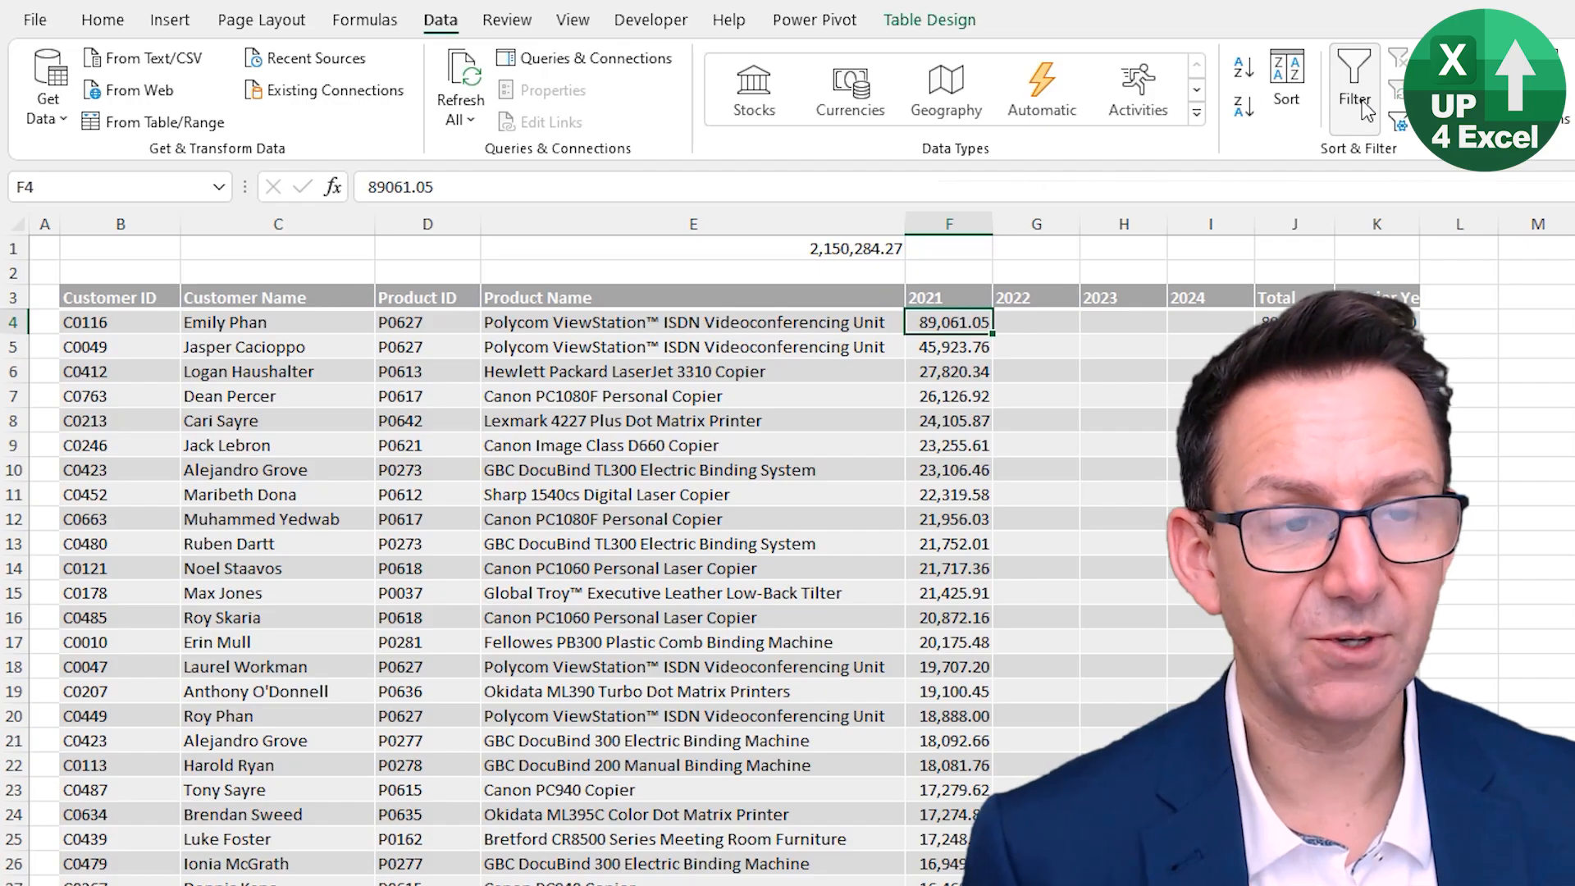
click(1352, 85)
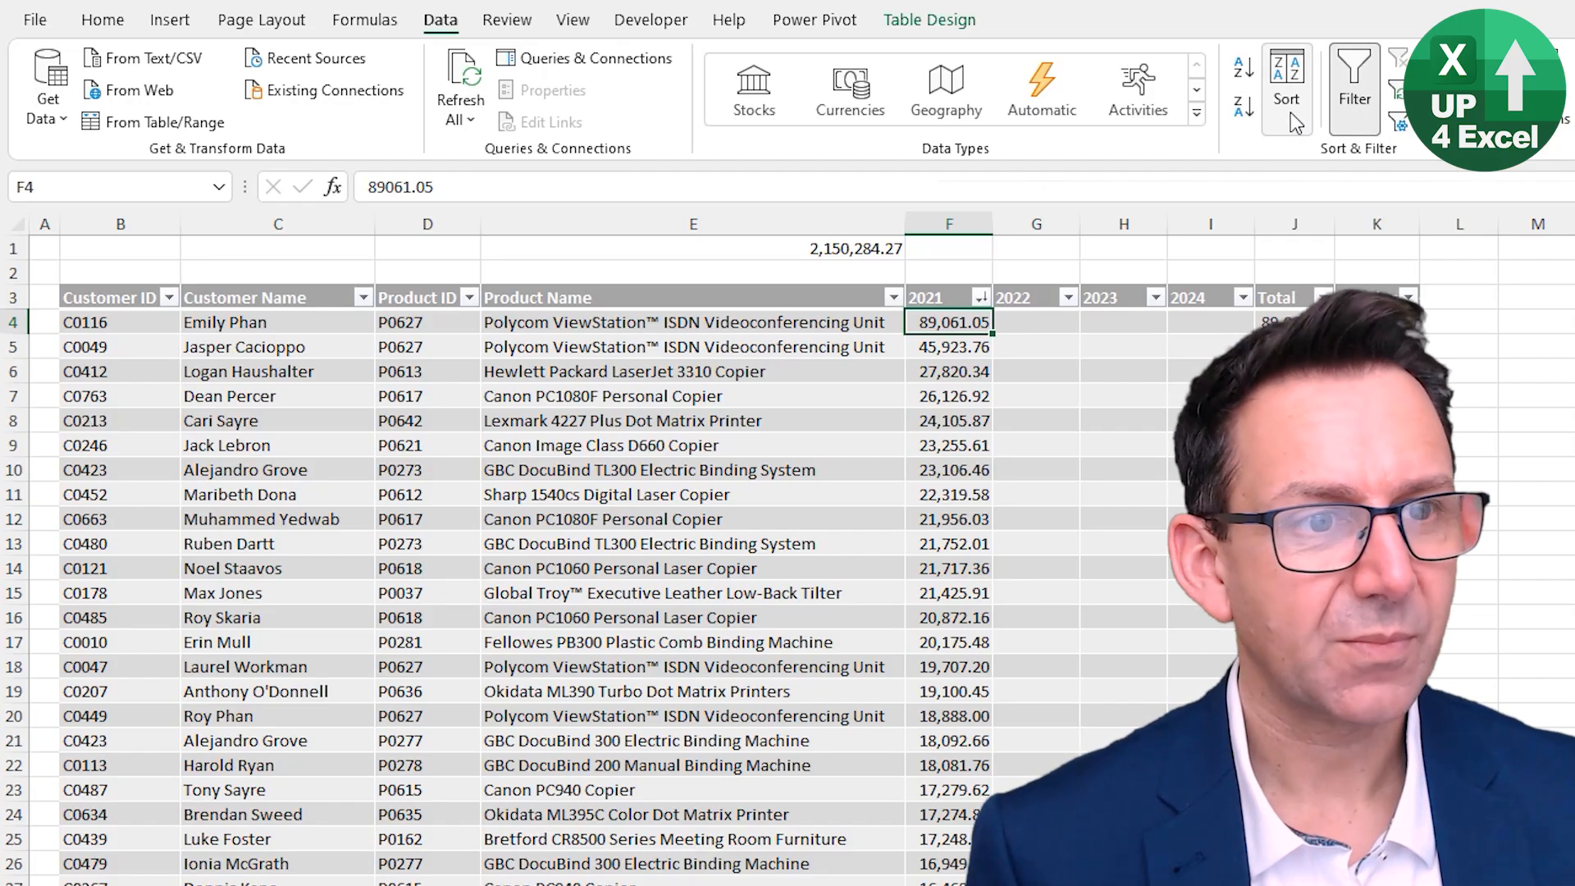
scroll(right, 3)
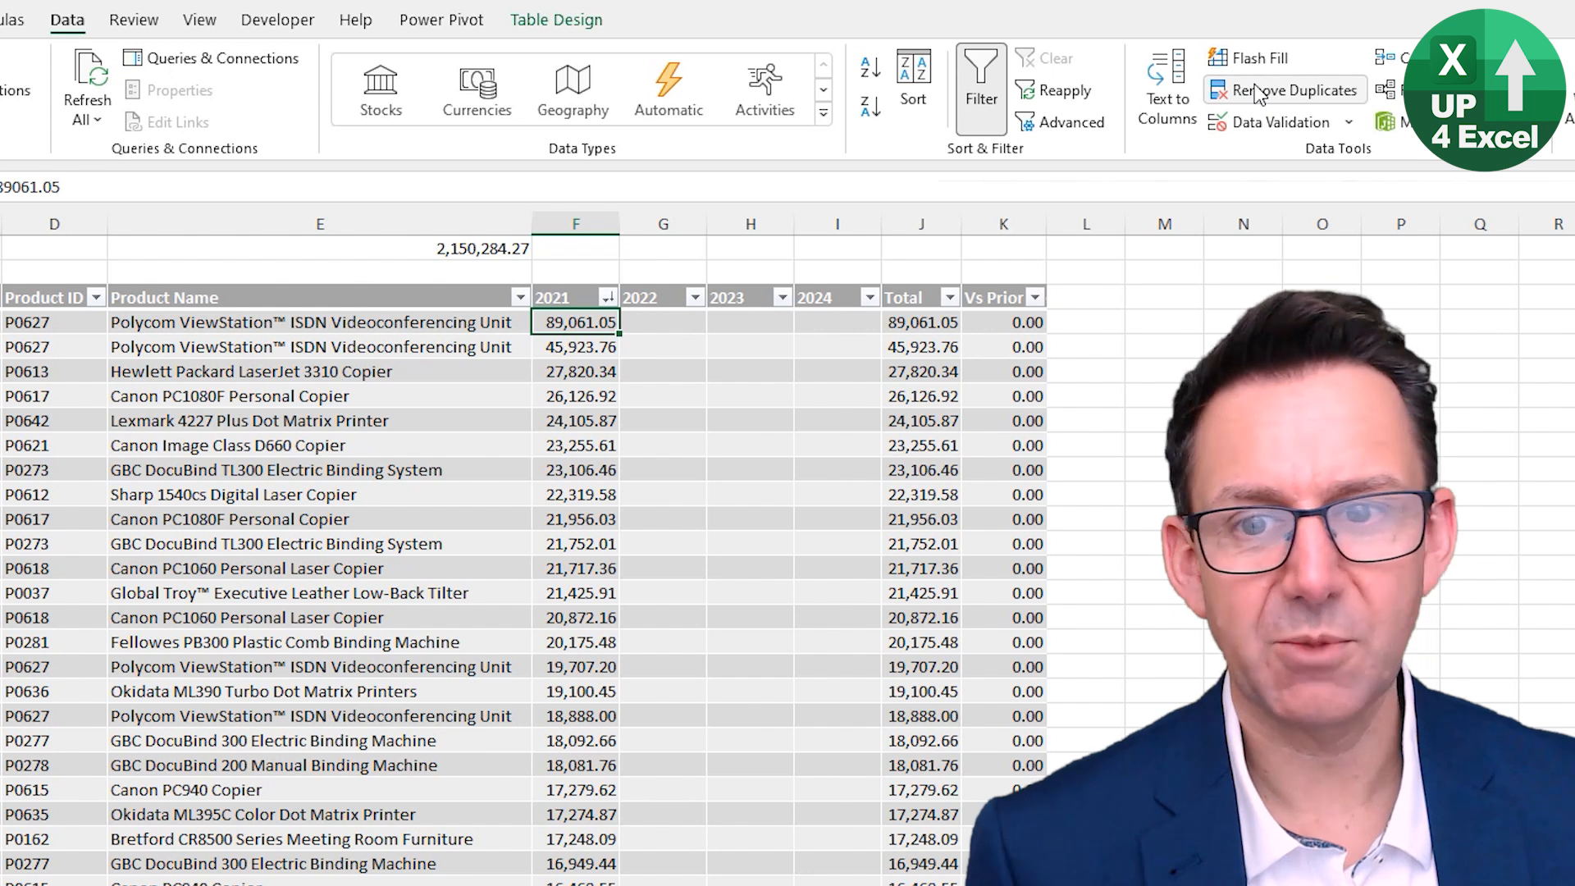
click(1292, 89)
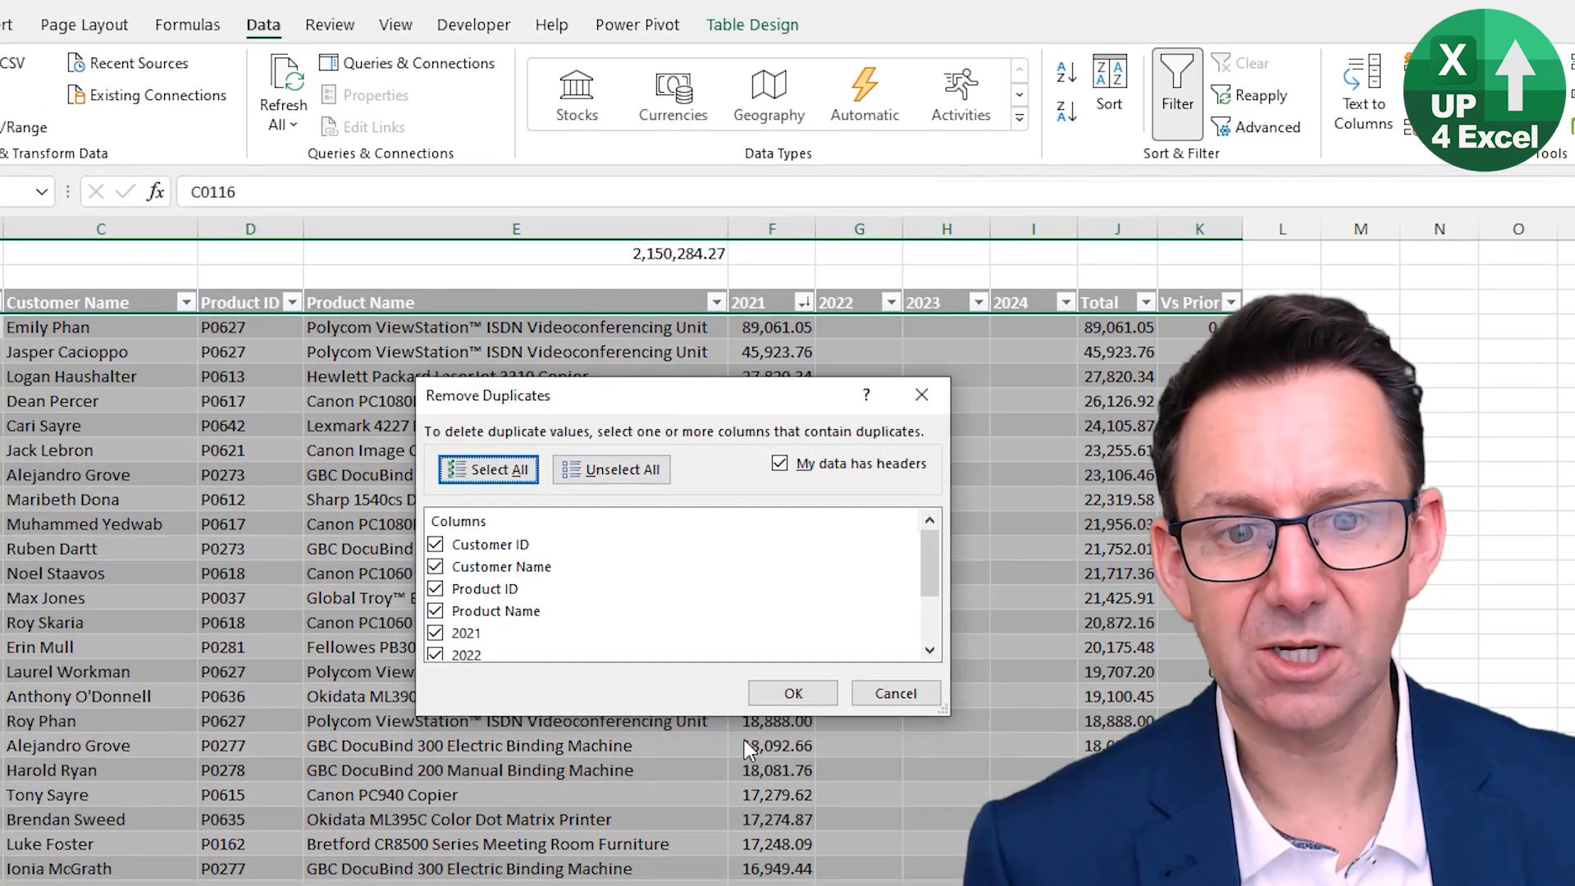
click(792, 693)
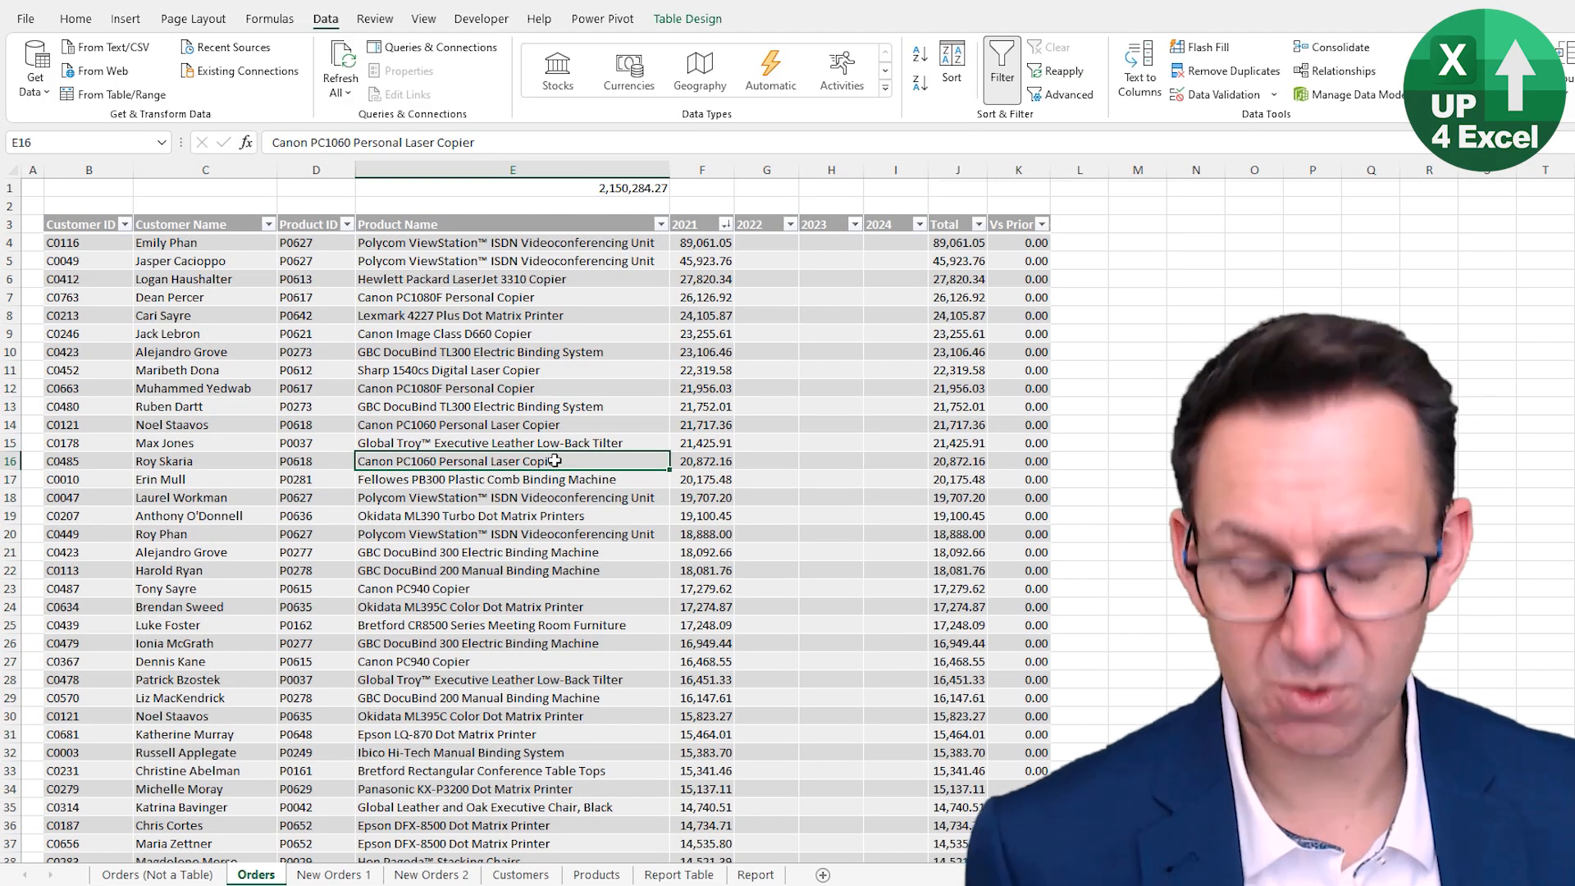
- Select the Orders table's data with Ctrl+A
key(ctrl+a)
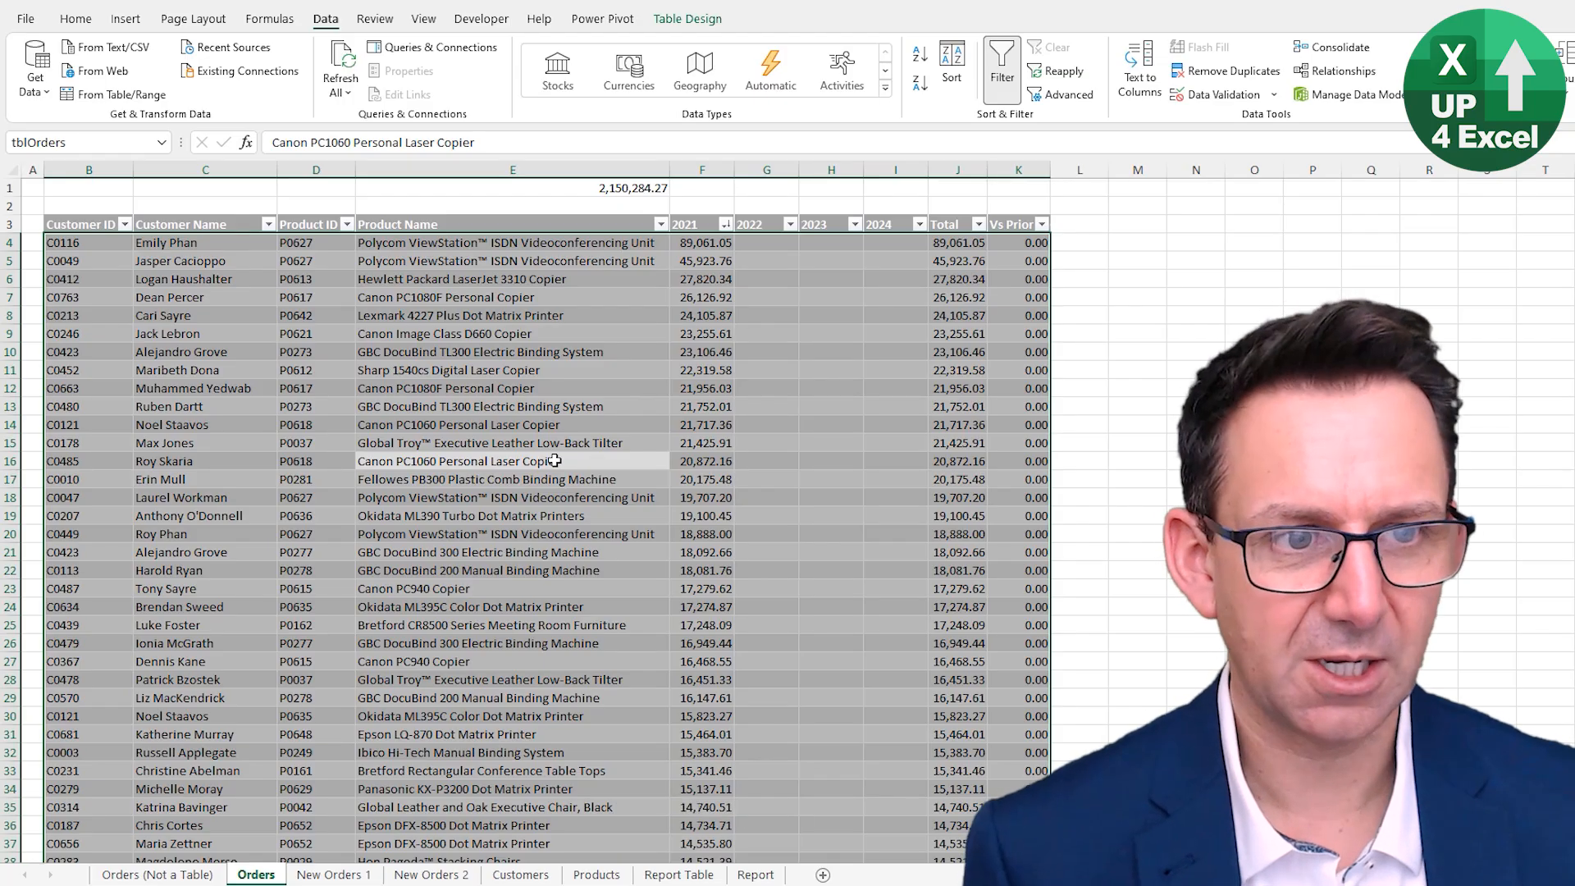
key(ctrl+a)
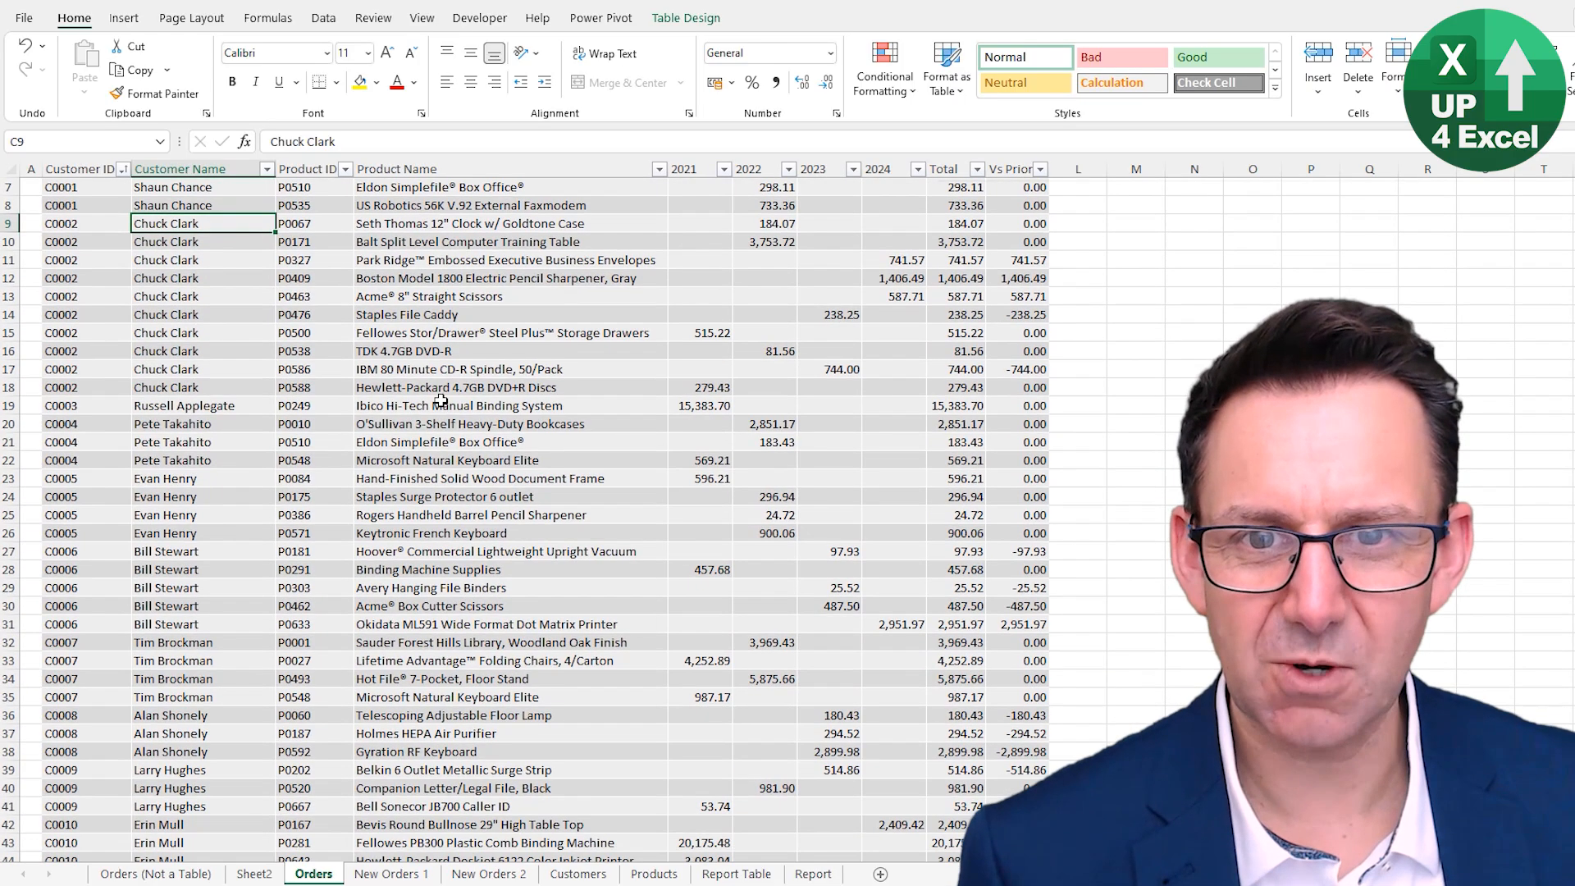
scroll(down, 3)
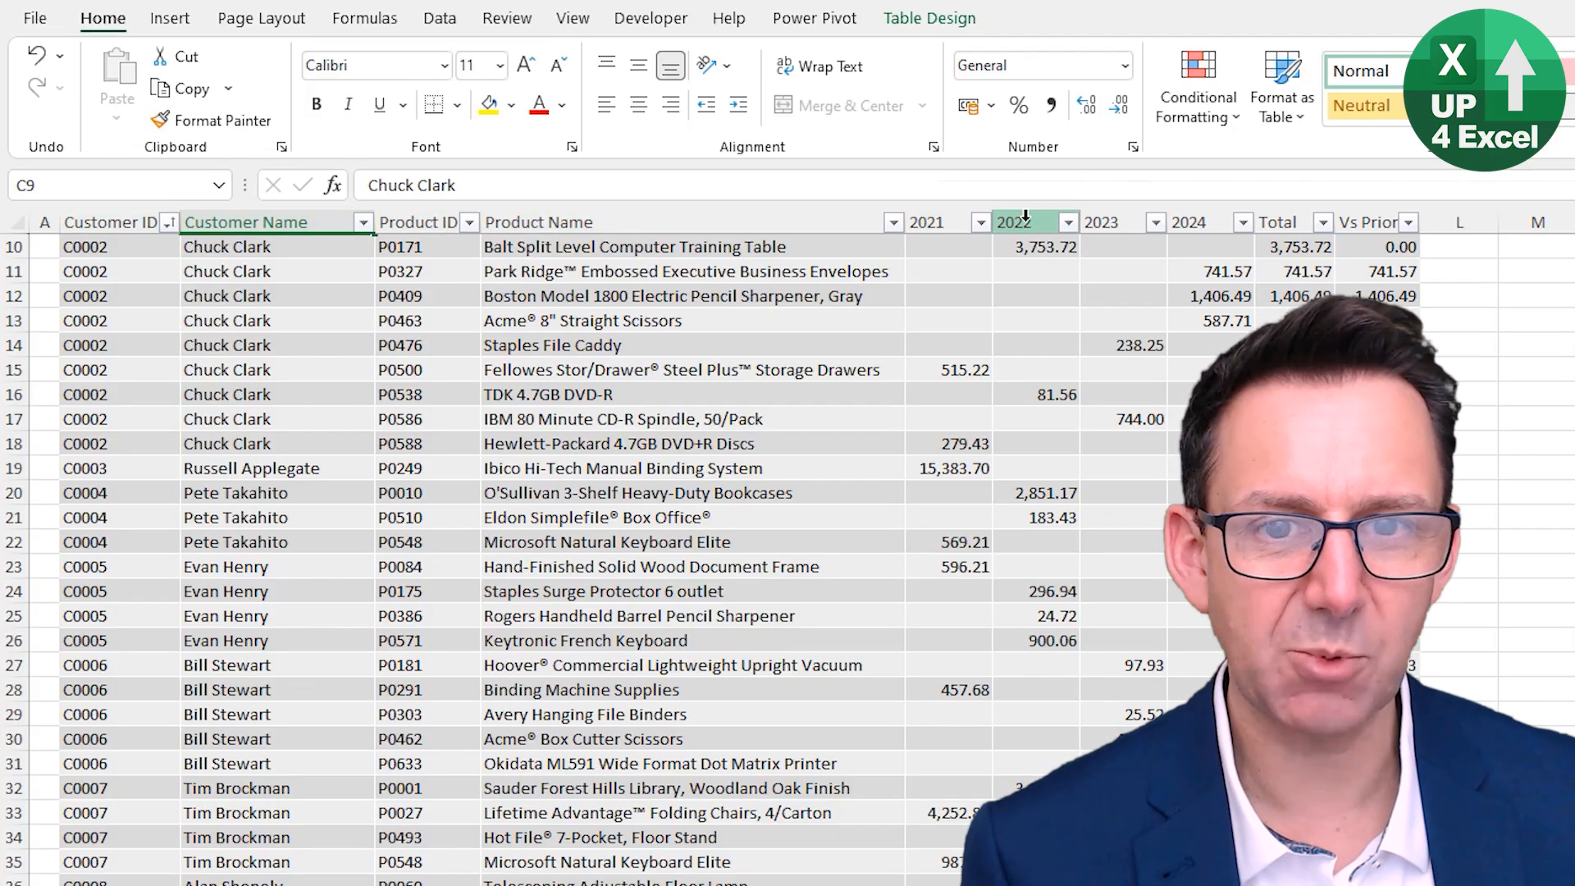
click(537, 222)
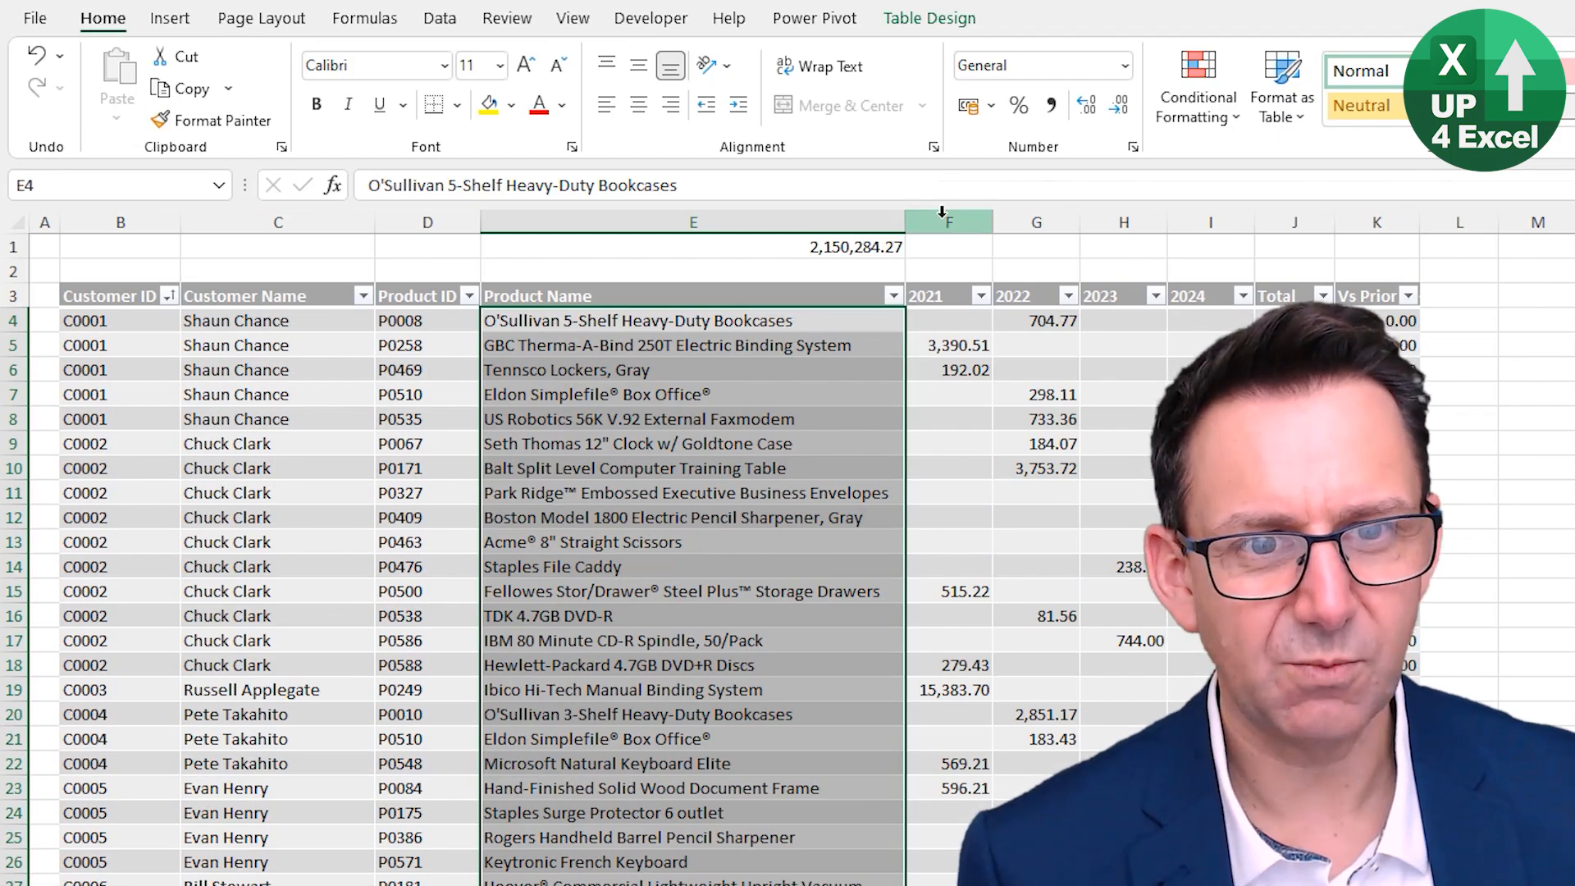
click(948, 247)
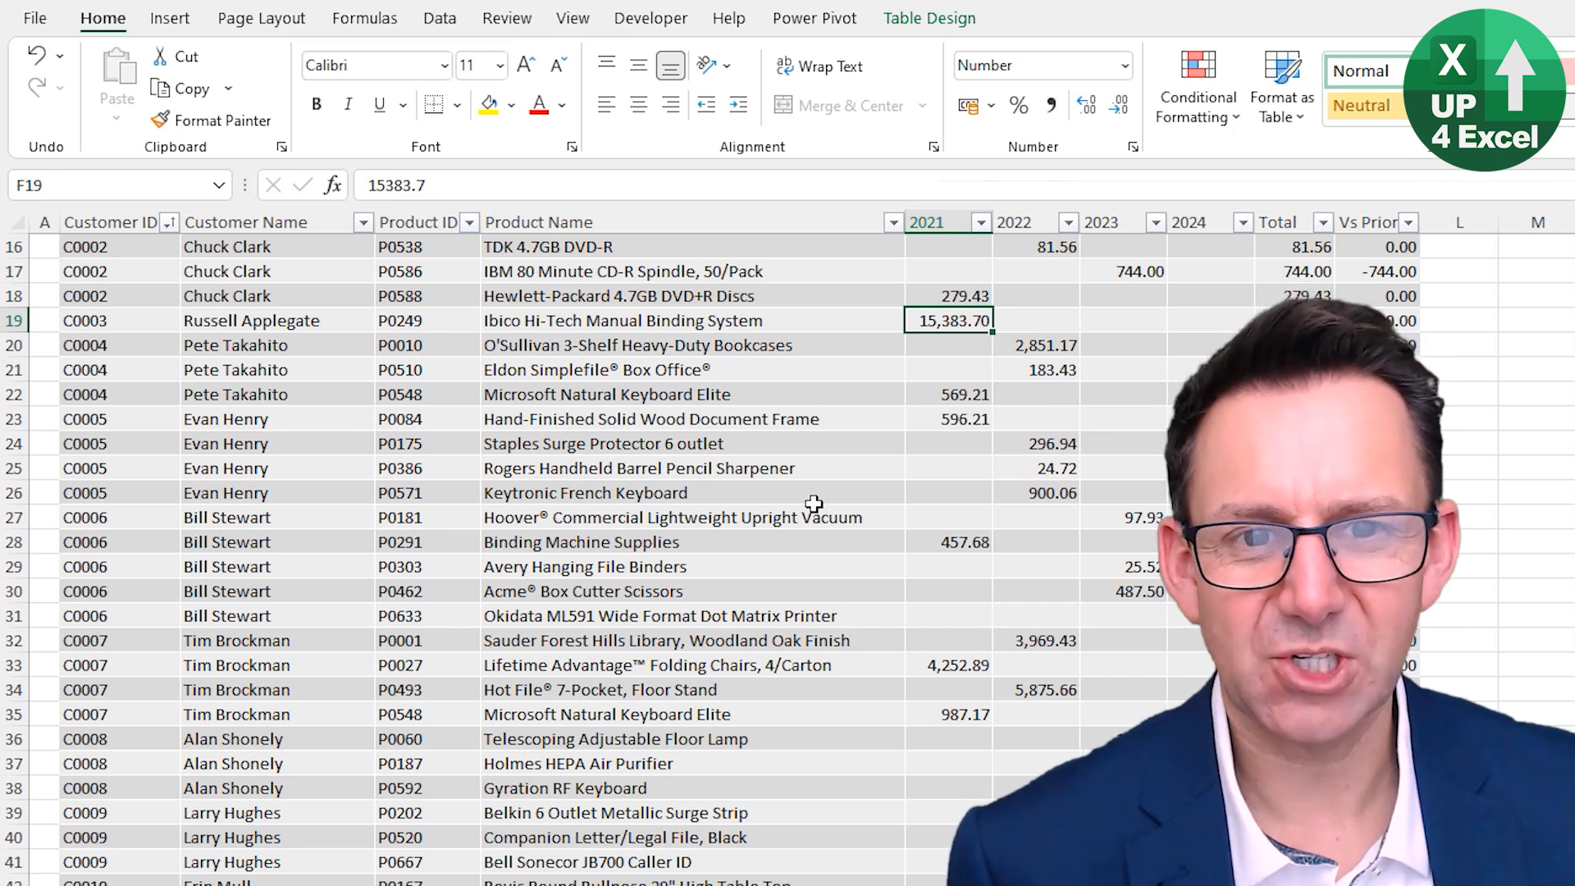
scroll(down, 3)
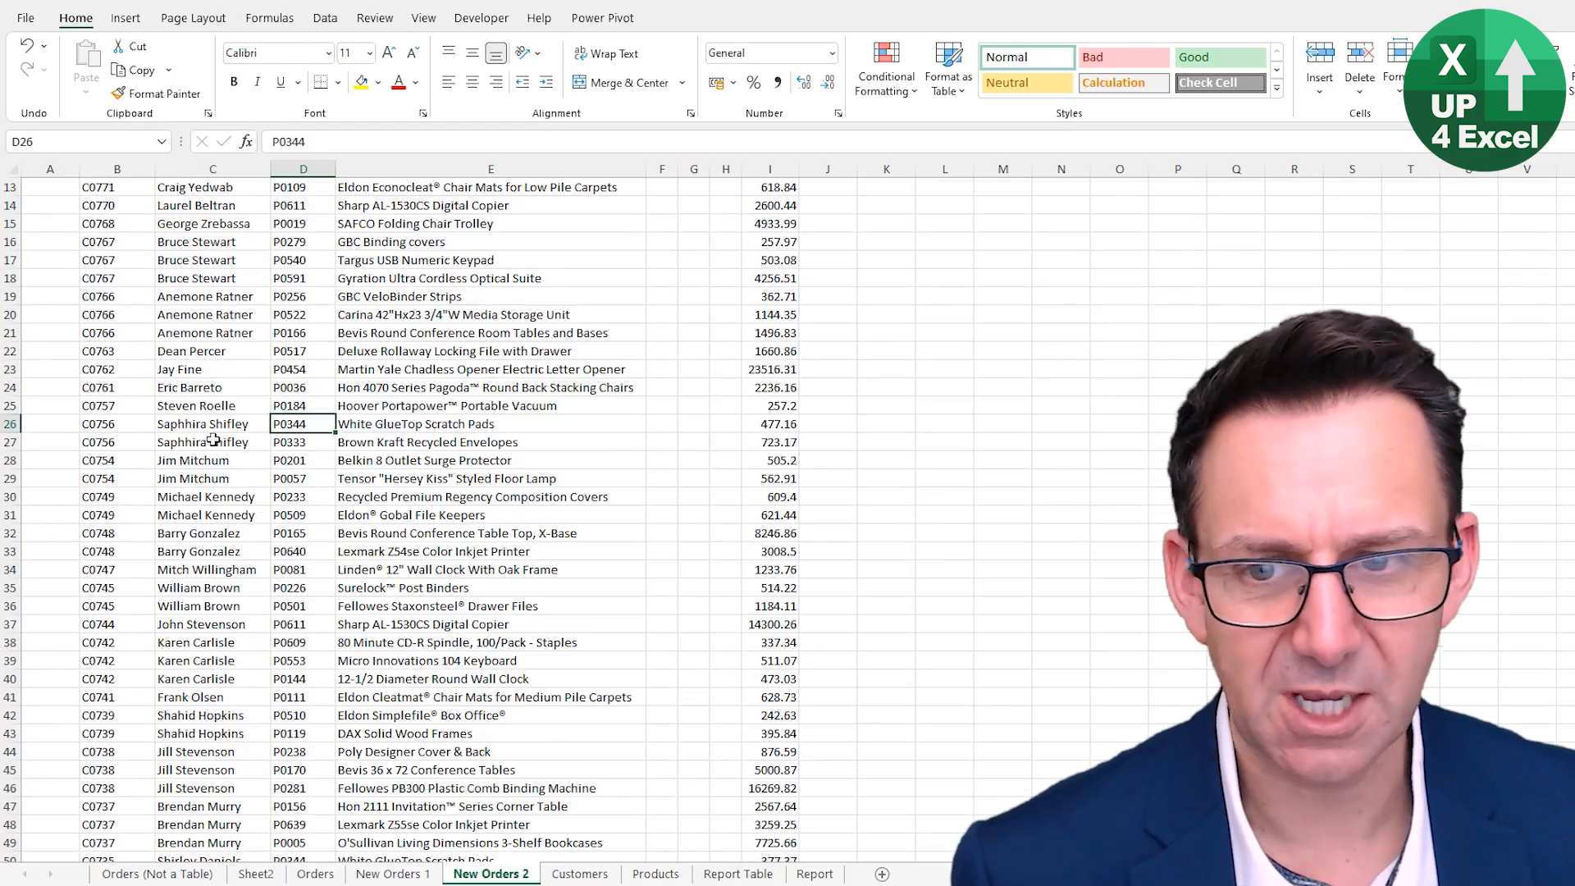
- Copy the New Orders 2 record block and switch to the Orders sheet
key(ctrl+Up)
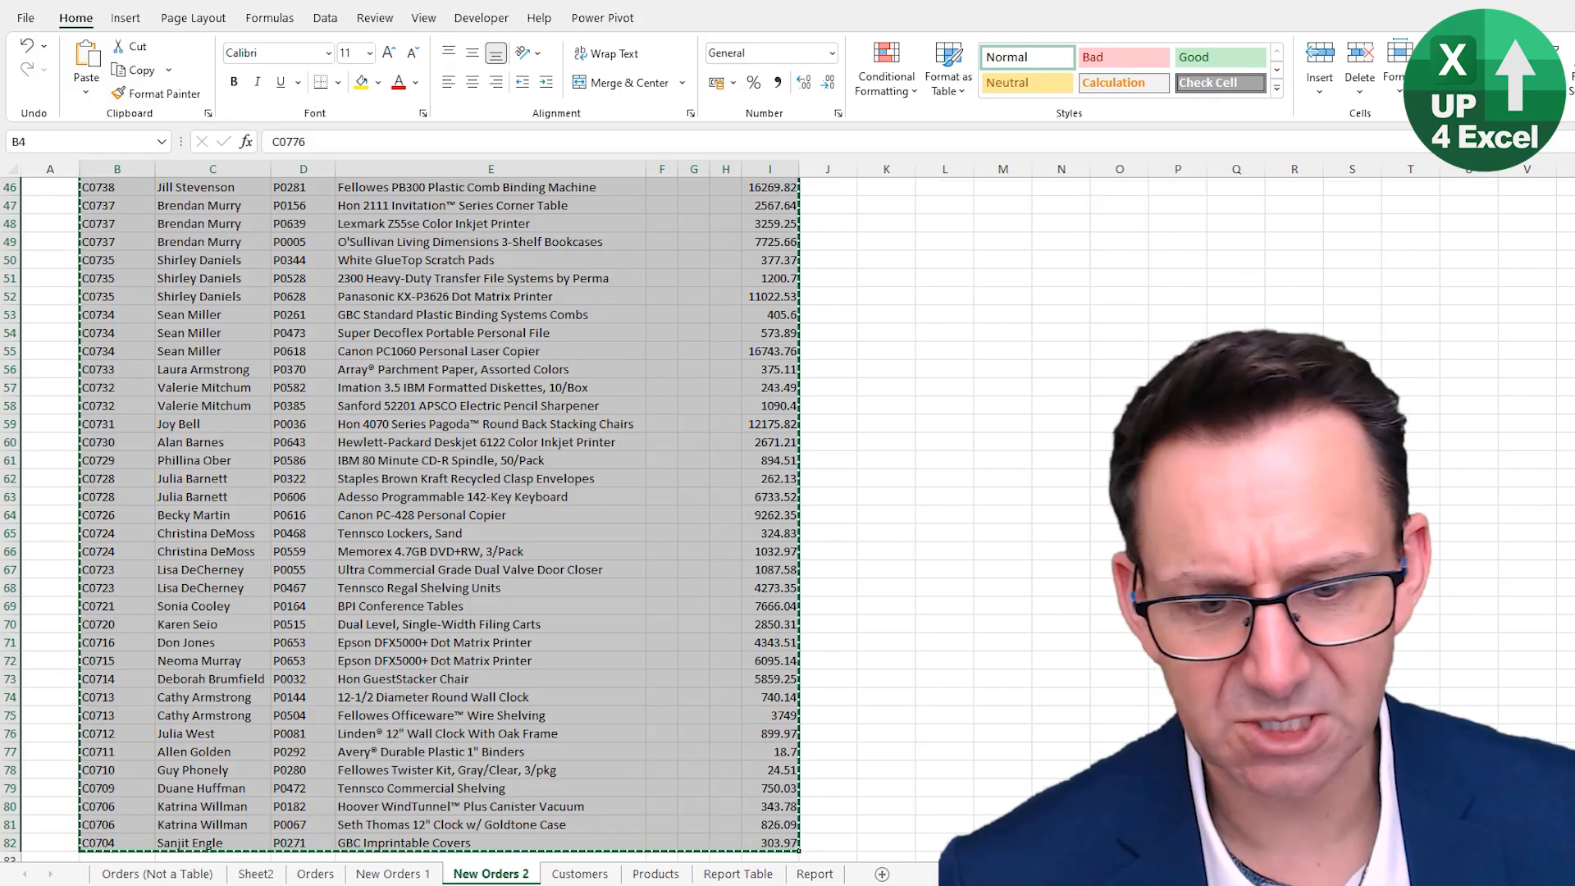
click(404, 861)
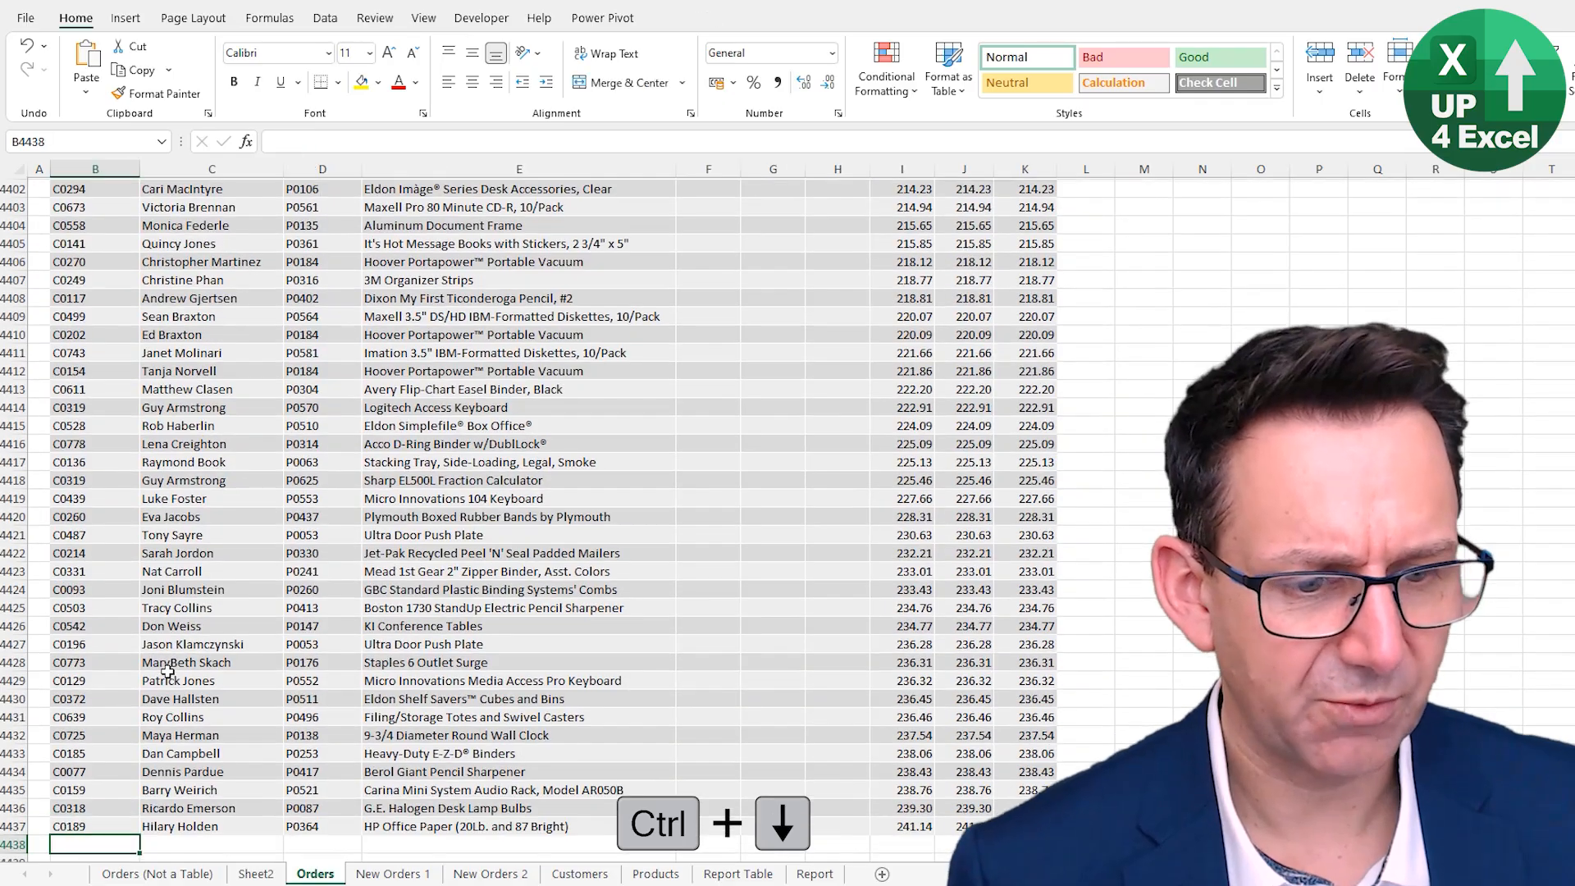
- Paste the copied orders into the first empty row beneath the Orders table
key(ctrl+v)
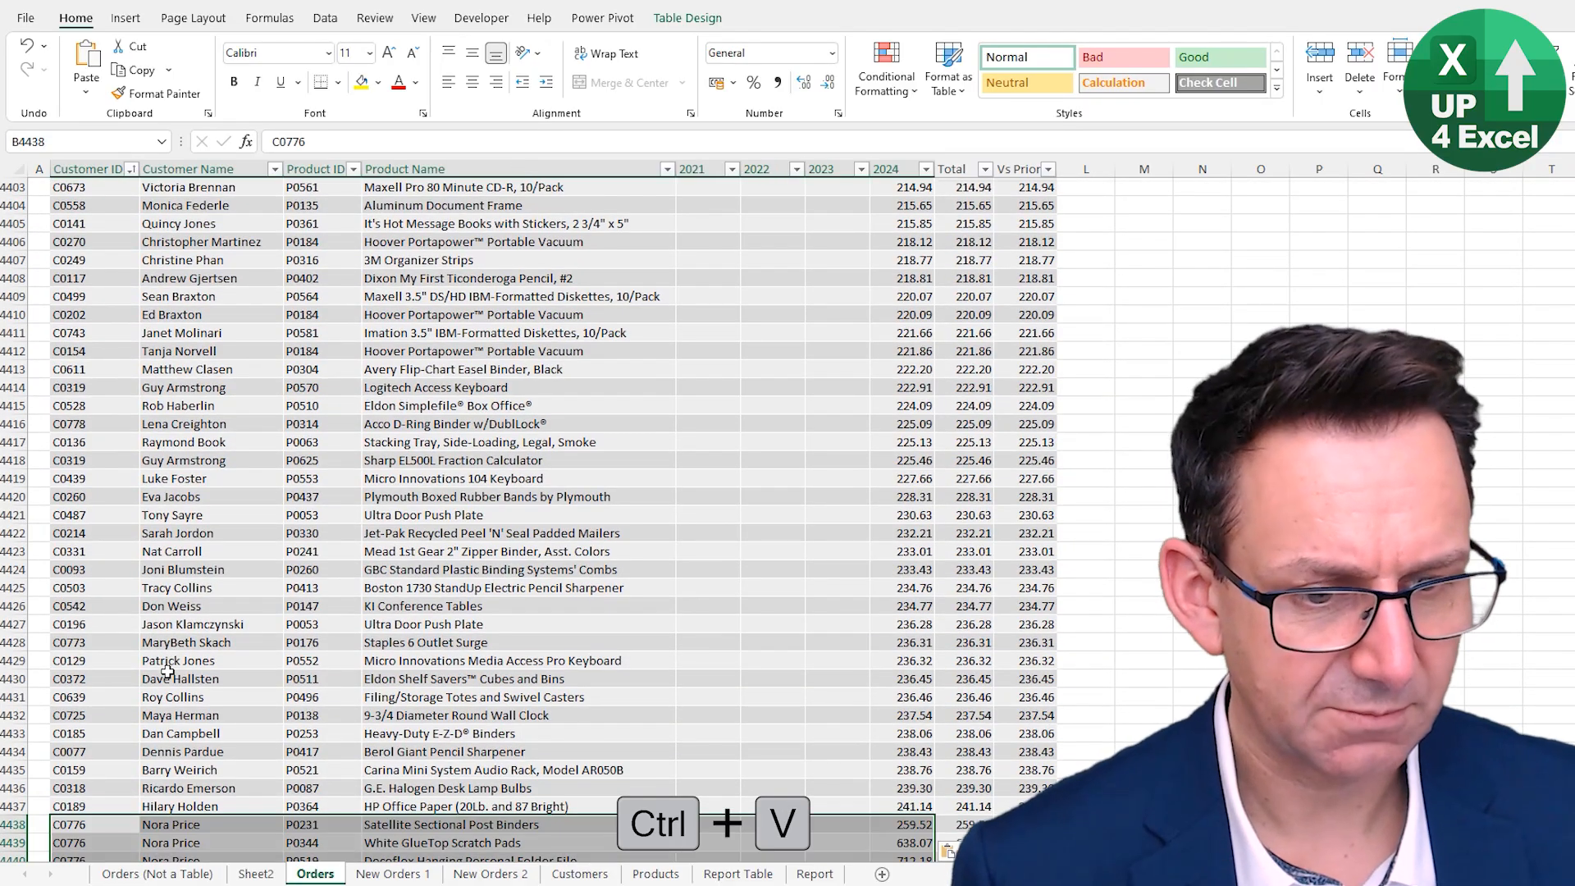
scroll(down, 3)
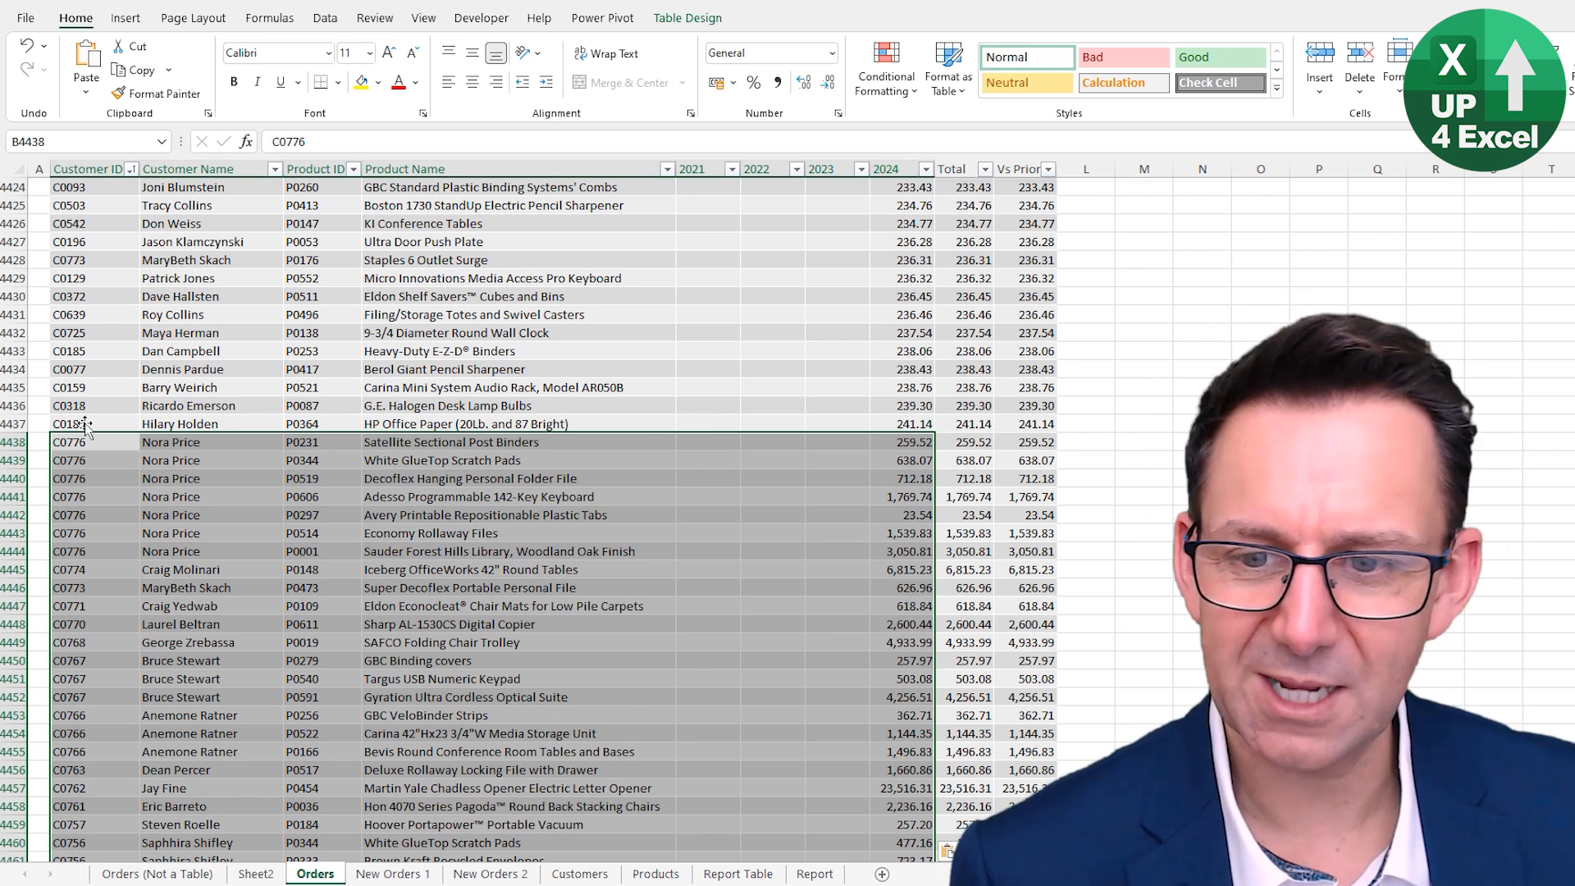
scroll(down, 3)
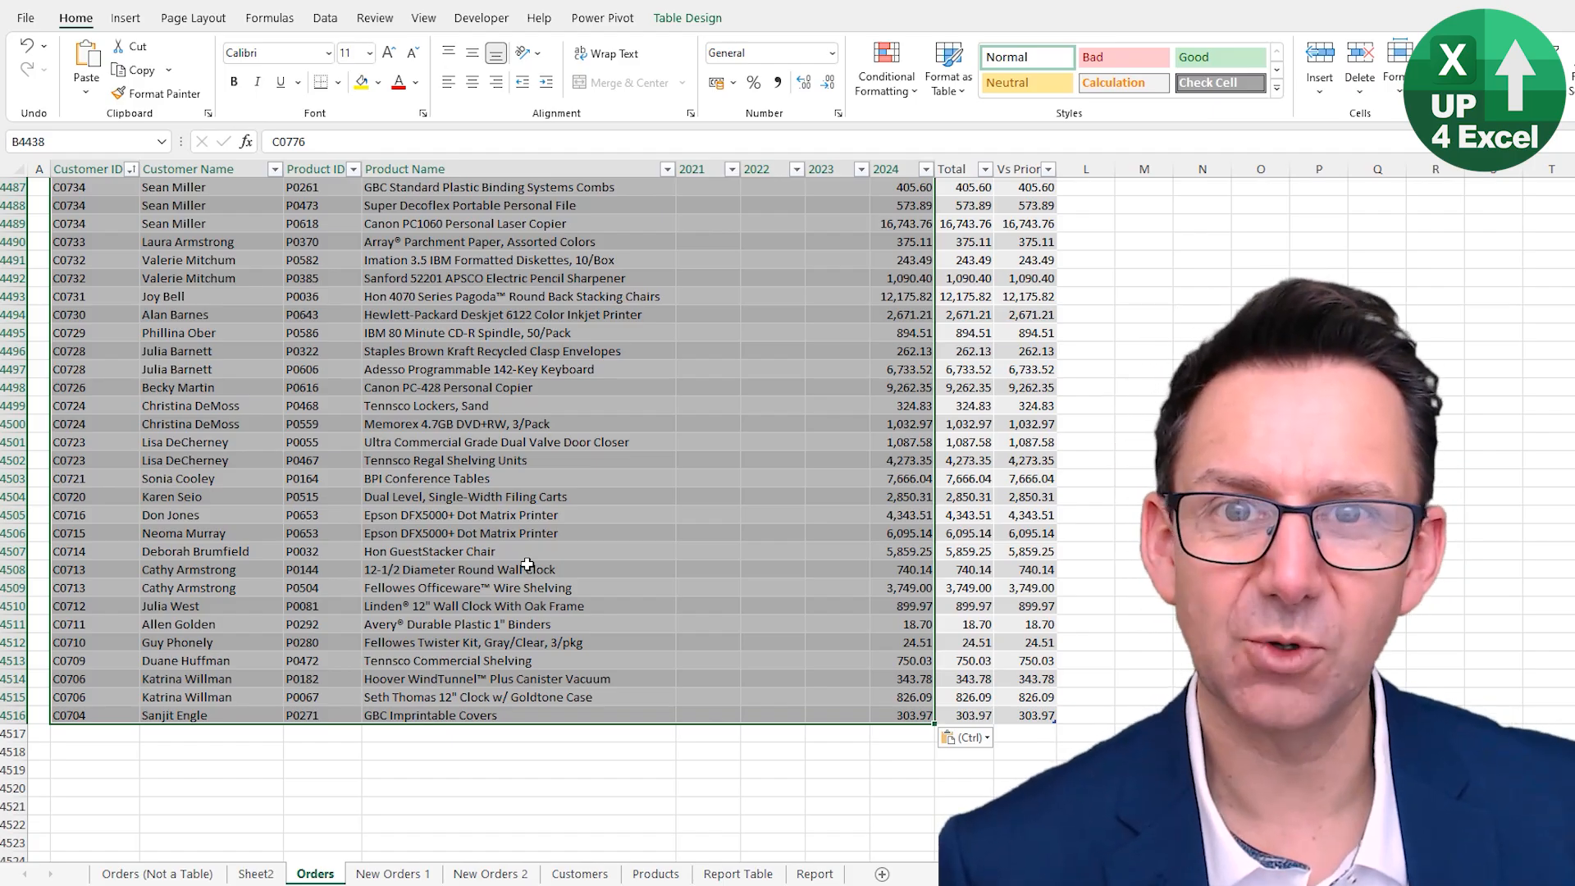
click(323, 17)
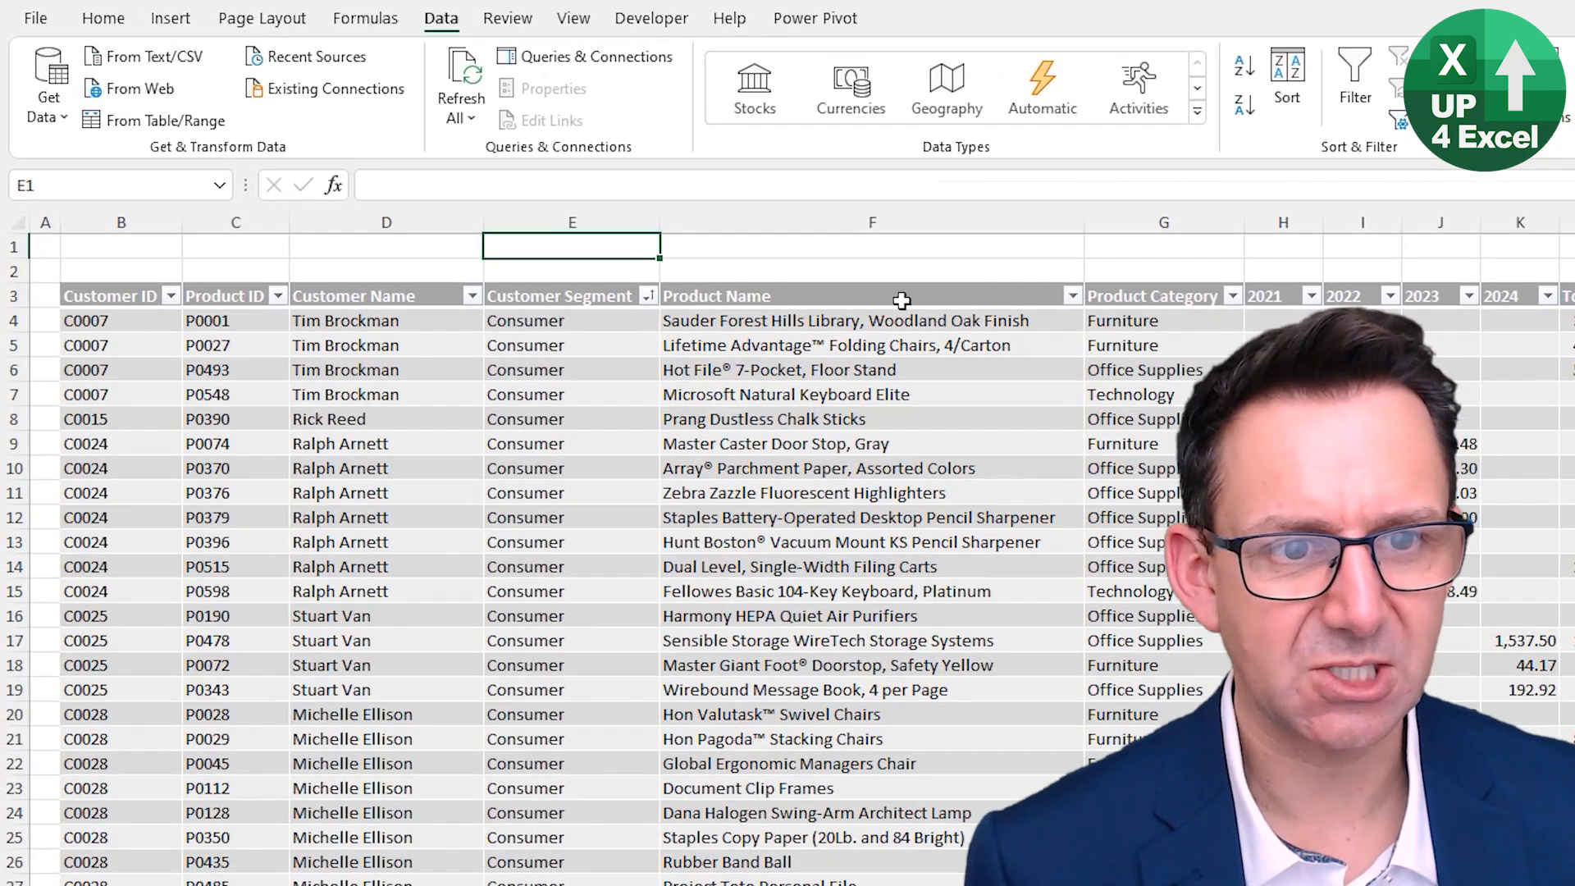
- Filter Product Category to Furniture only, then restore all categories
click(1221, 295)
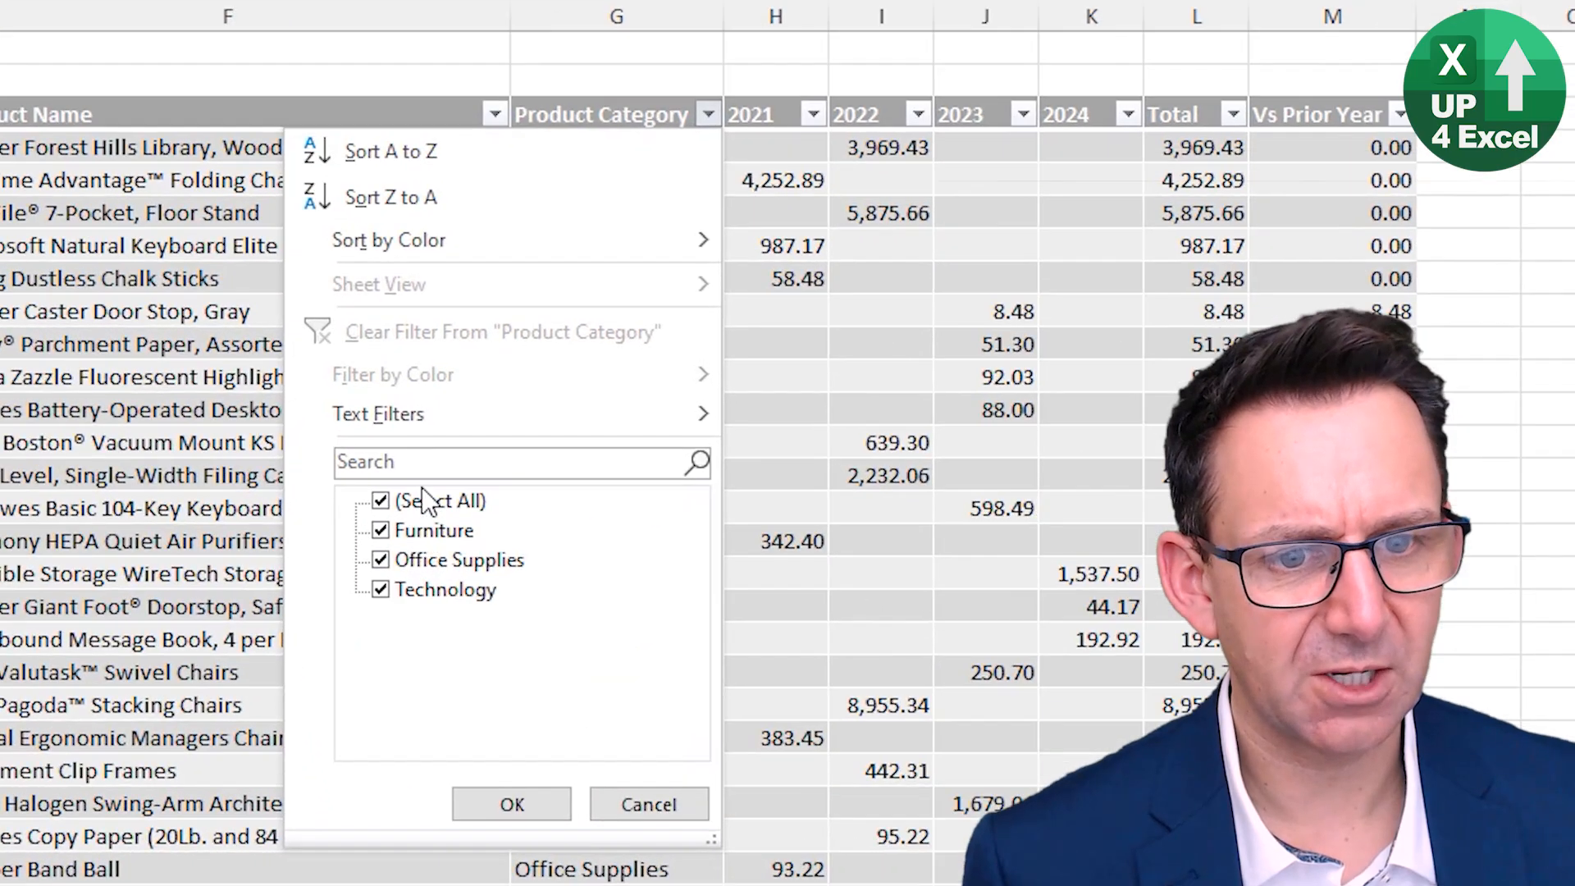
click(511, 803)
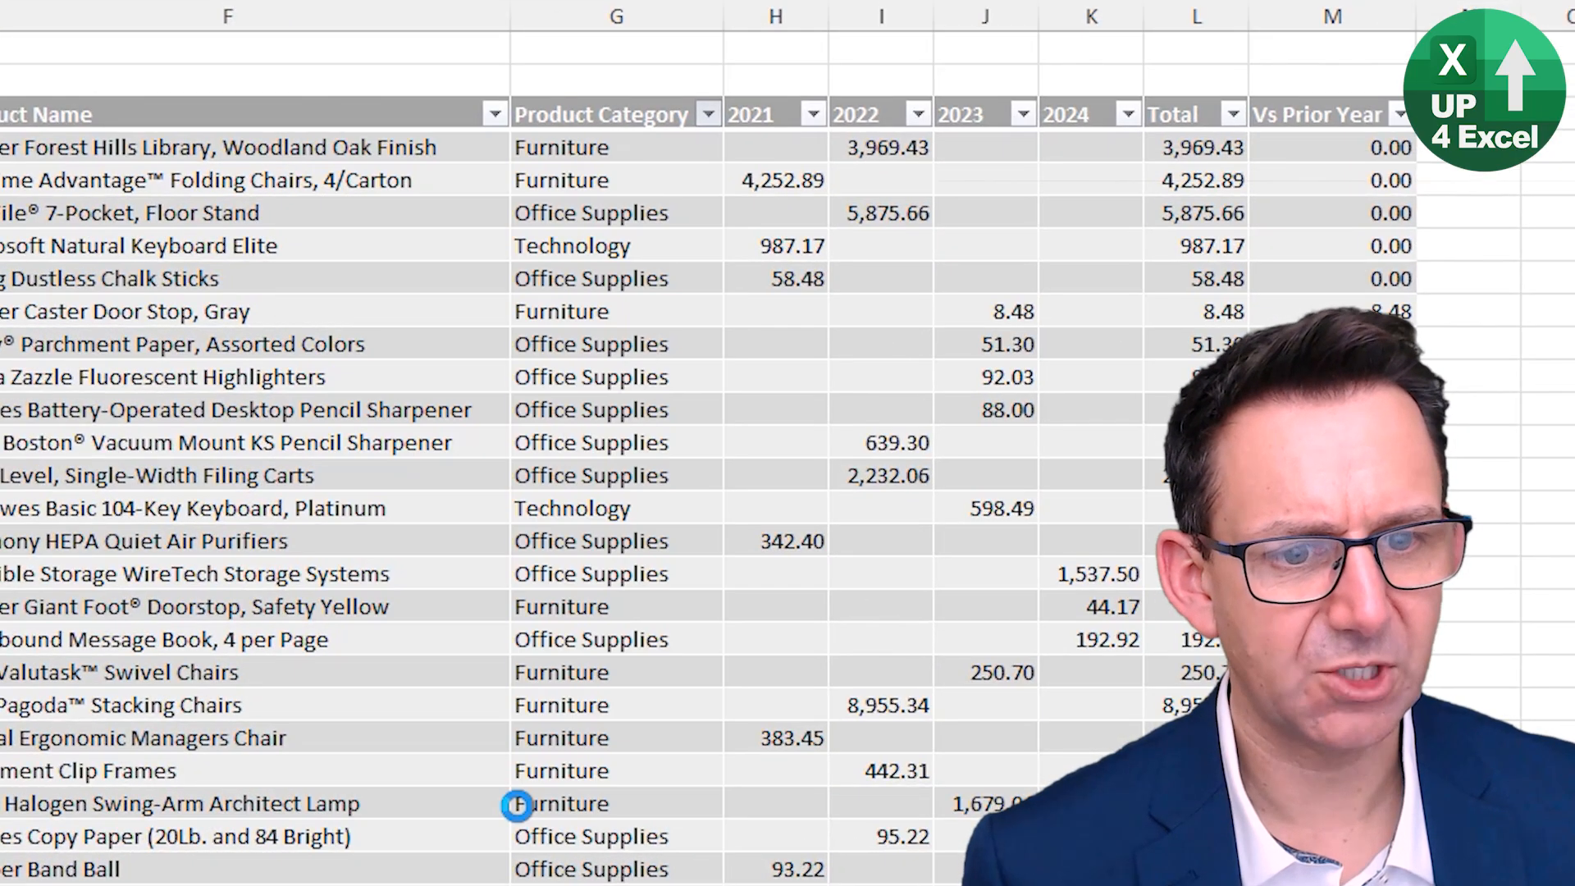
click(708, 113)
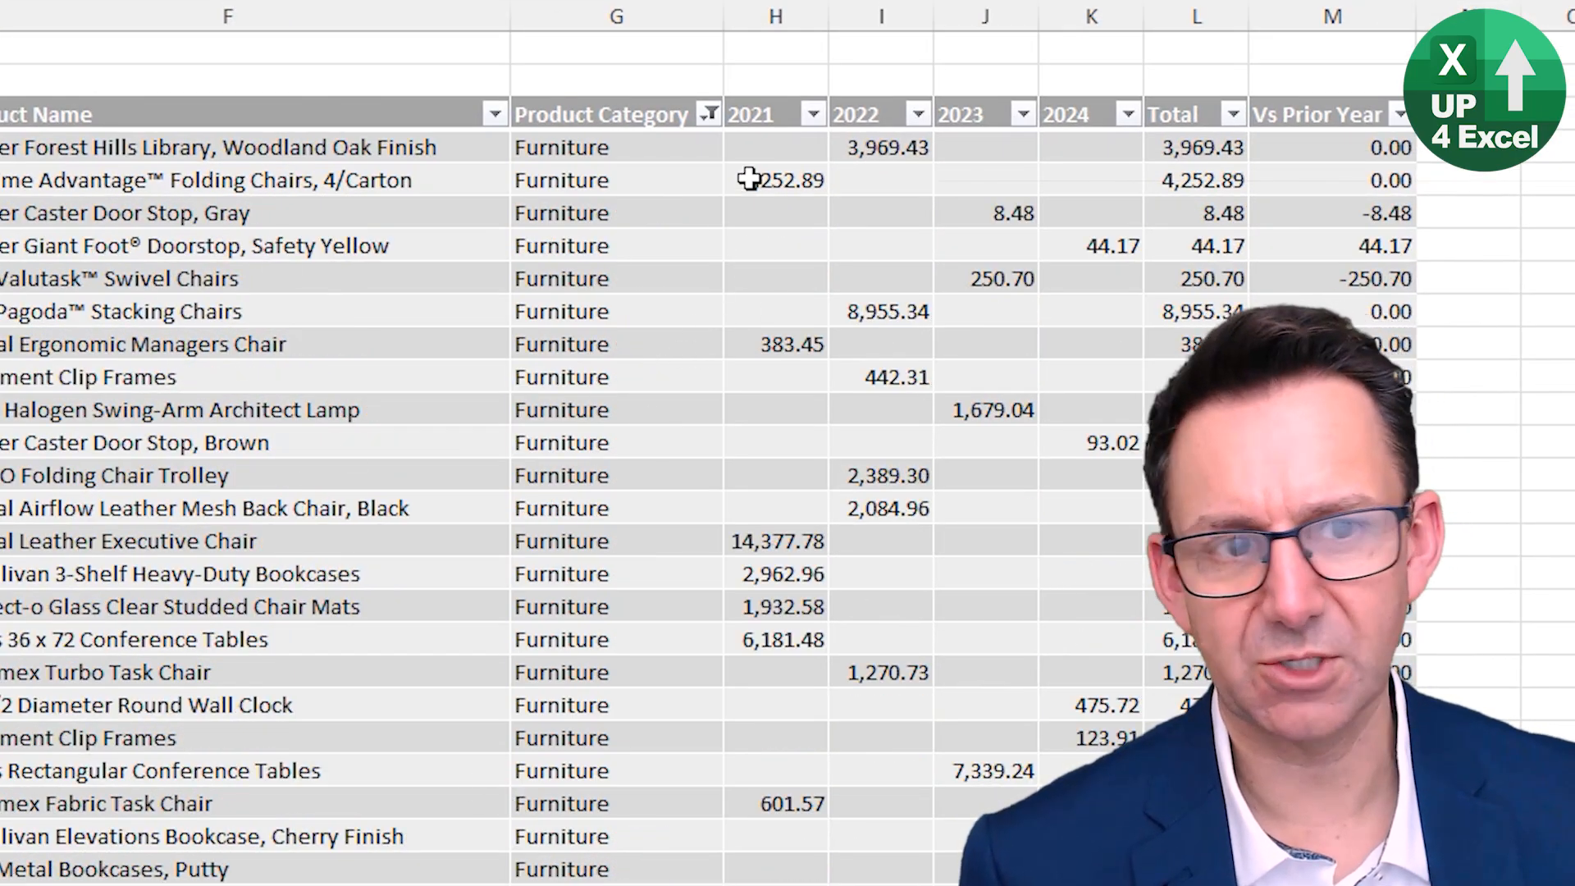
click(707, 113)
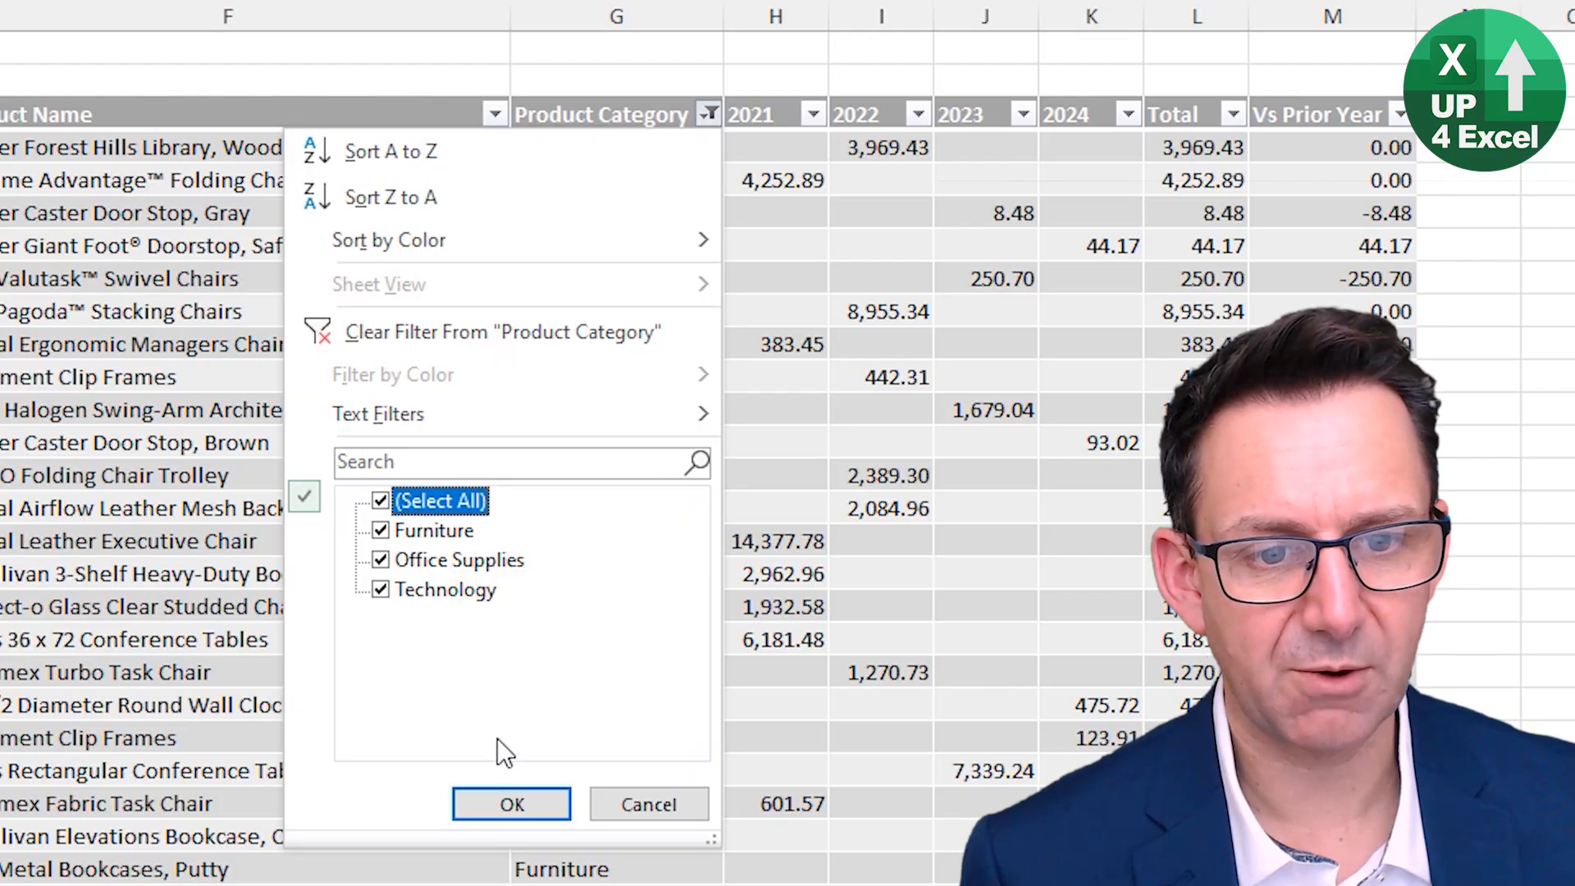
click(510, 804)
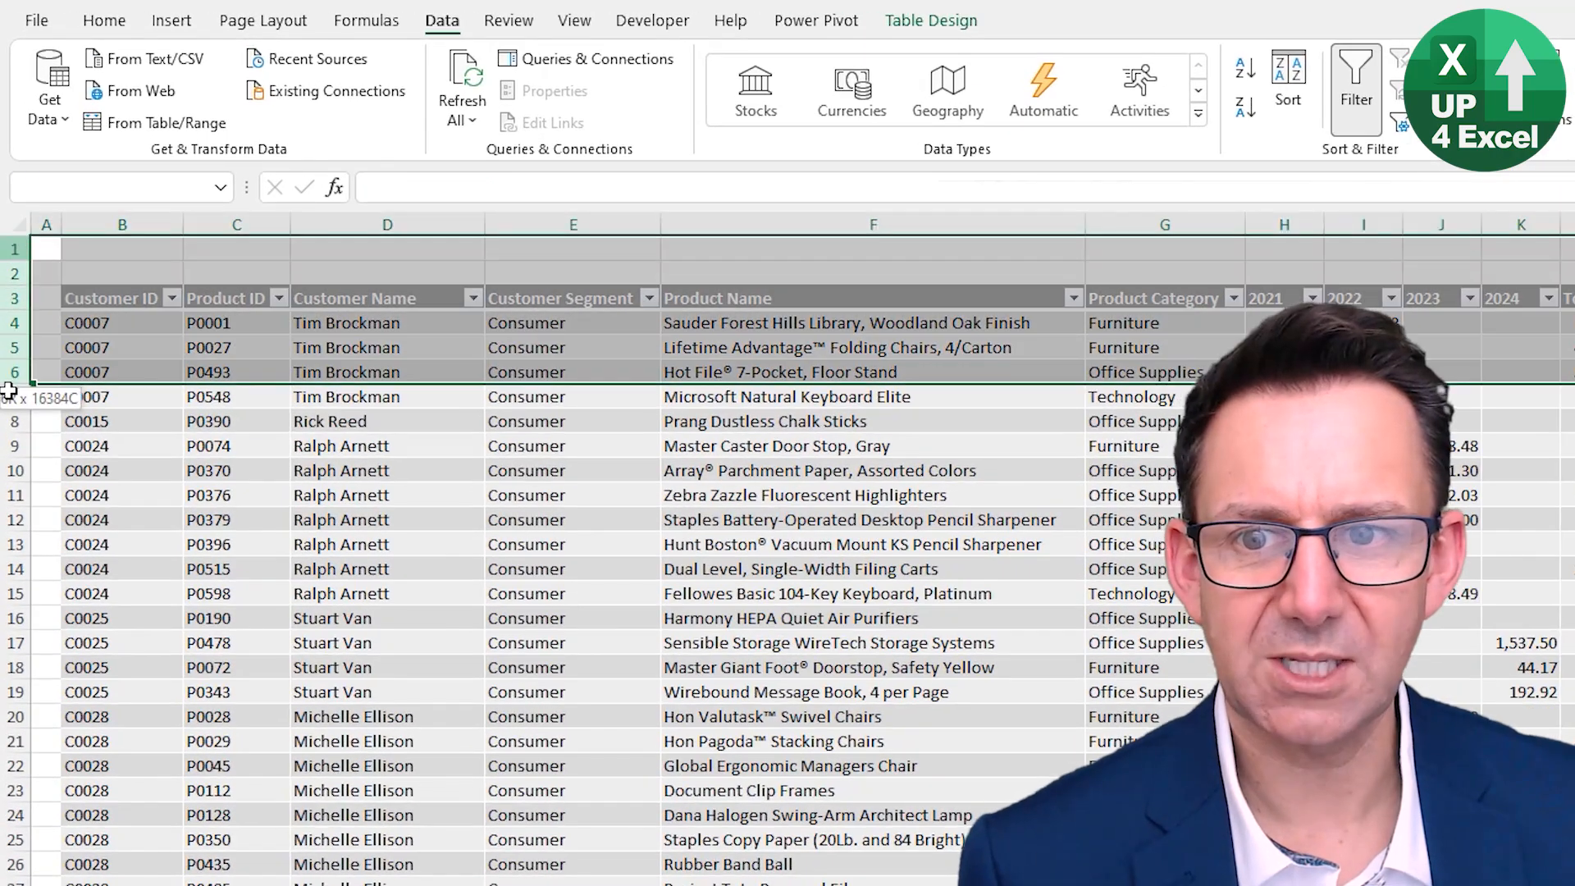
- Insert seven blank rows above the Orders table, then select a table cell
right_click(46, 395)
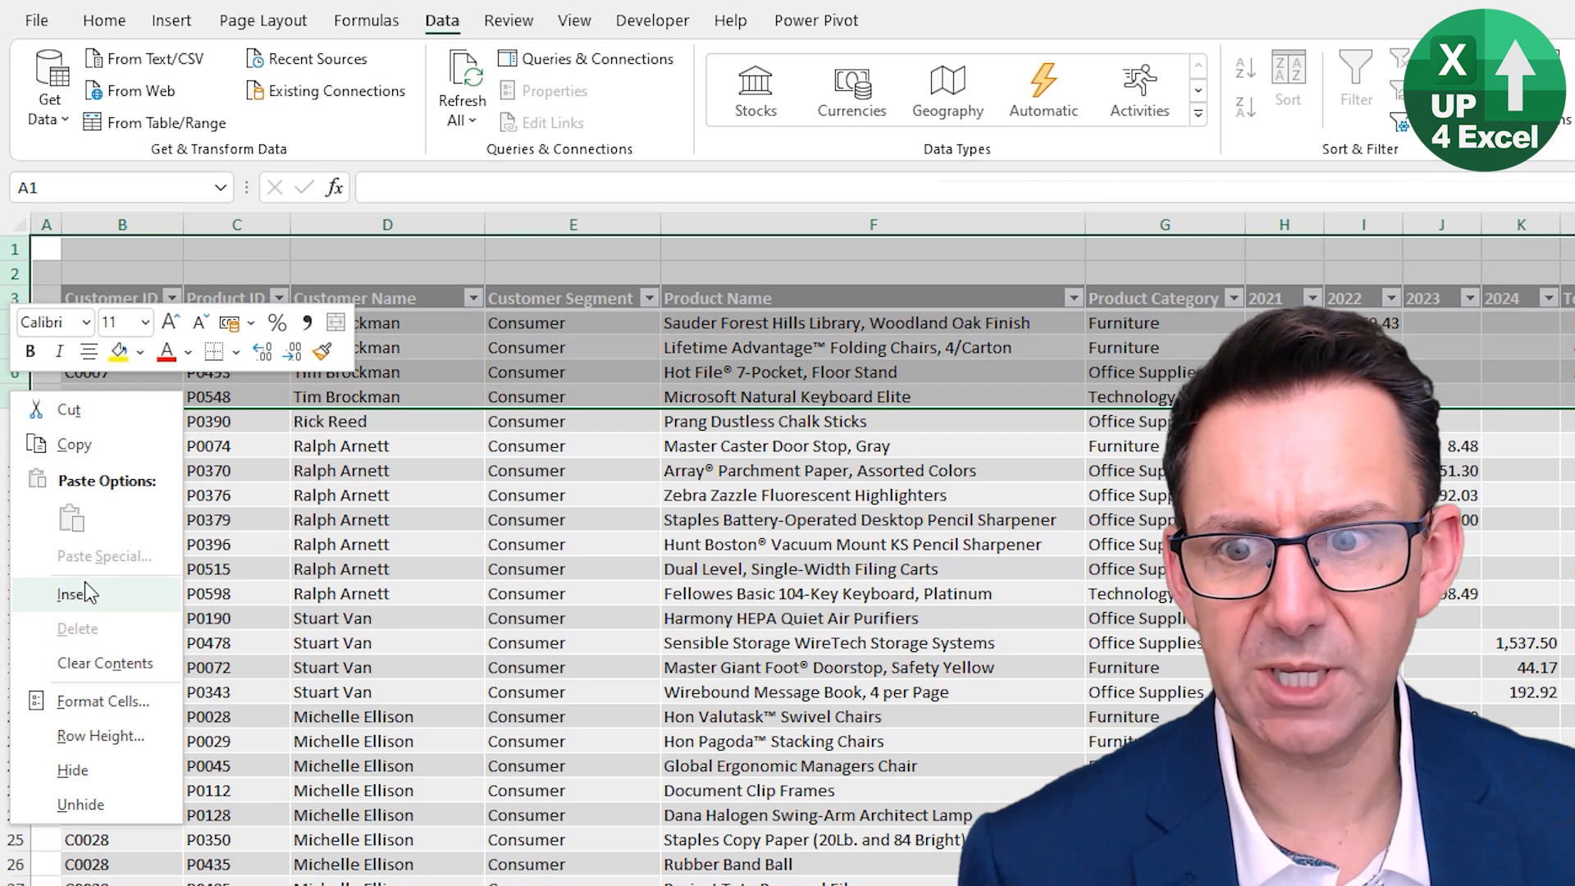
click(73, 594)
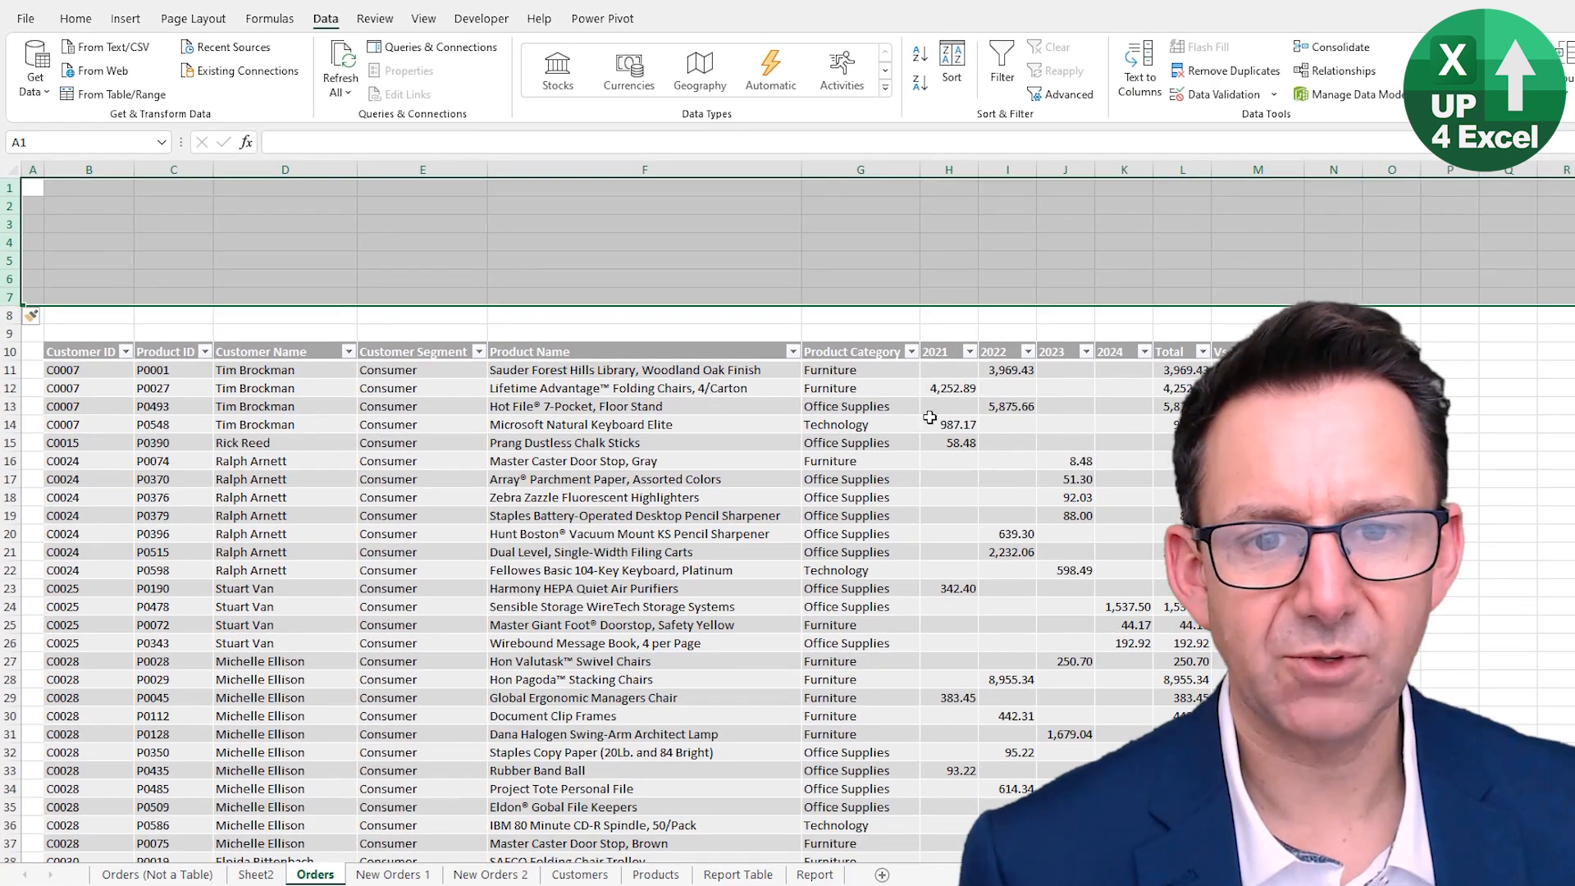
click(644, 388)
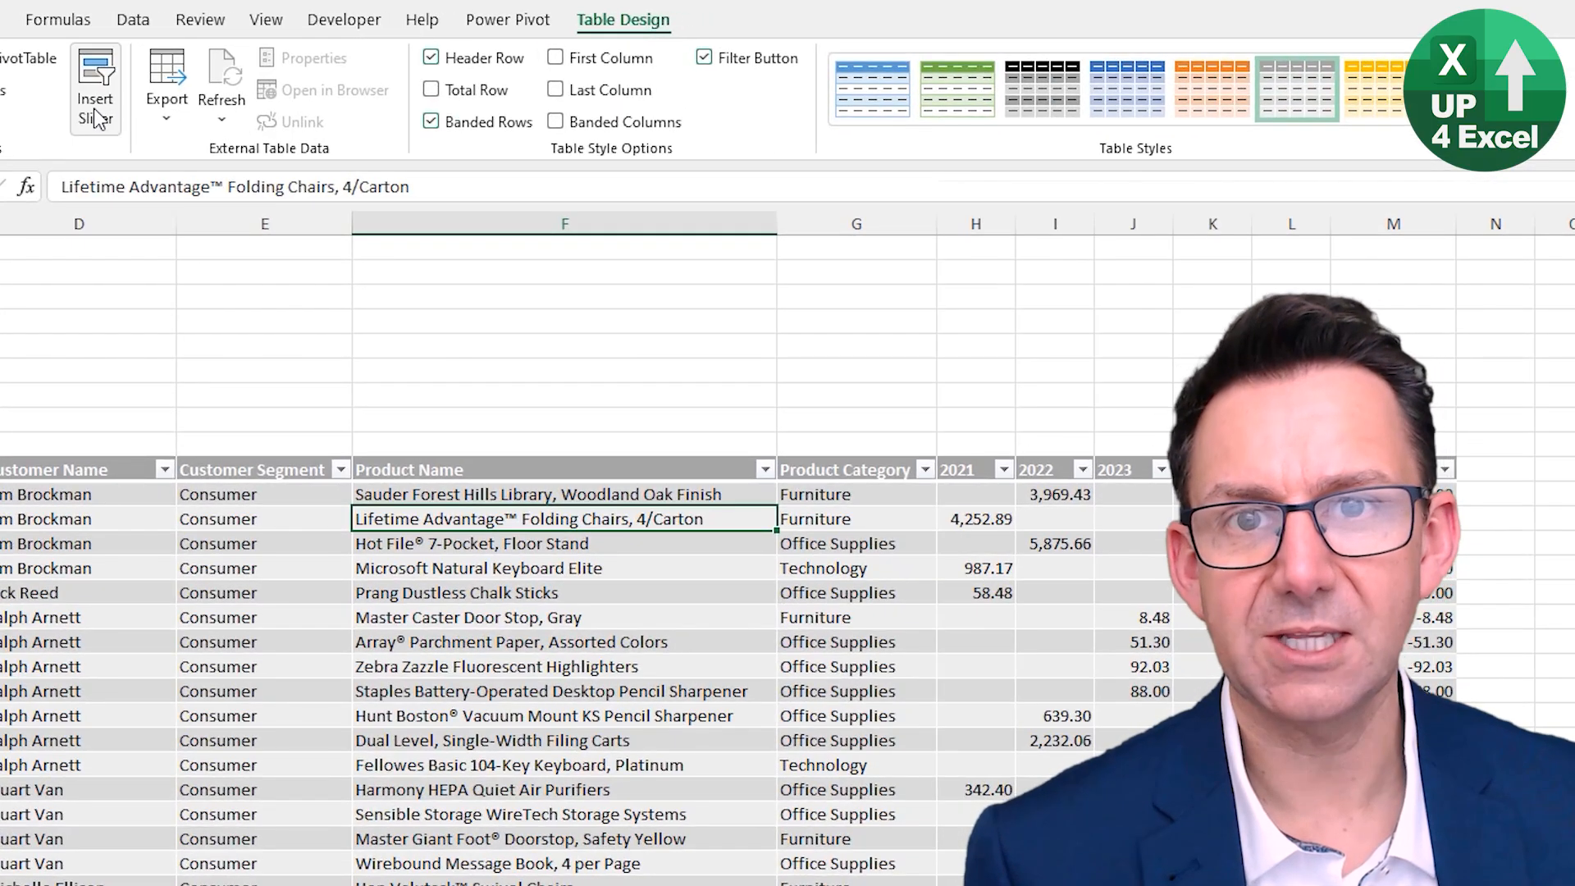
- Insert Customer Segment and Product Category slicers from Table Design
click(93, 88)
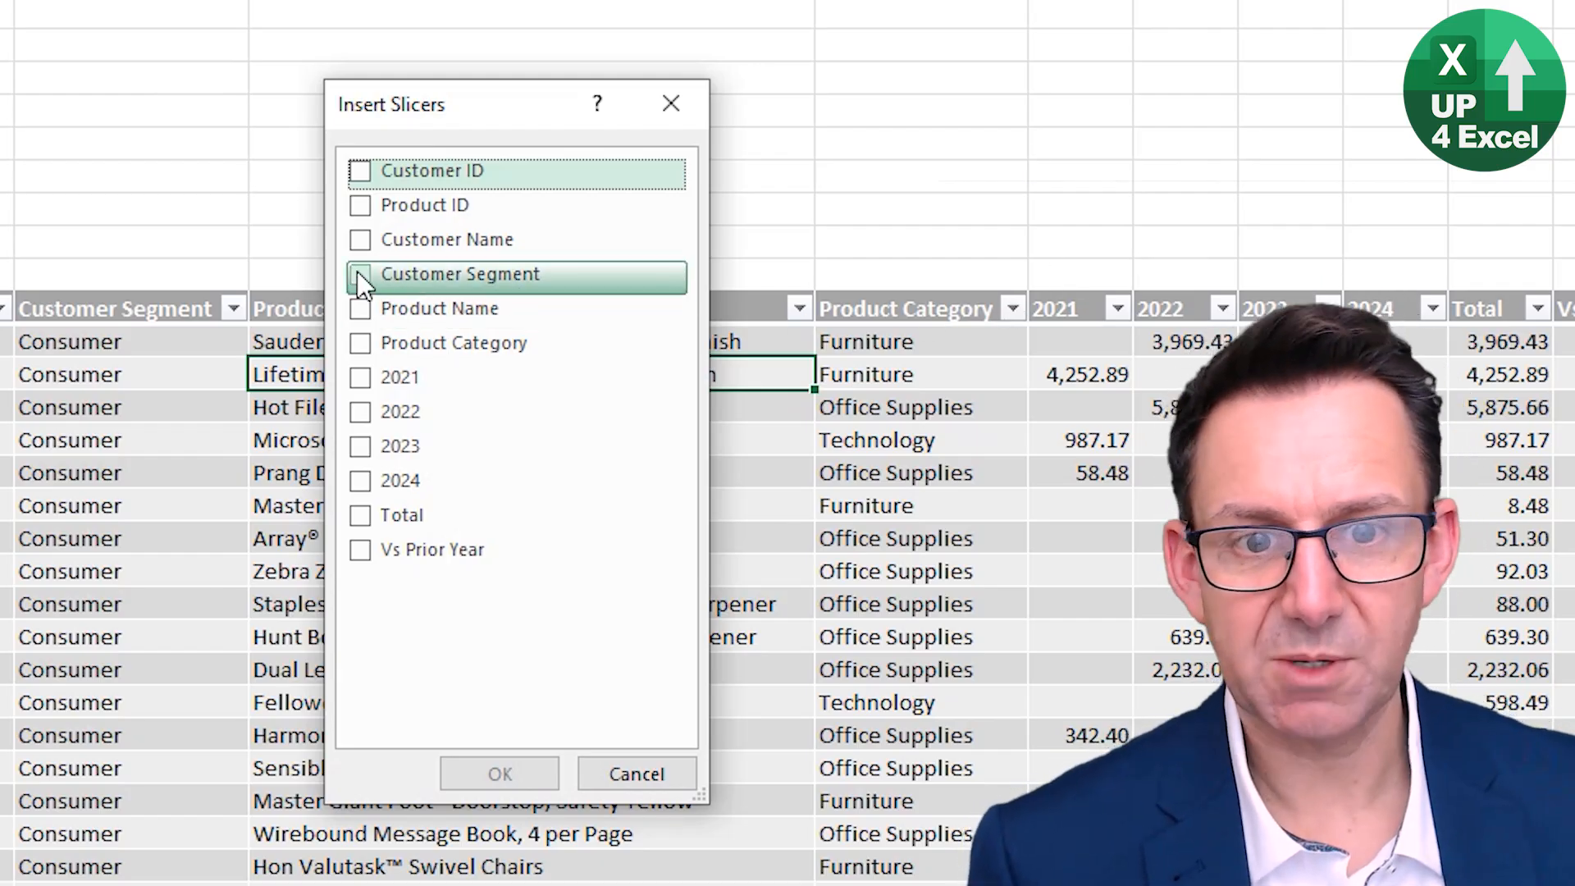
click(359, 274)
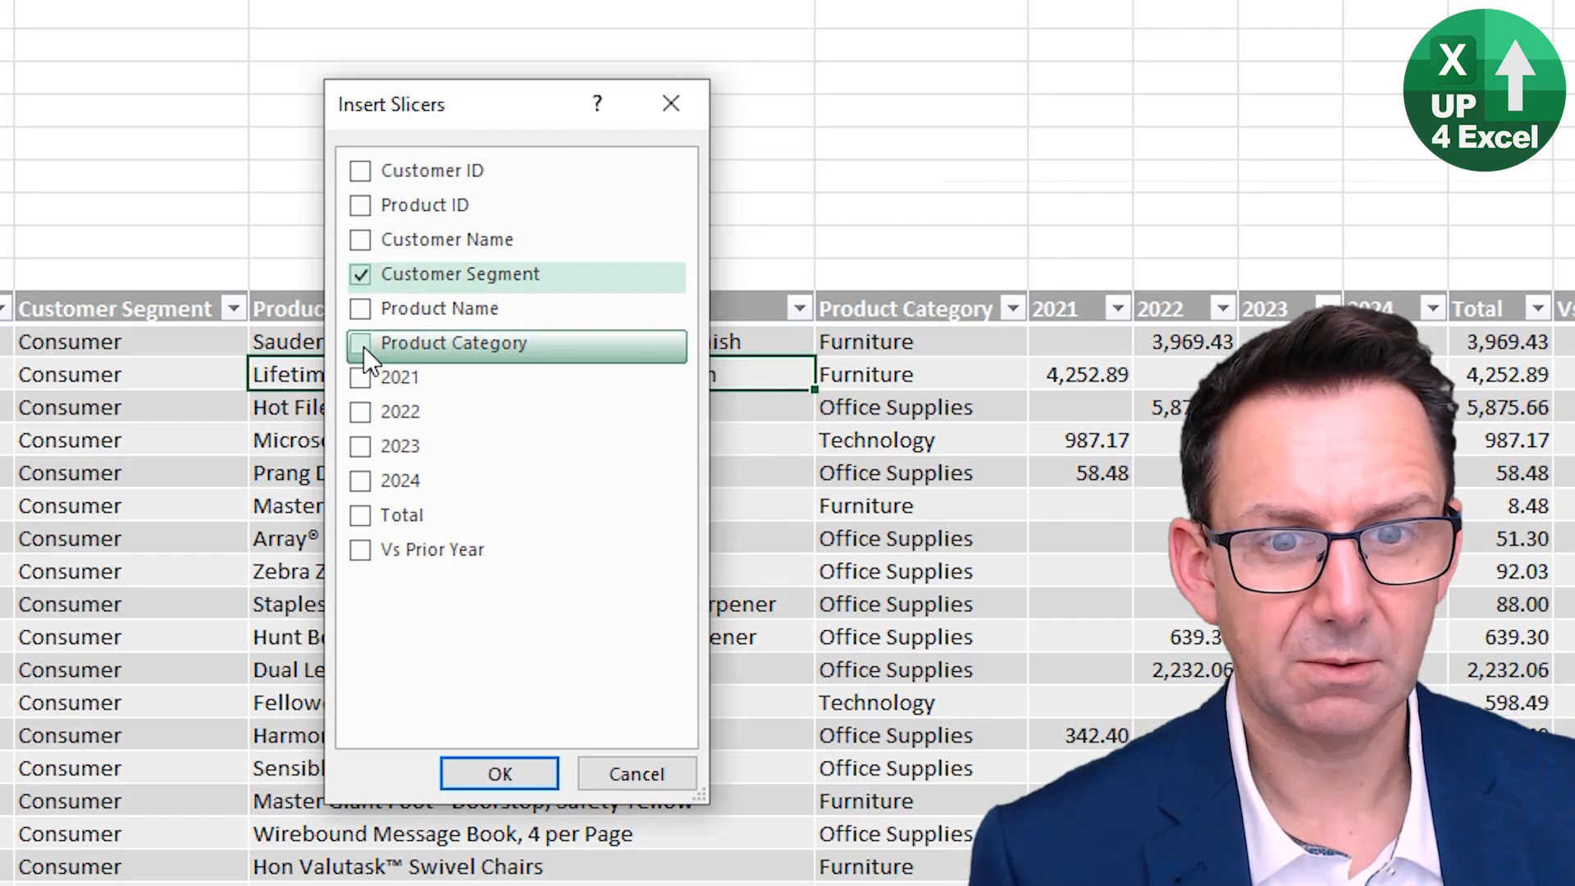
click(360, 343)
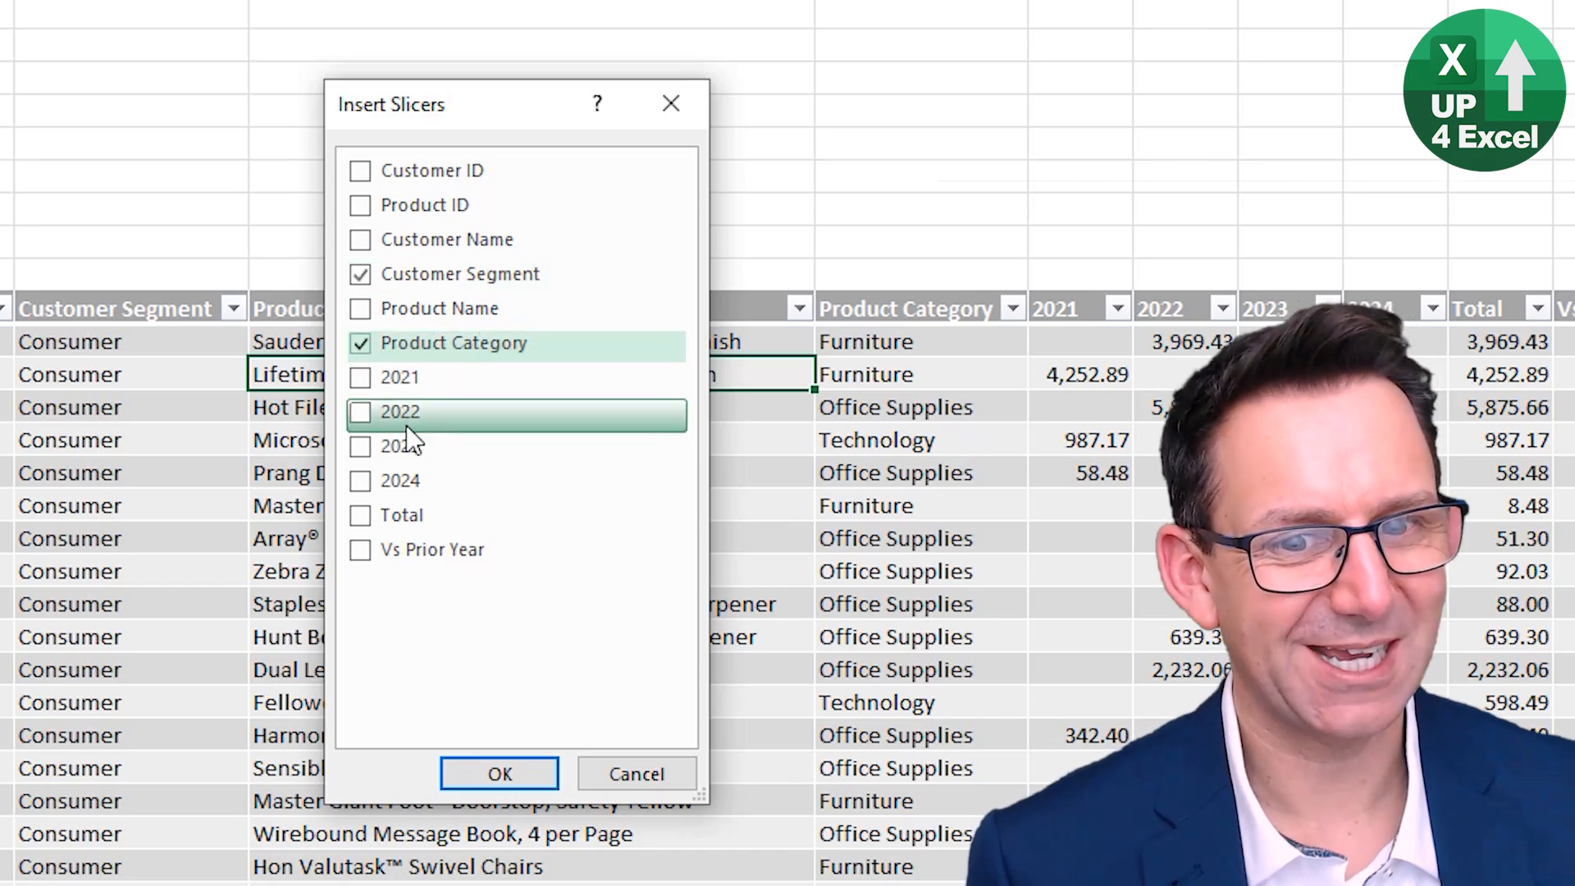
click(498, 773)
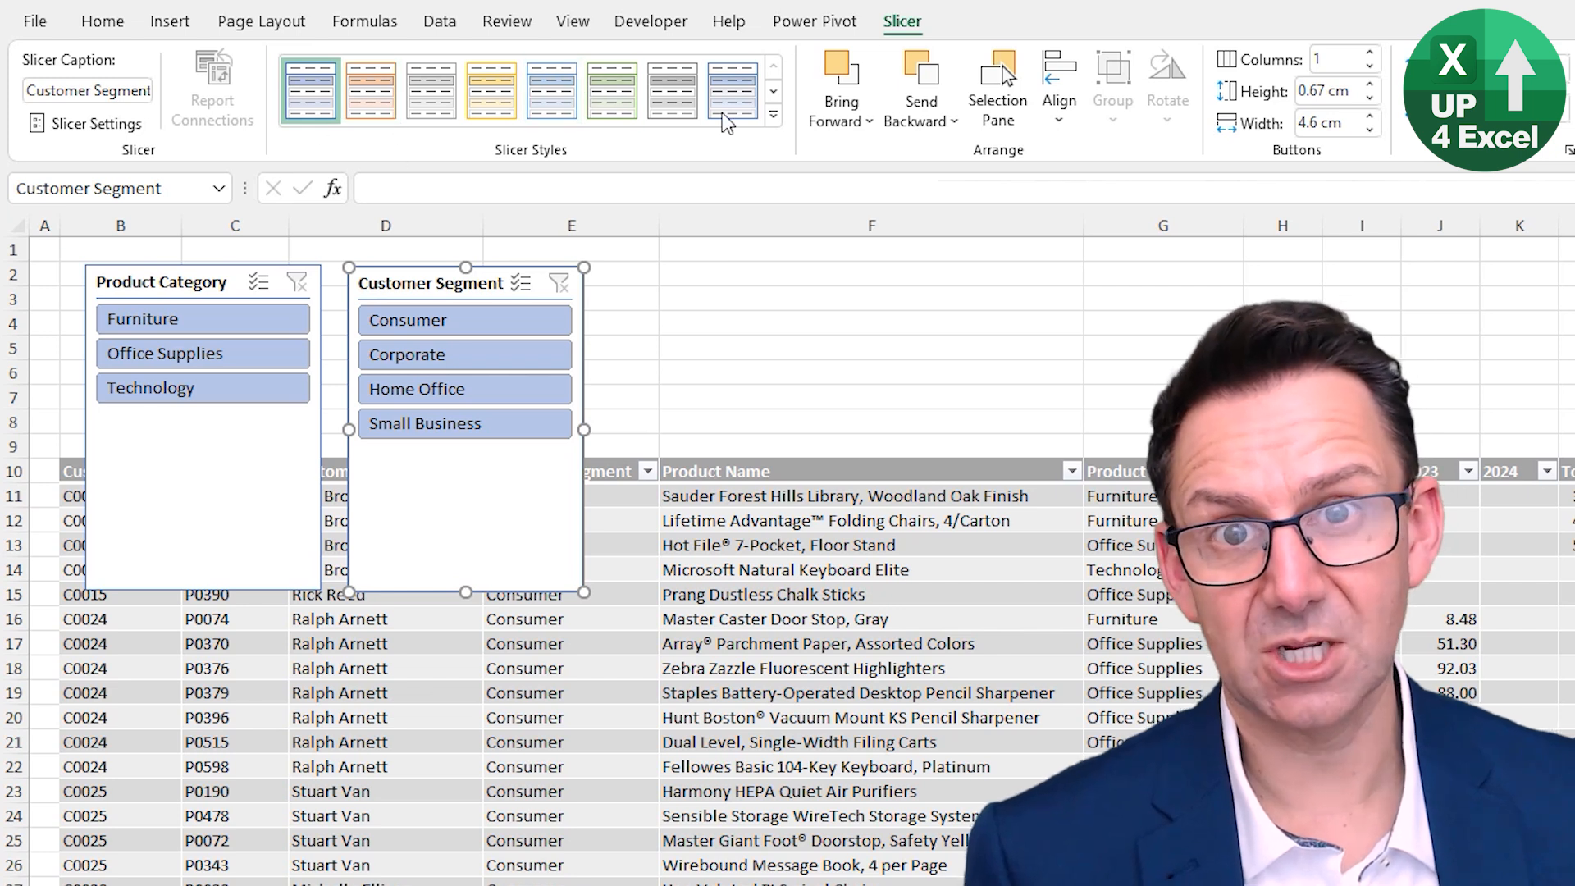
- Apply a dark grey slicer style, then select the Product Category slicer
click(771, 115)
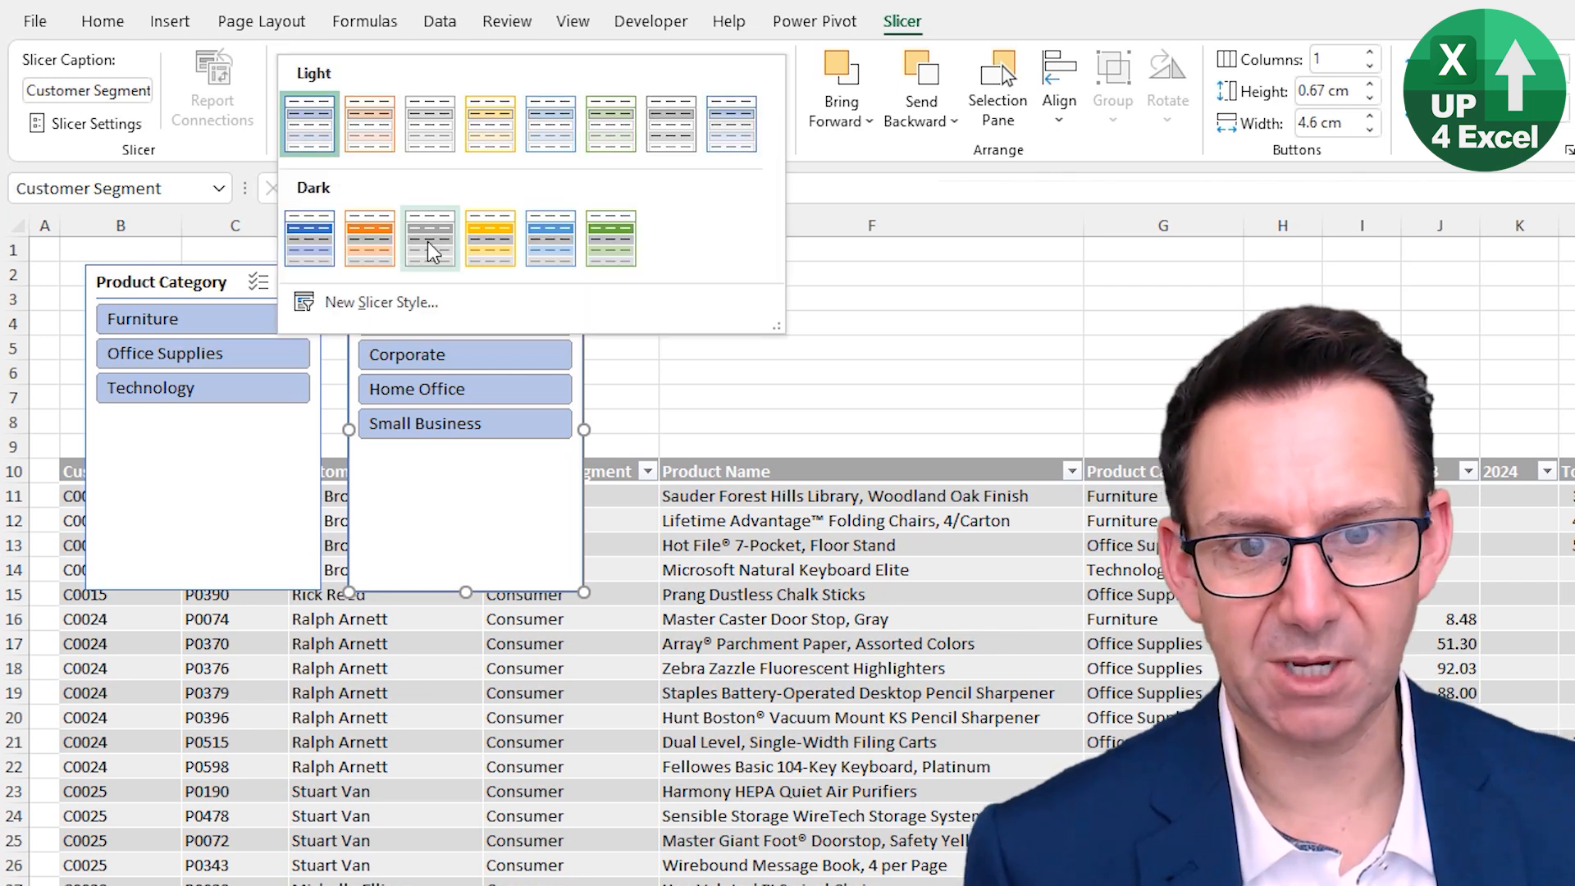
click(429, 238)
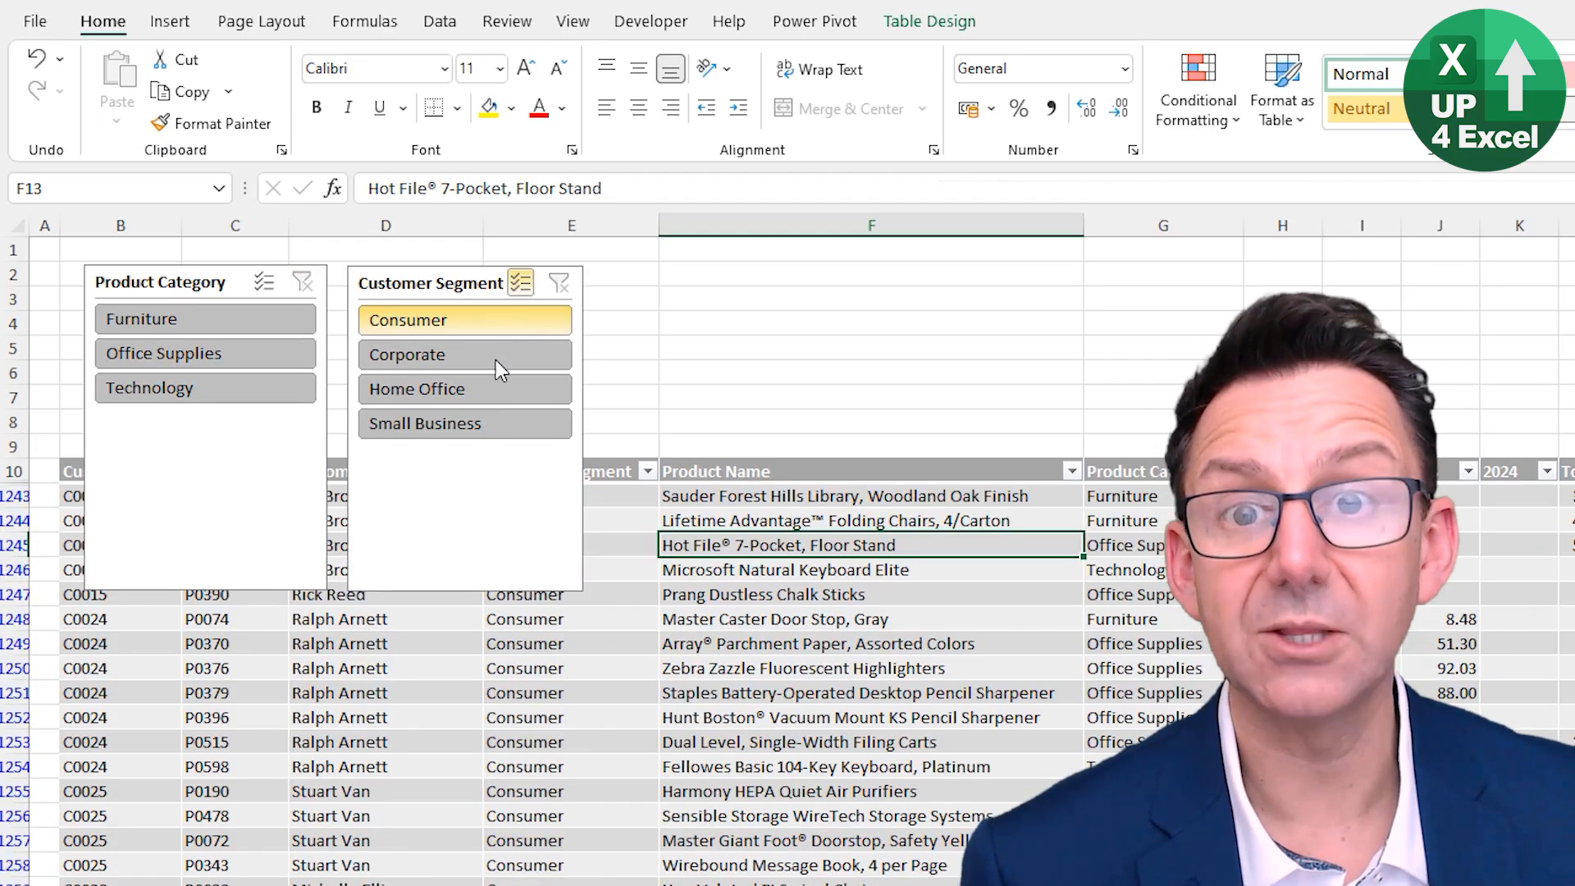
click(559, 283)
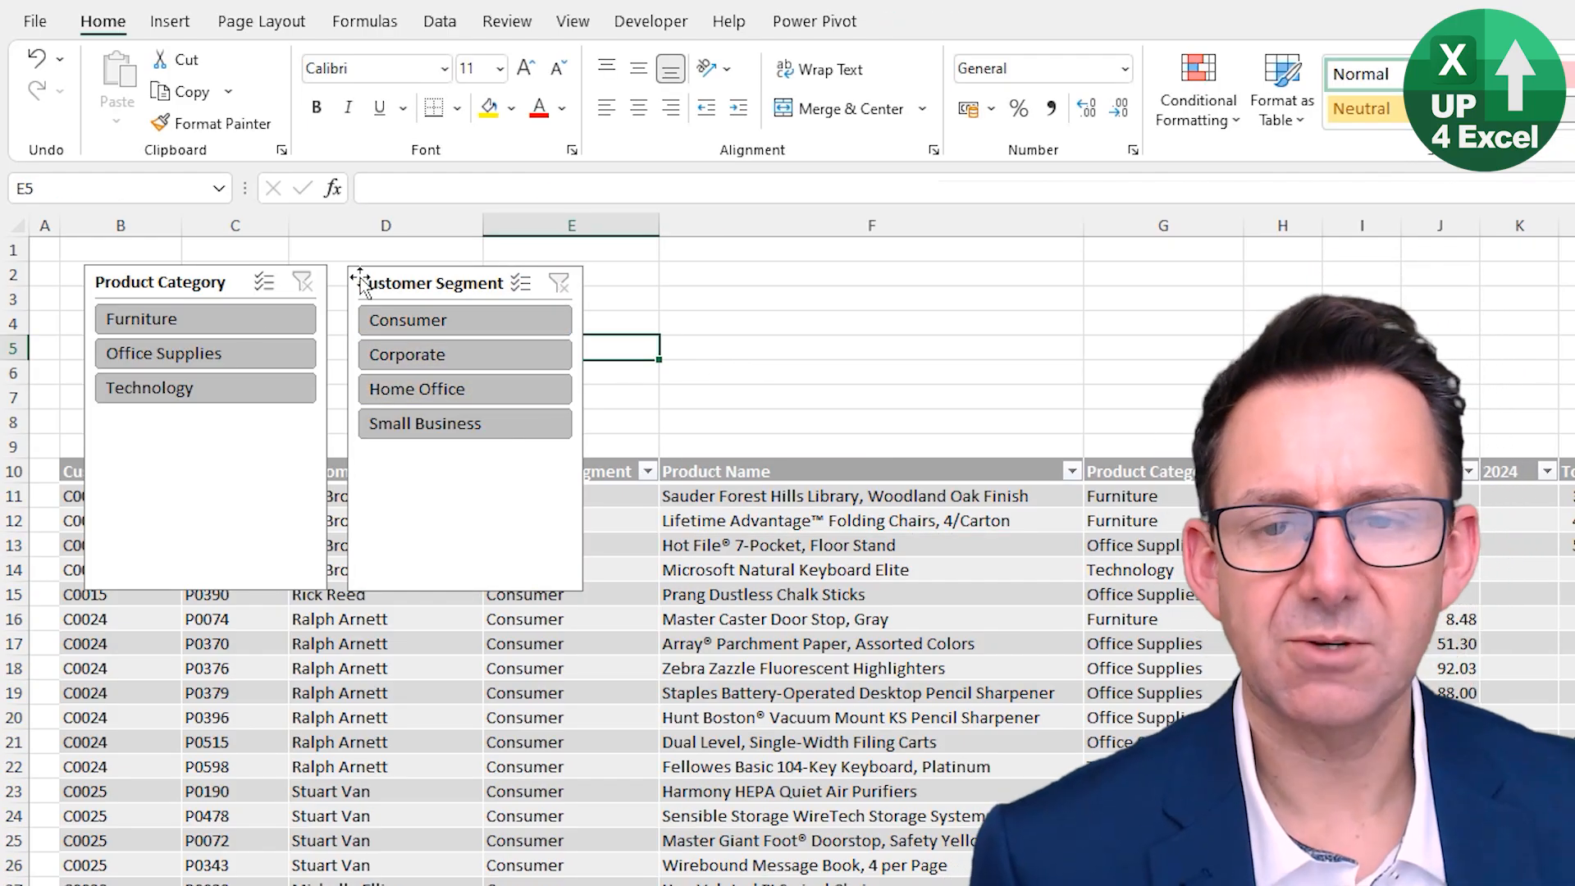
click(160, 282)
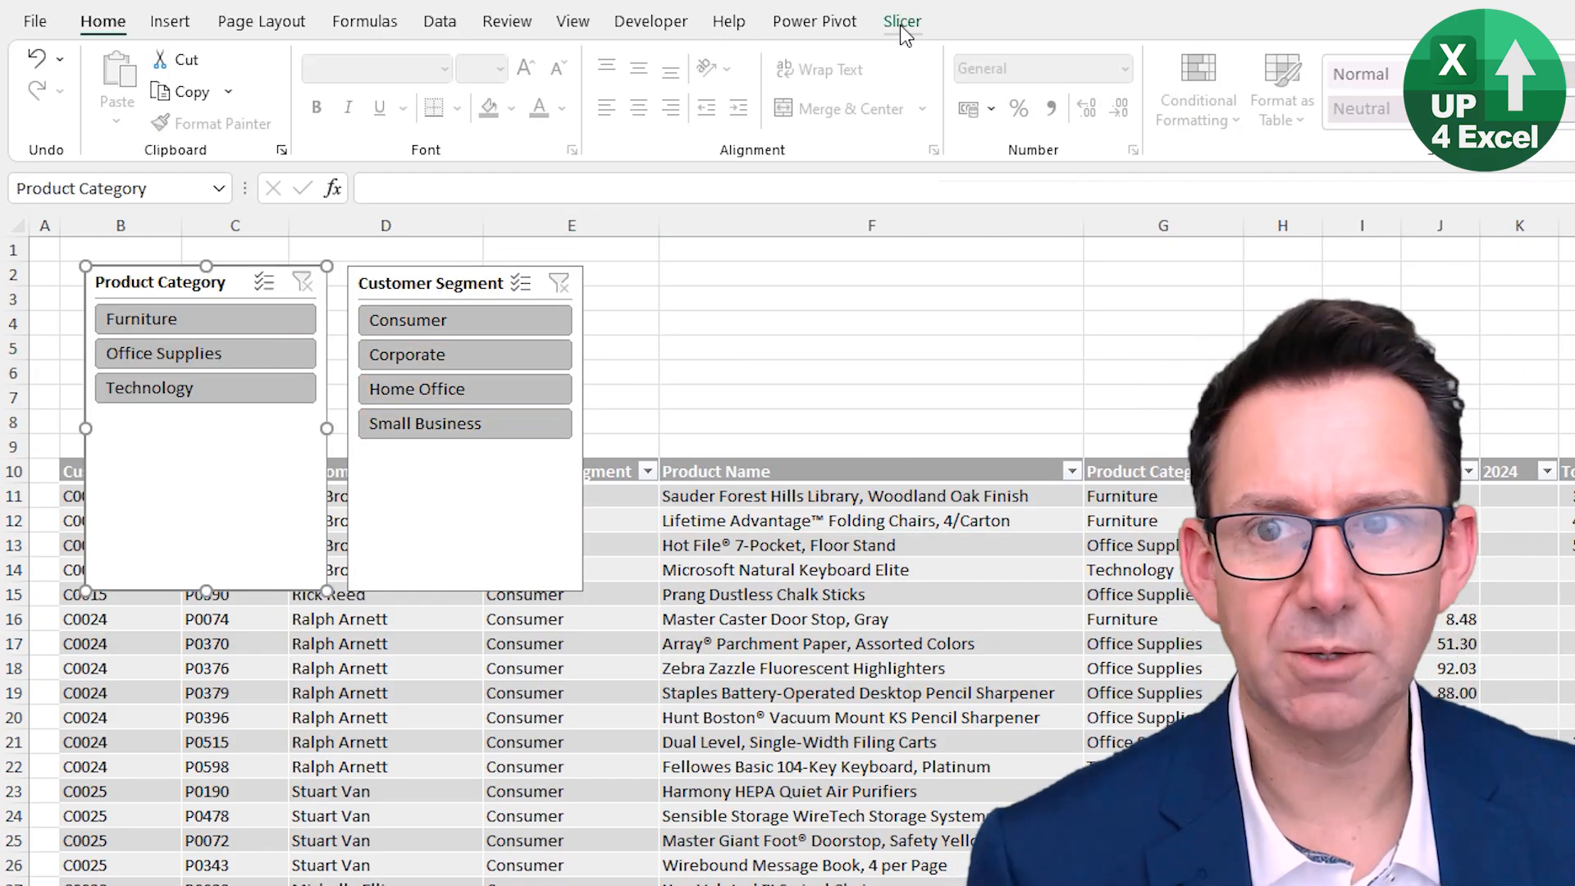
- Give the slicers two button columns and resize them into side-by-side panels above the table
click(900, 20)
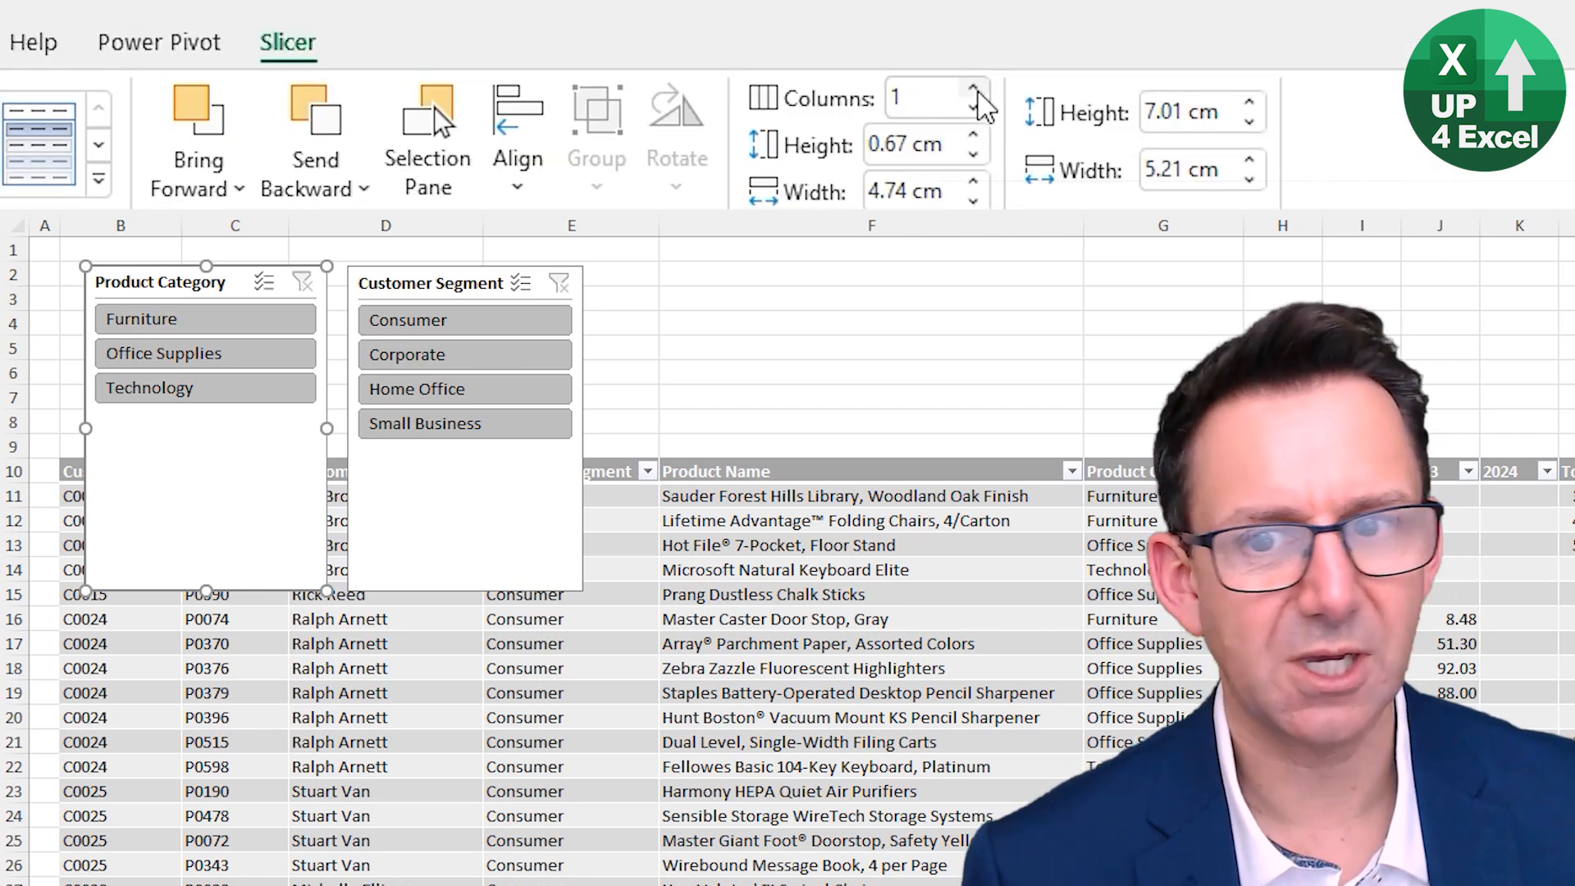
click(971, 88)
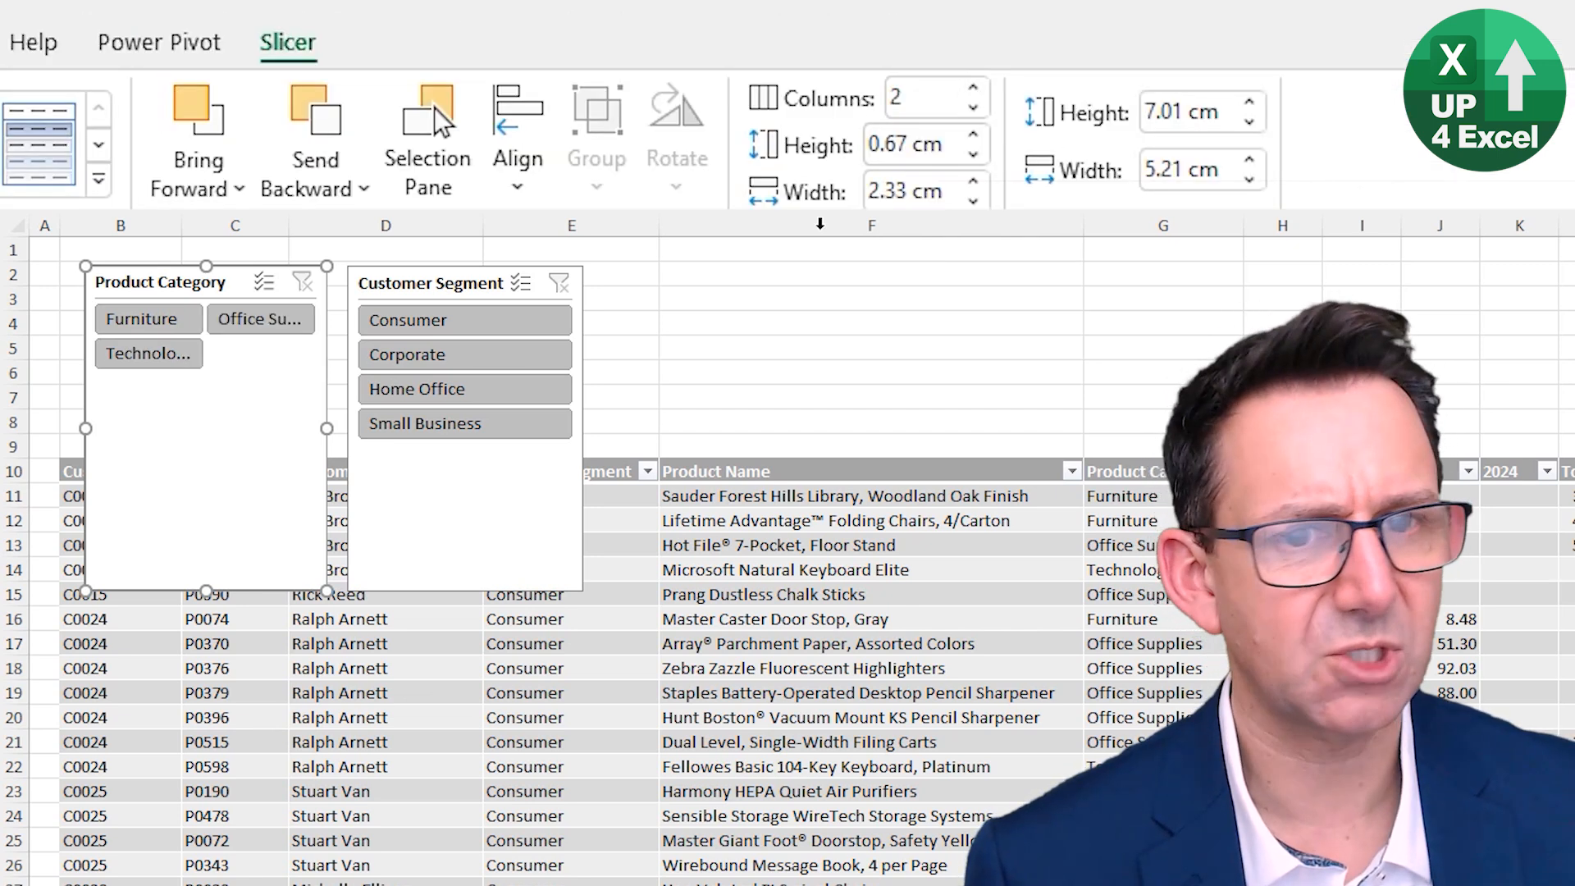
click(972, 88)
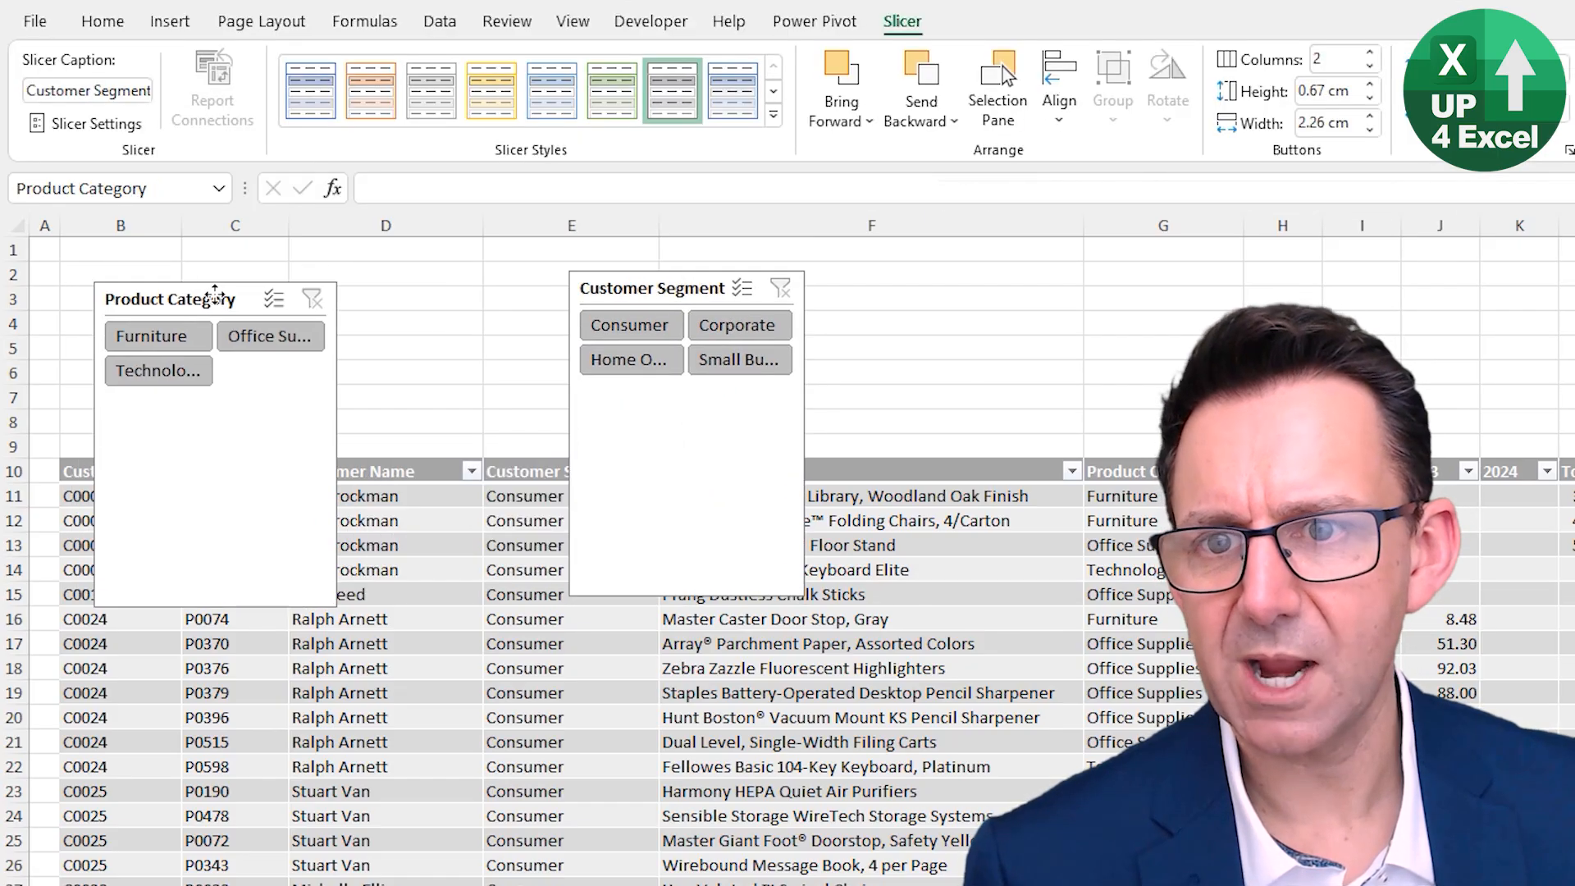
drag(169, 297, 362, 278)
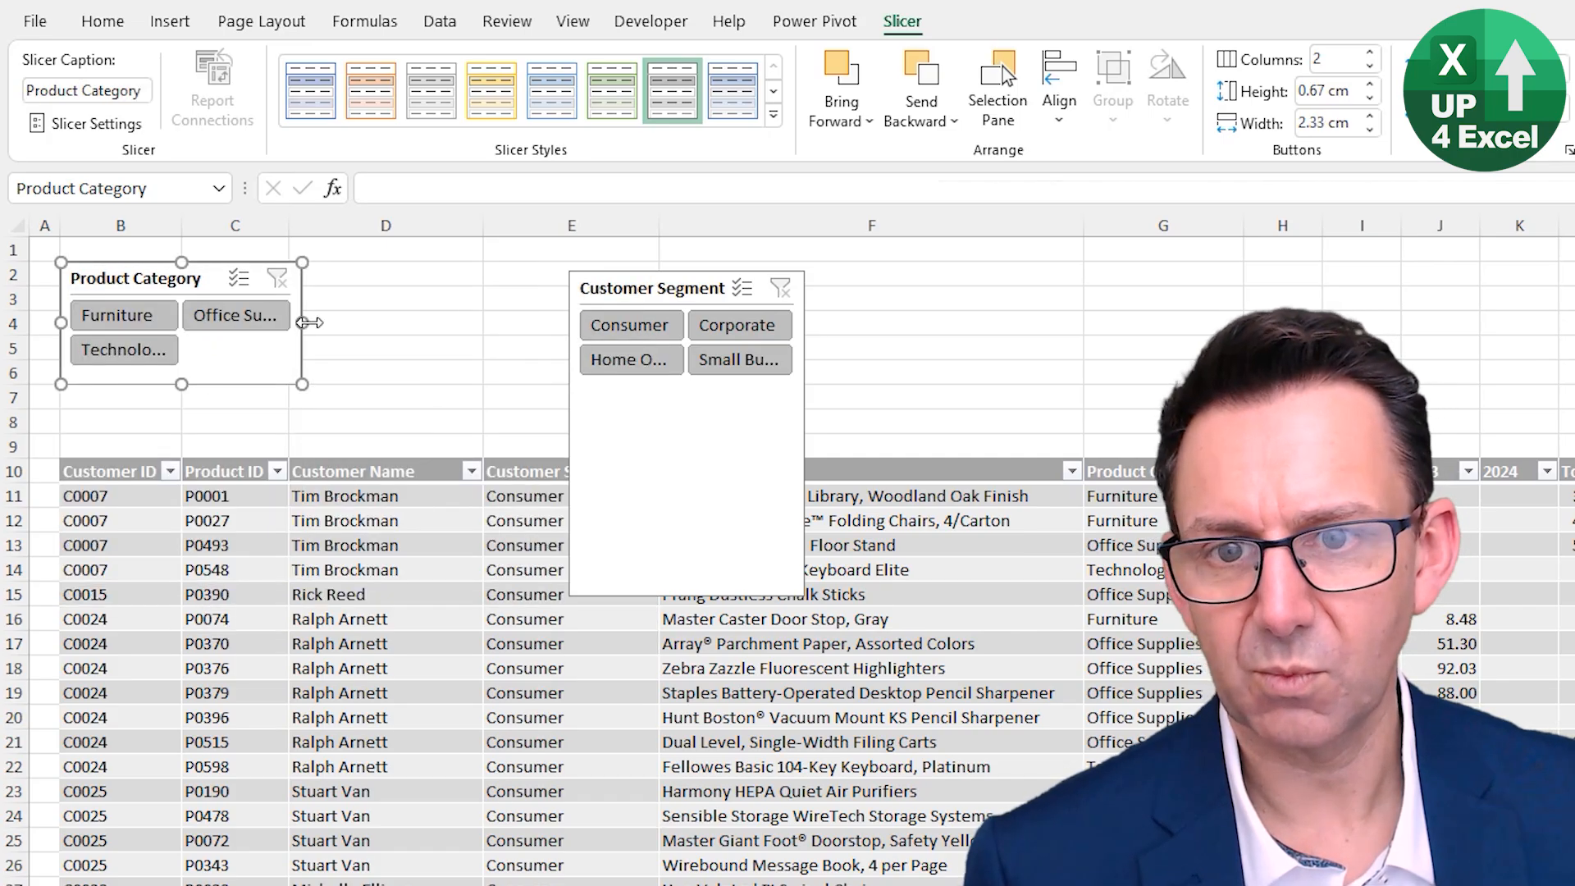
drag(301, 328, 482, 328)
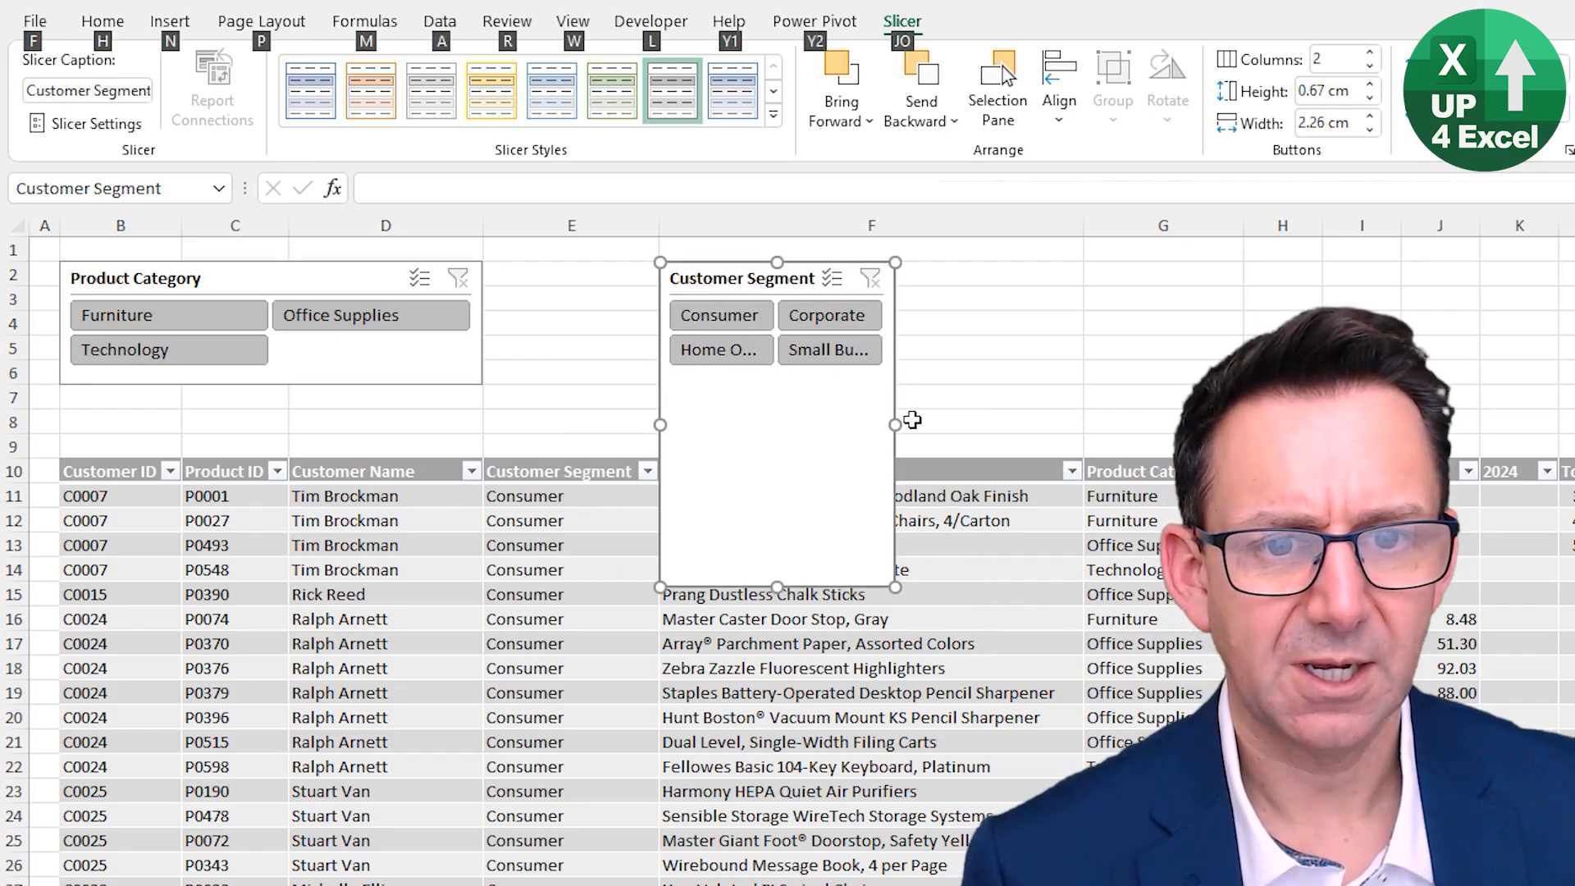
drag(896, 423, 1082, 423)
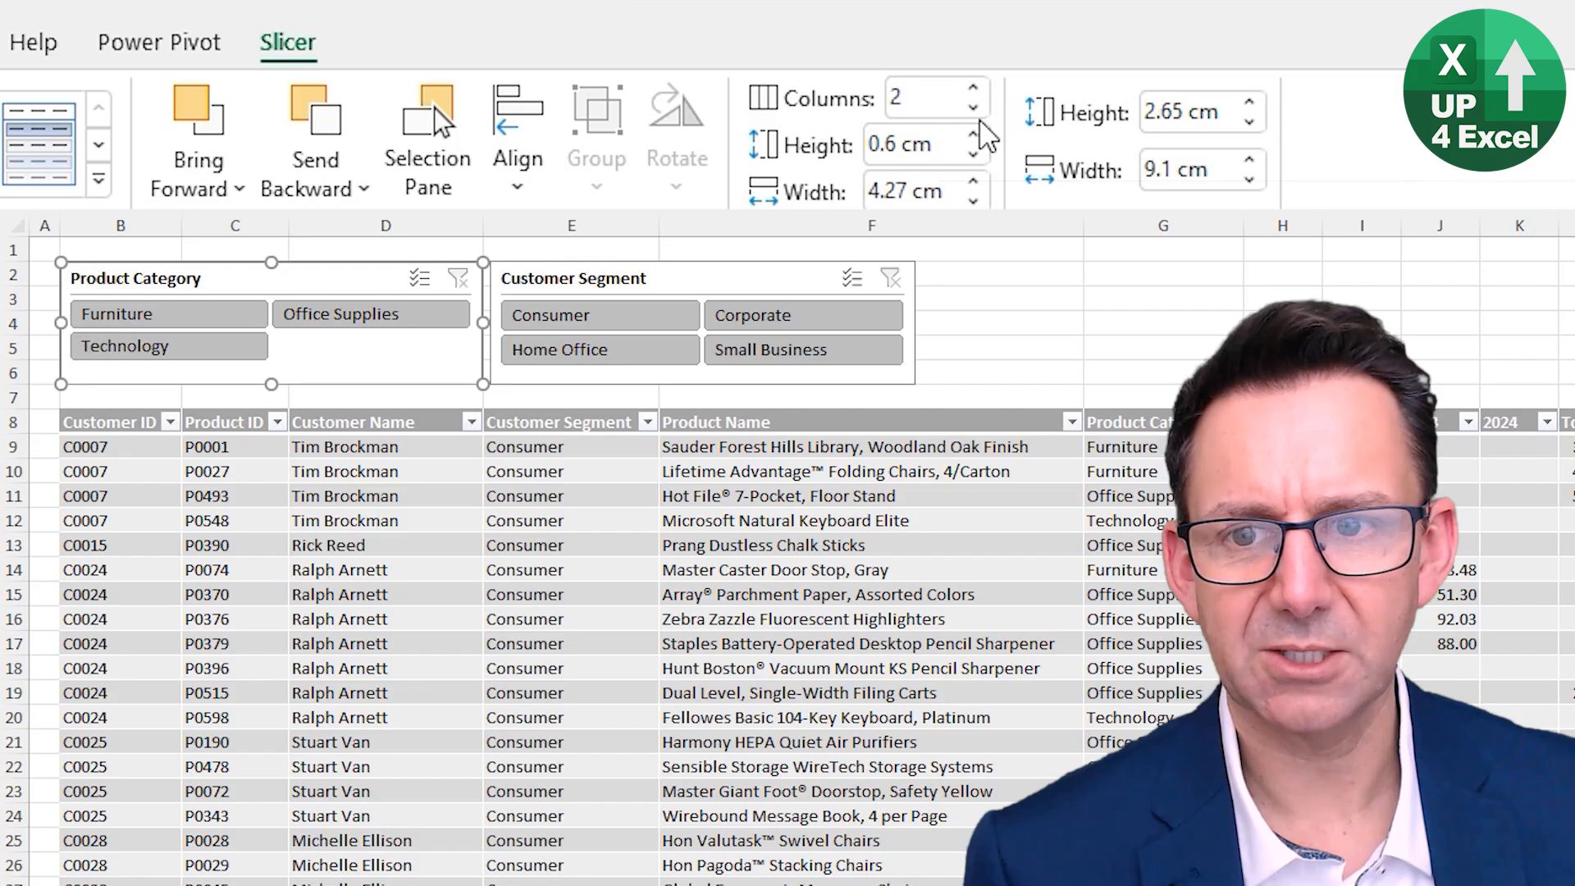
- Raise the Product Category button height to 0.7 cm; view Slicer Settings and cancel
click(994, 132)
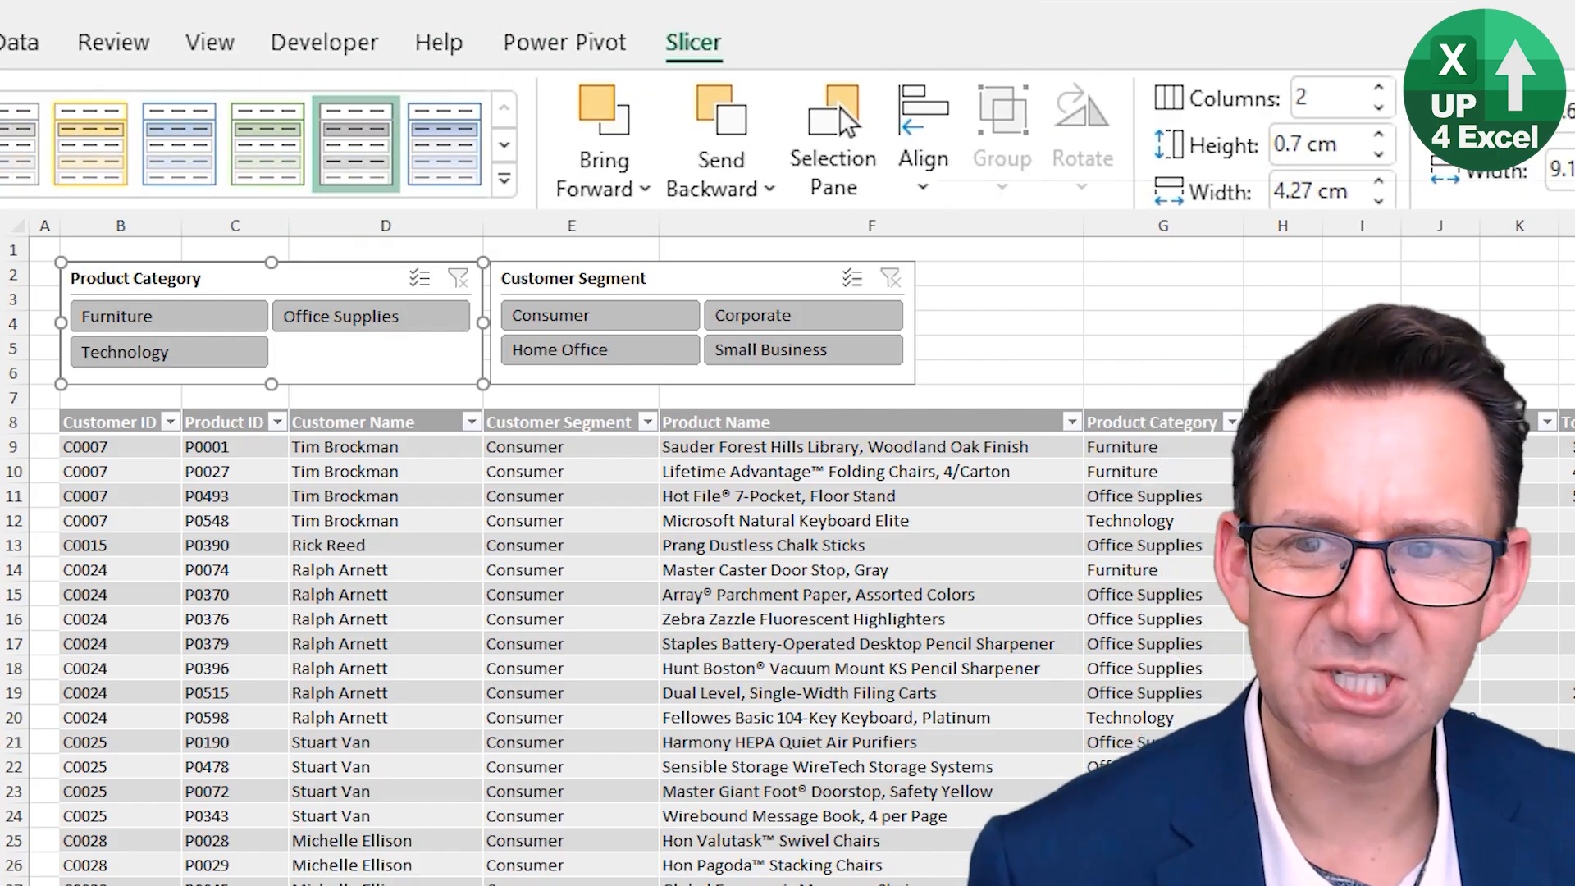
click(832, 131)
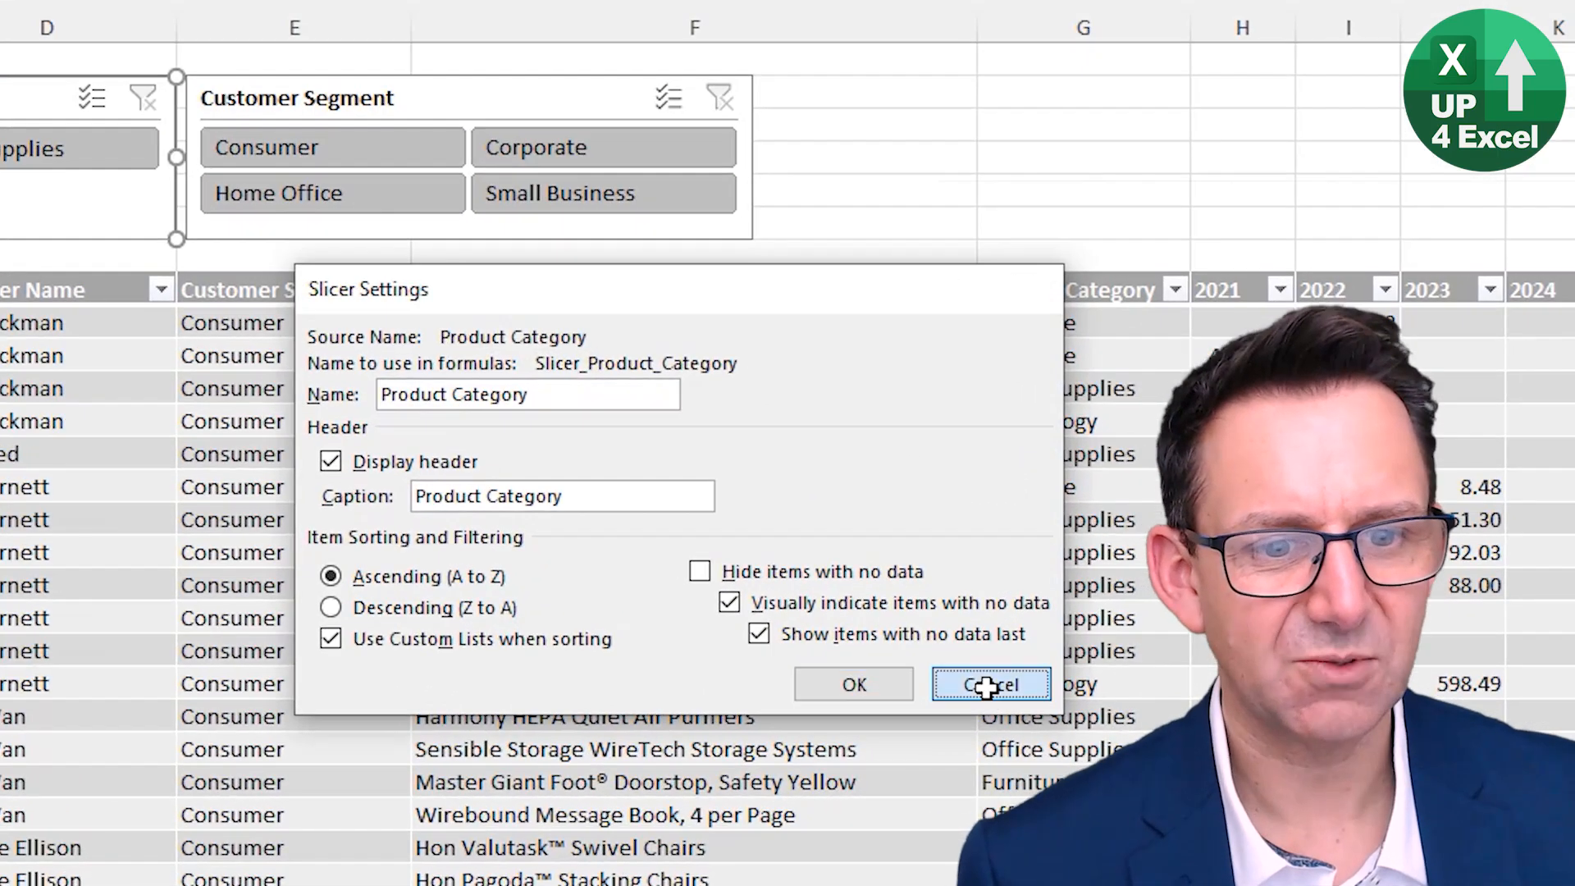
click(990, 684)
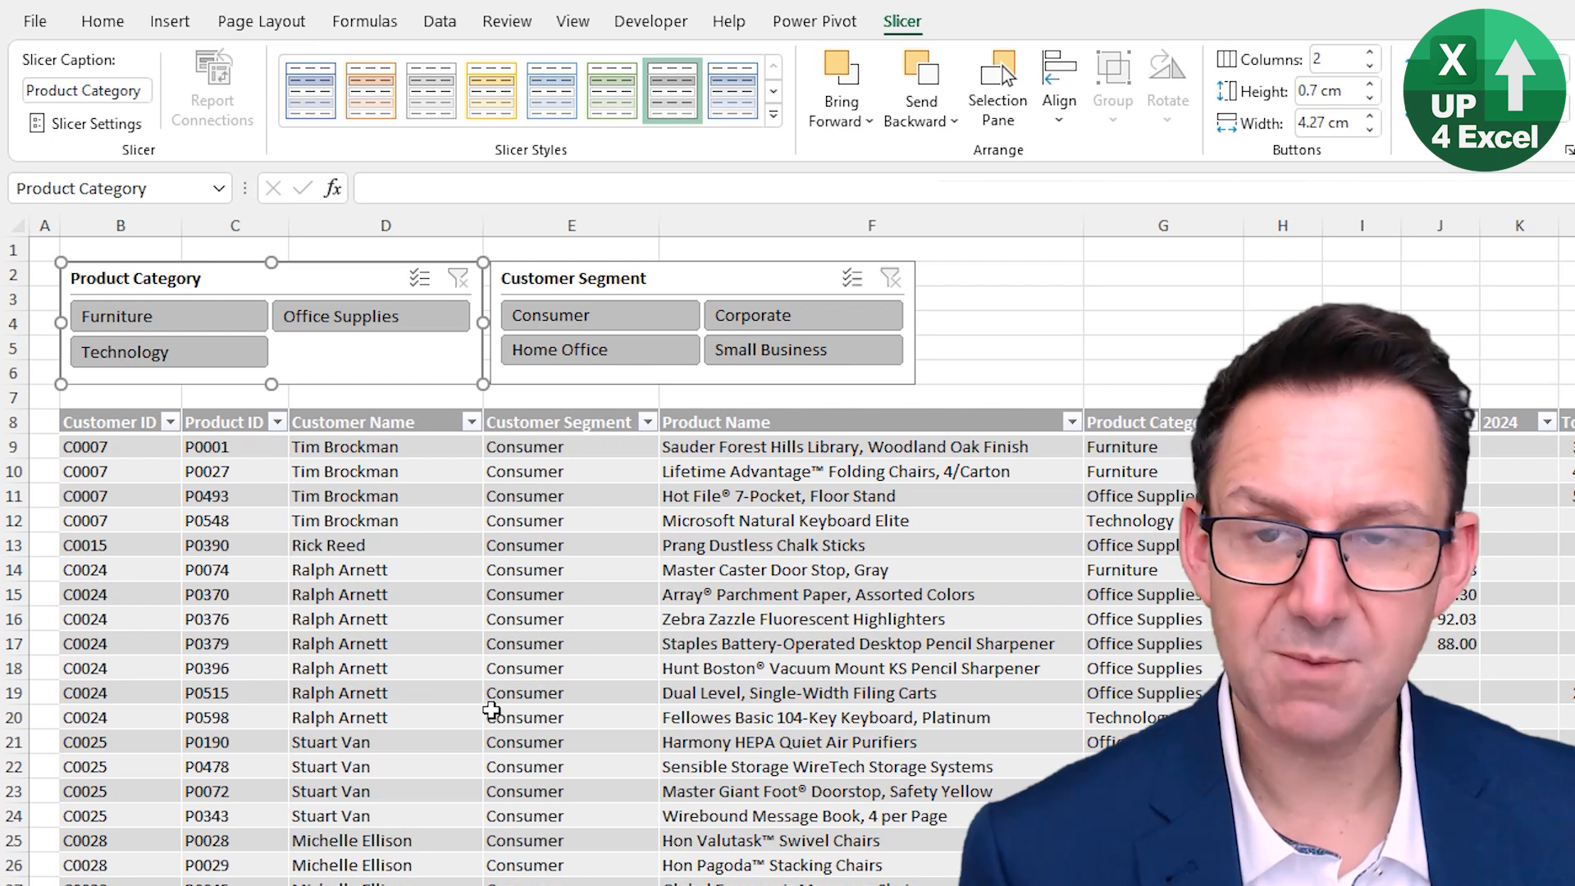
- Filter the orders to Home Office, then to Consumer, then select Furniture
click(599, 348)
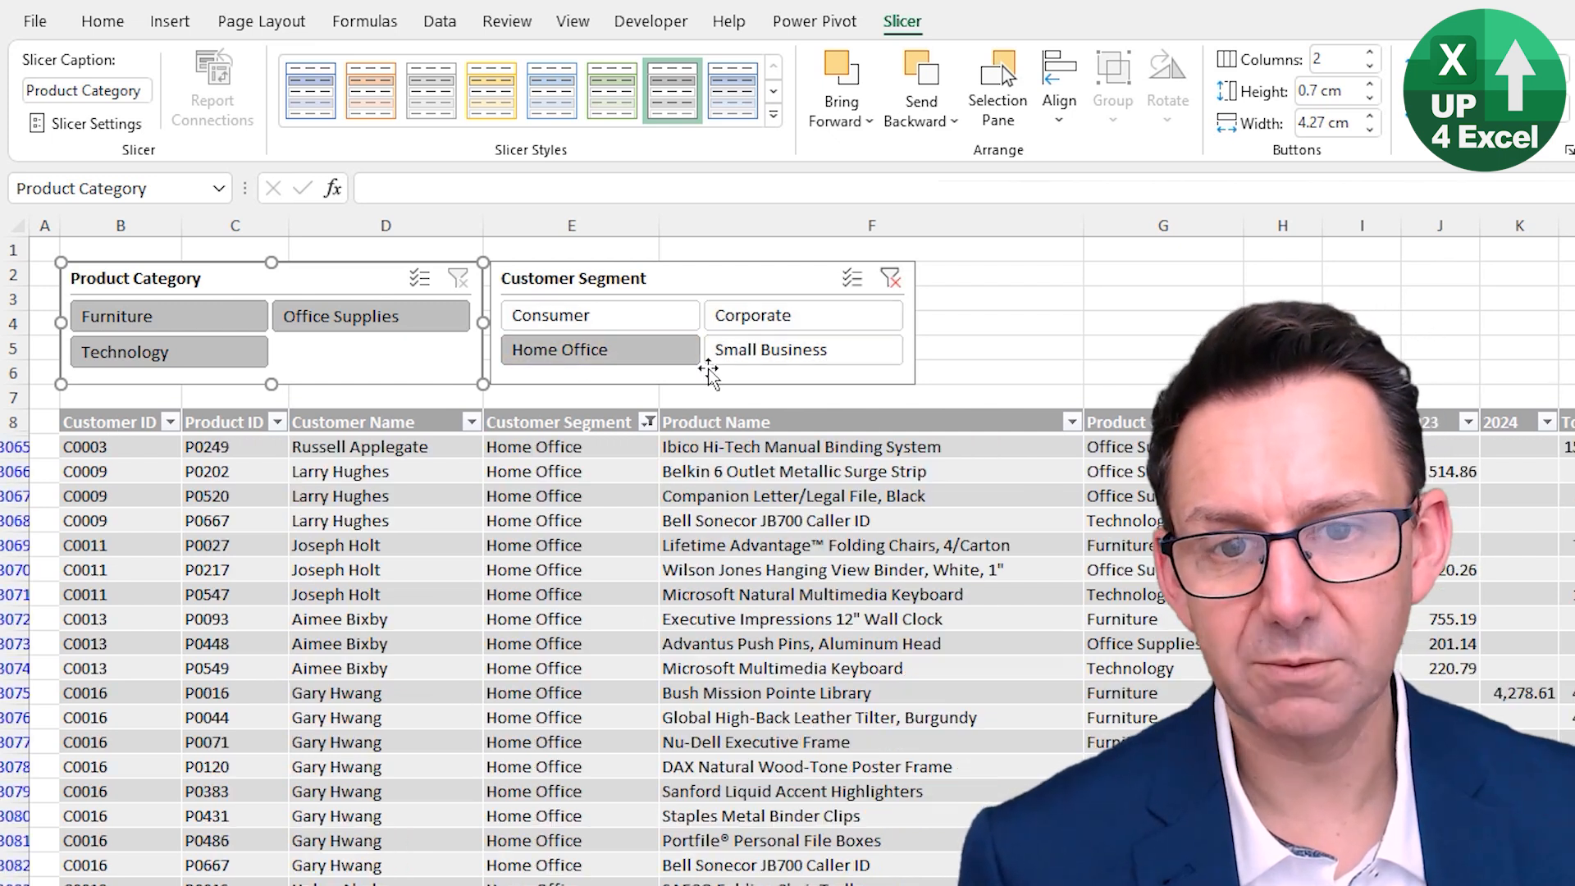
click(370, 315)
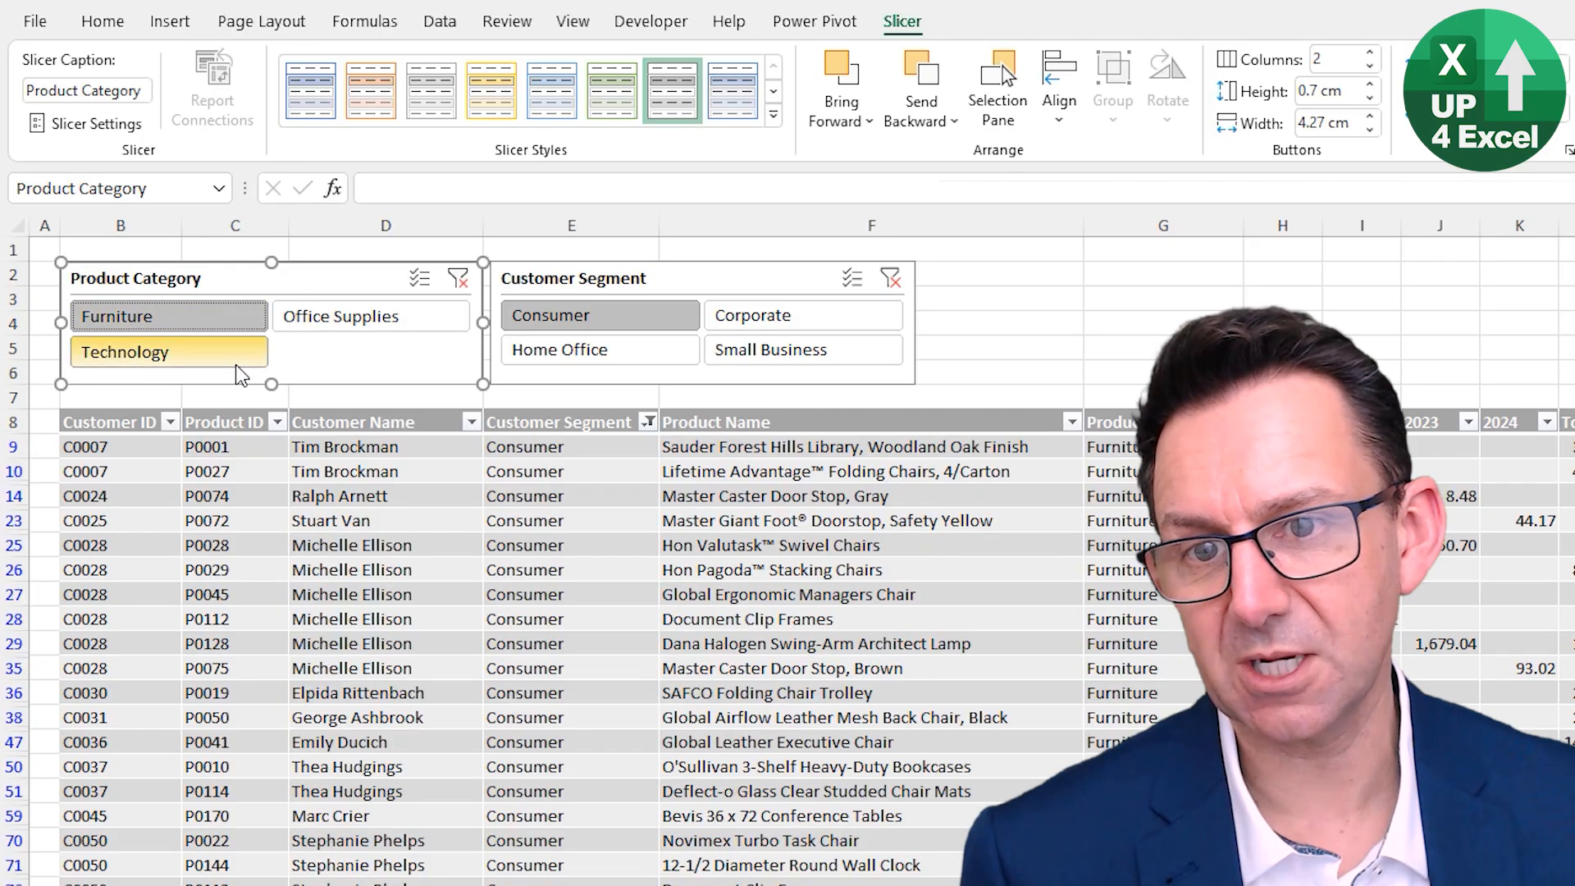
click(168, 352)
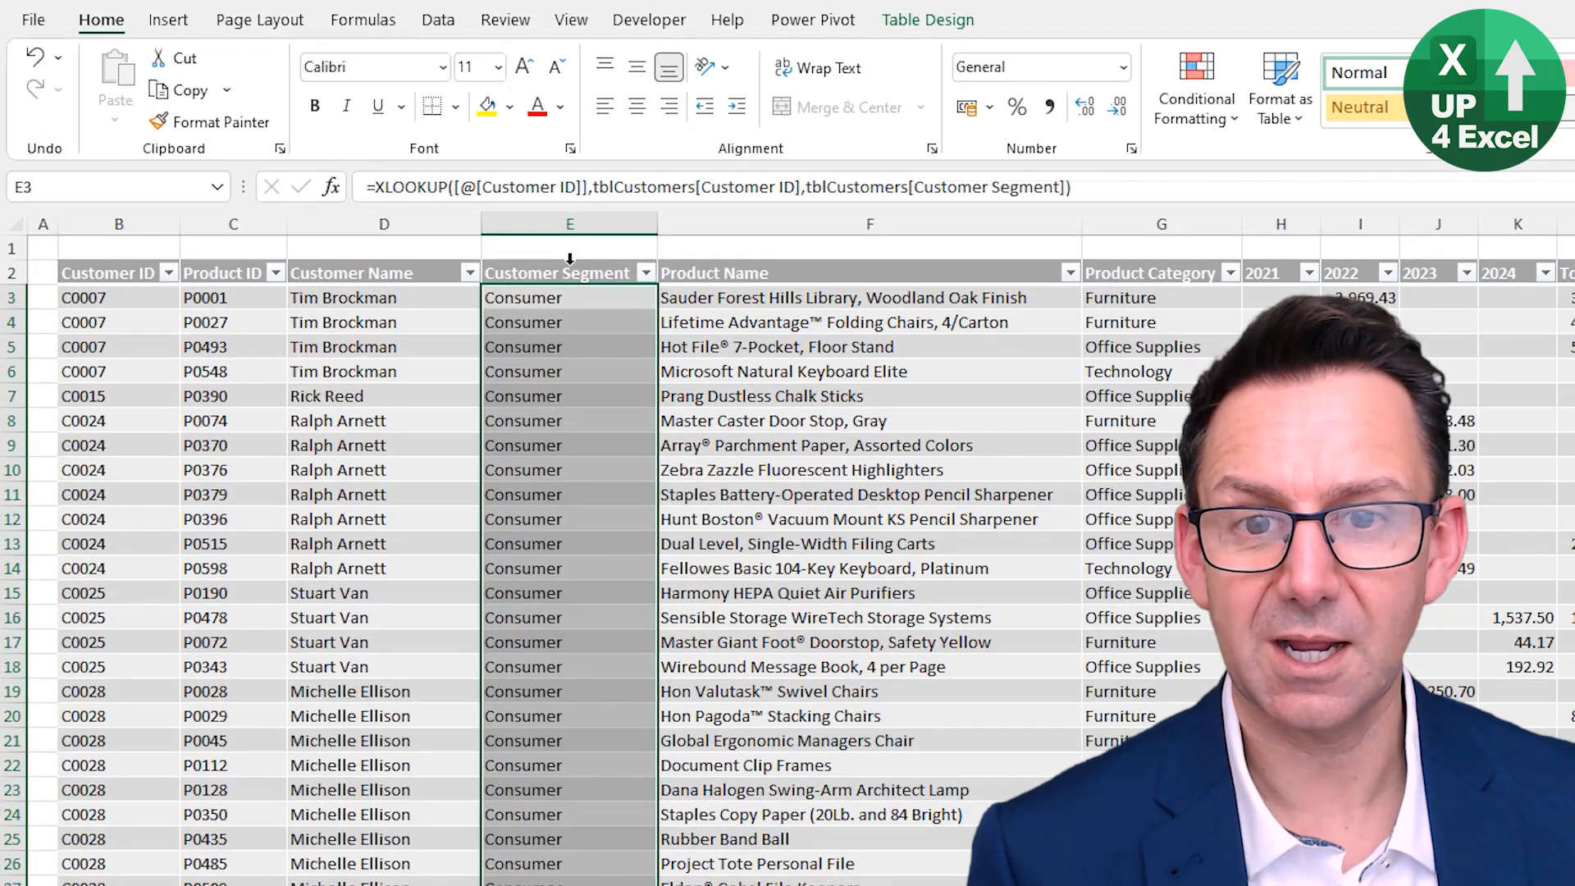
- Move Customer Segment after Product Category and the Master Caster Door Stop, Gray row lower
click(568, 272)
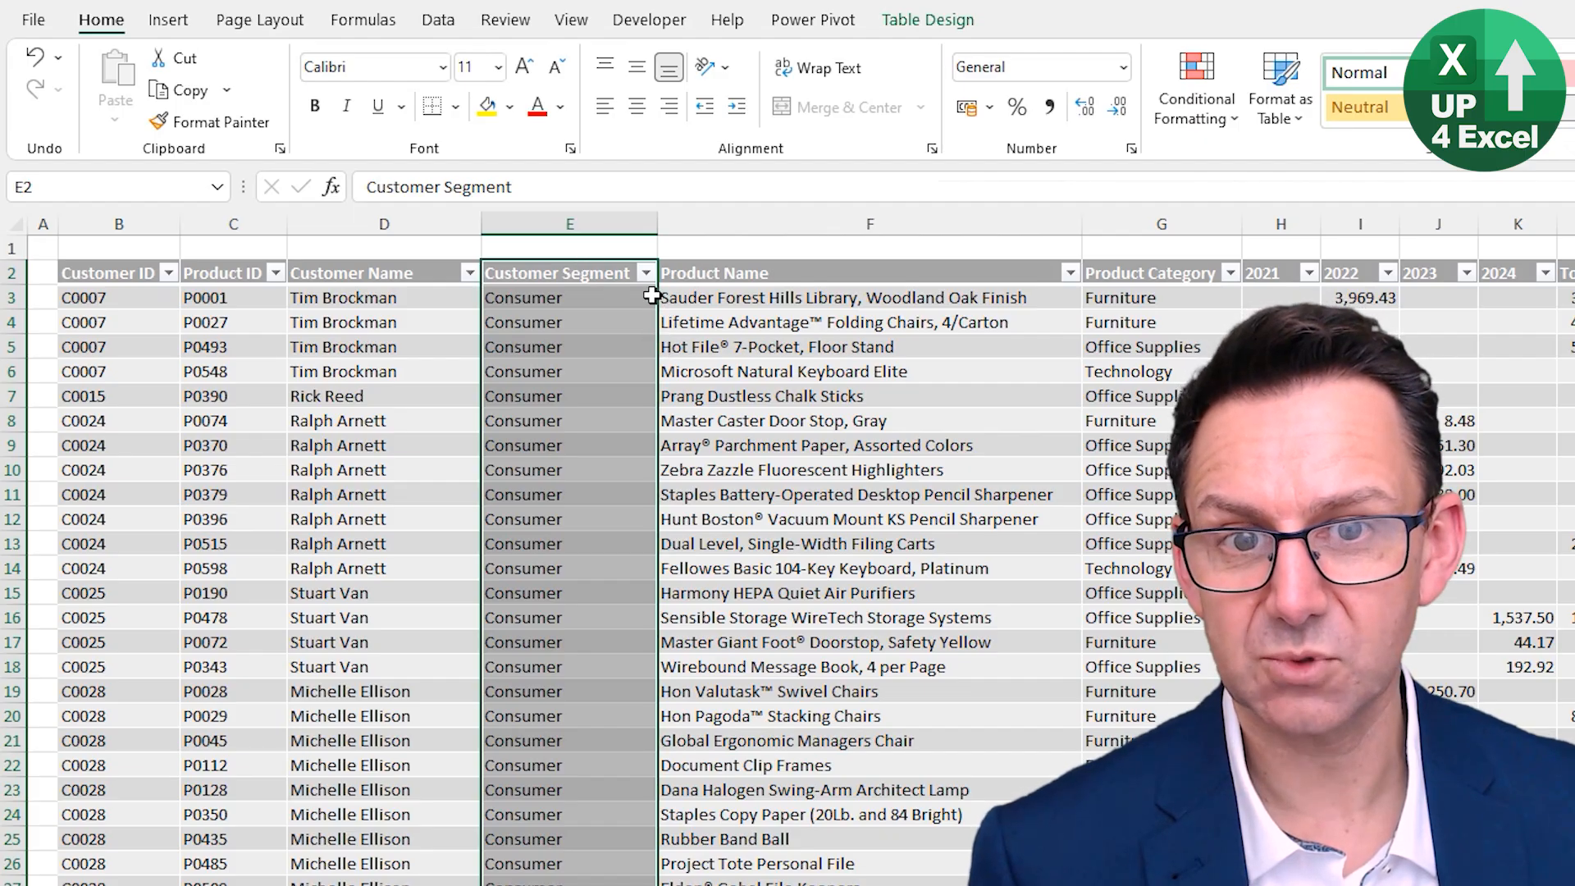
click(1162, 223)
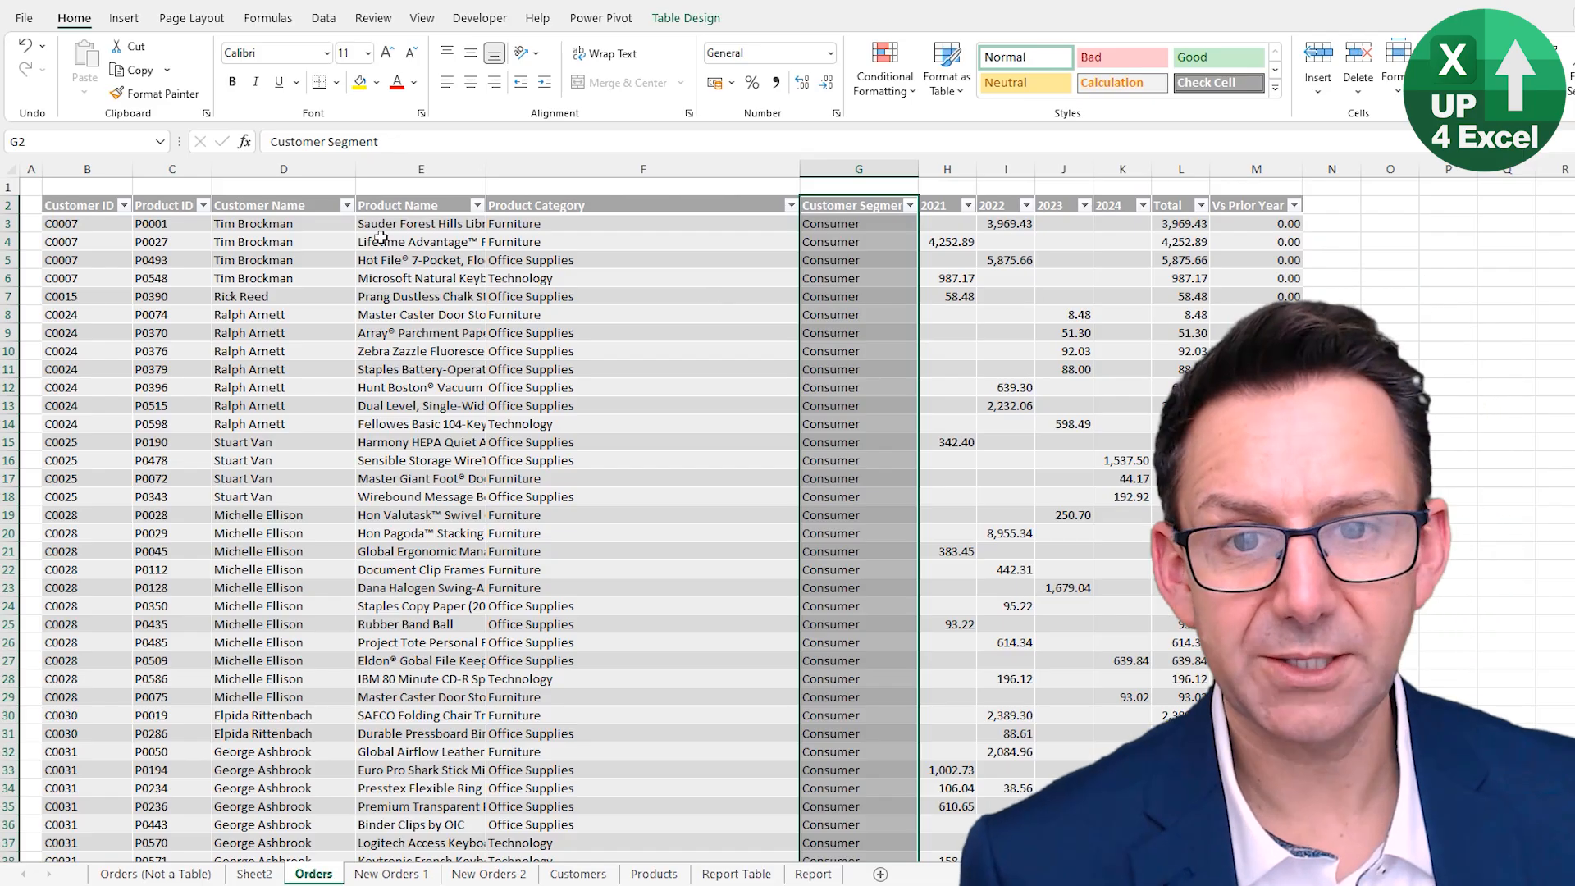
click(420, 295)
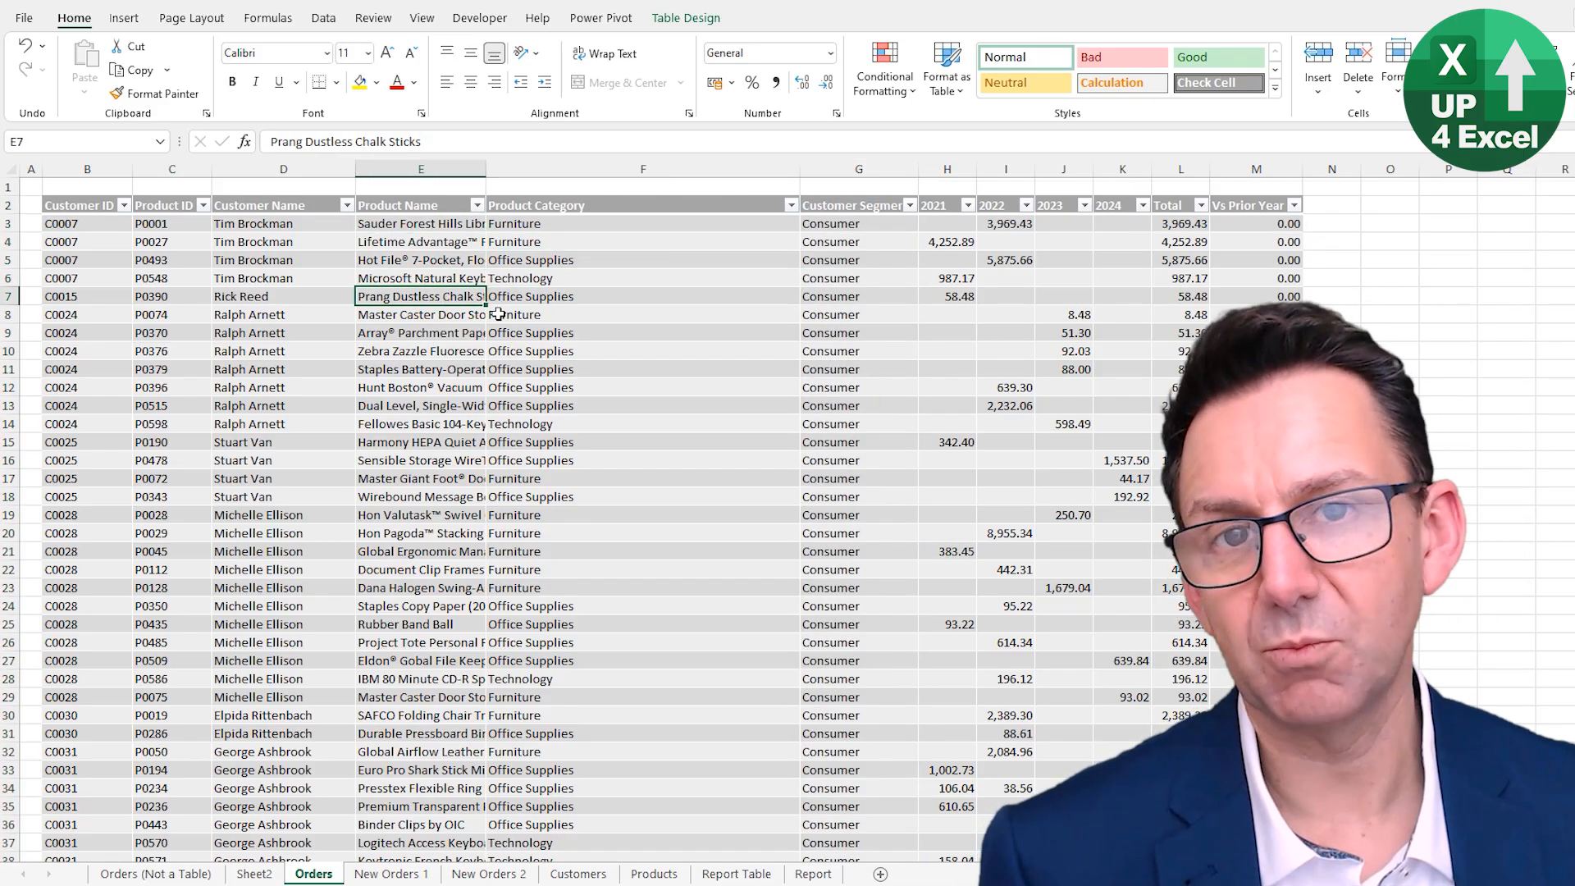
click(421, 167)
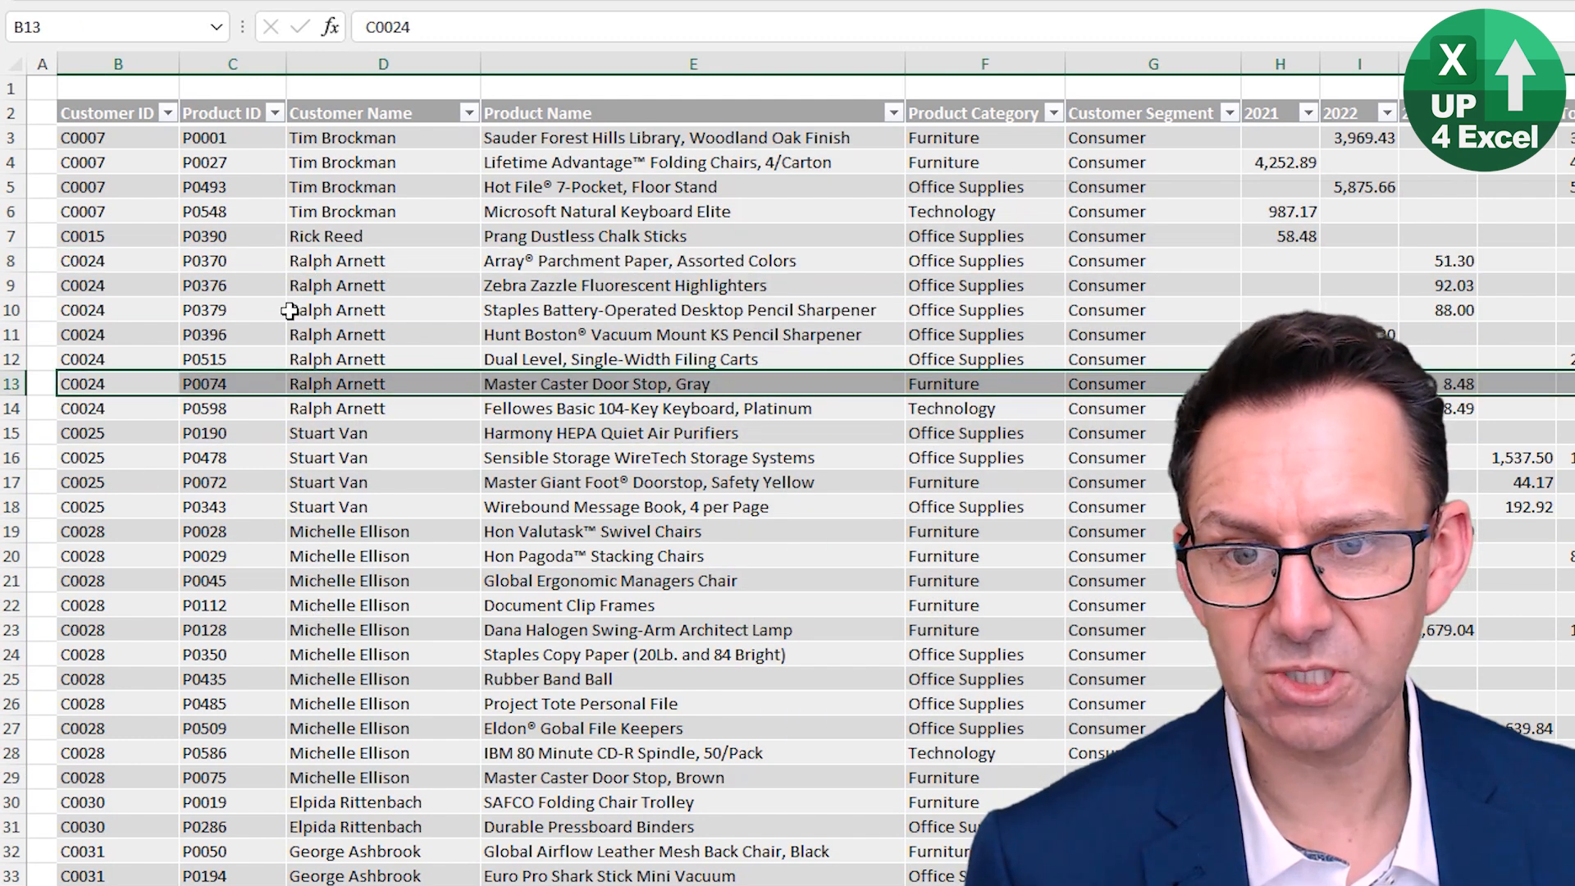
key(ctrl+Down)
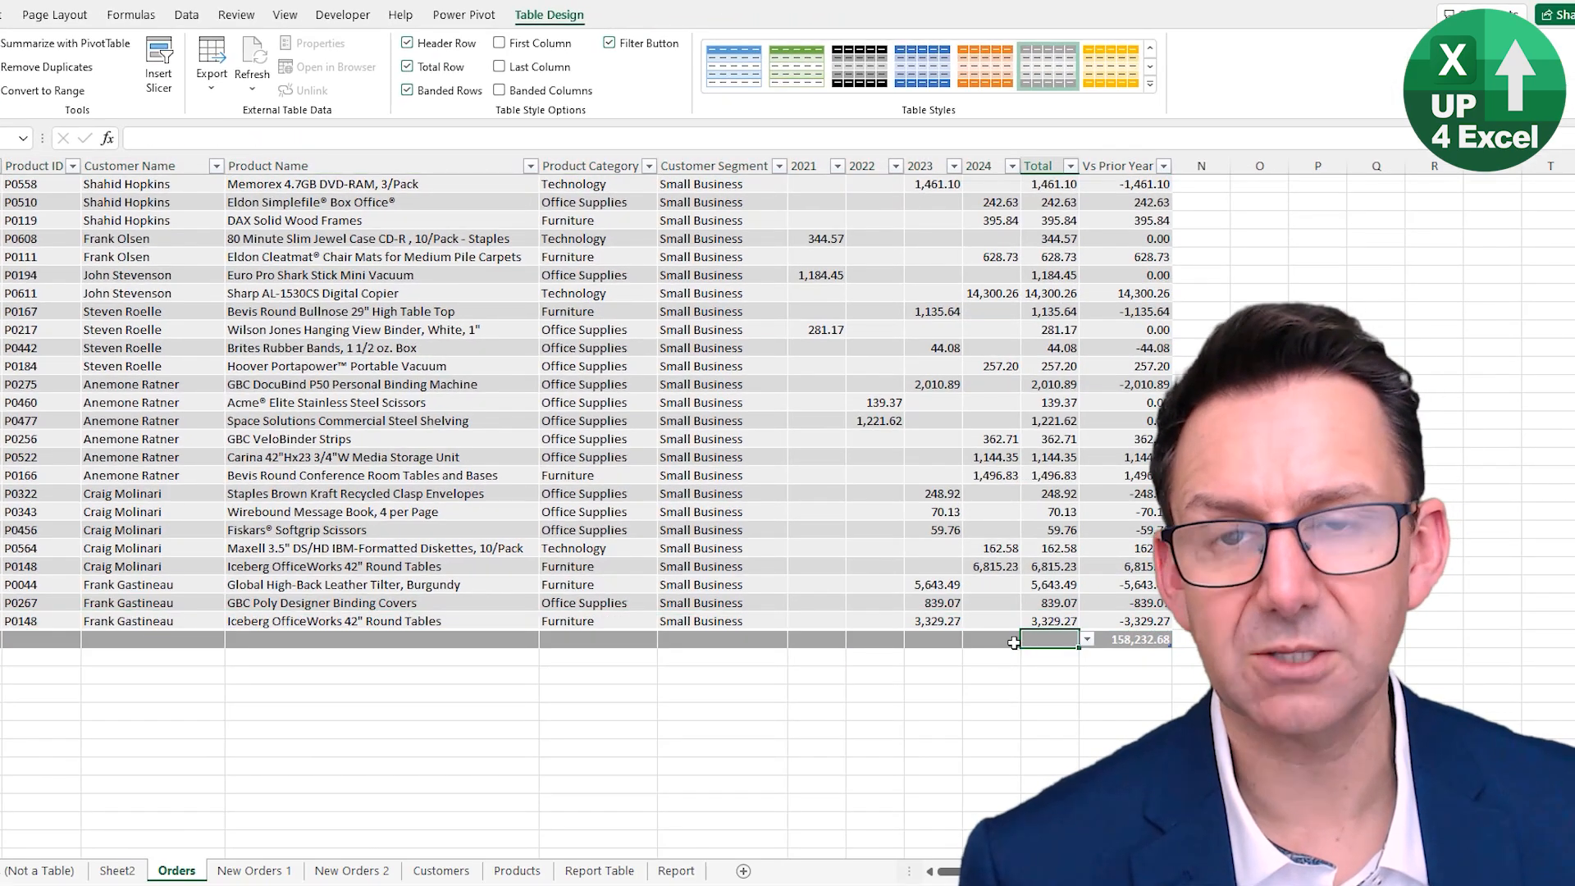
click(1124, 639)
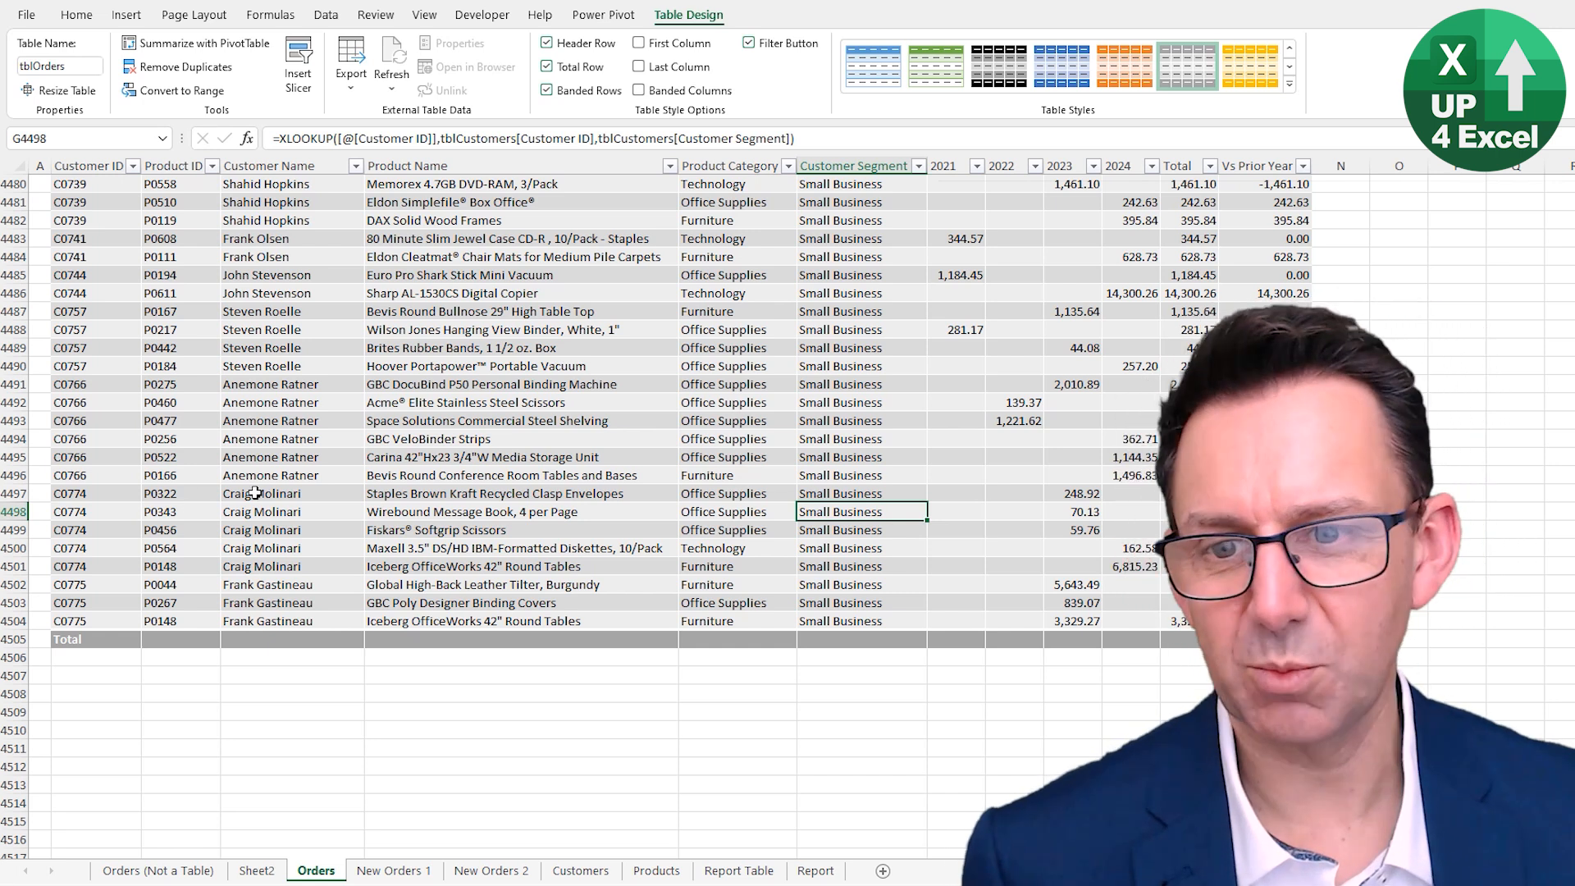
key(ctrl+up)
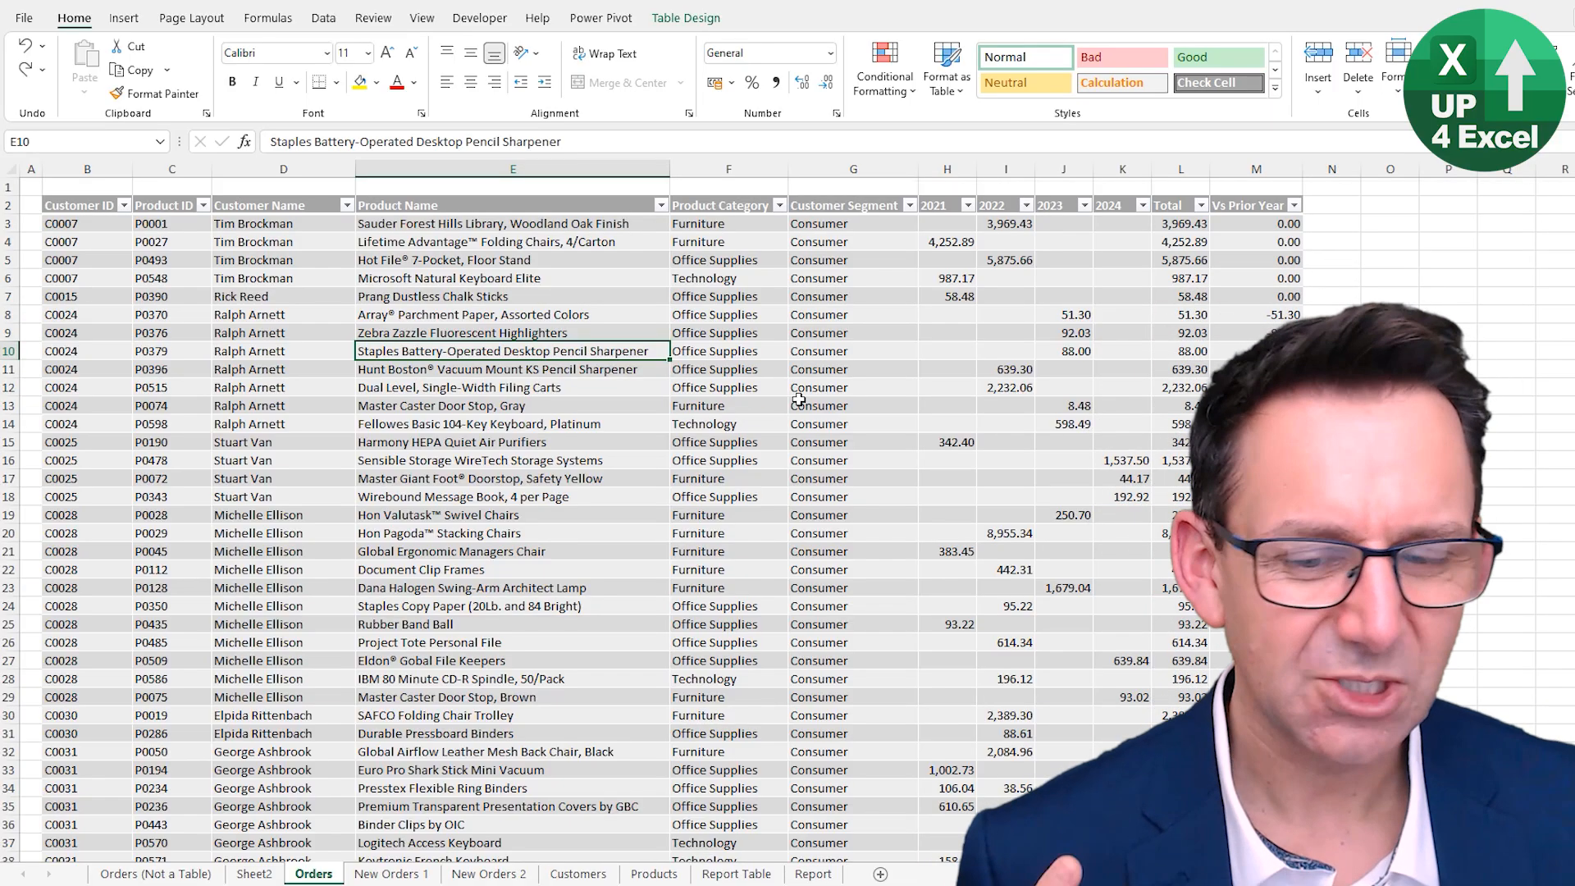
- Select a cell in the Orders table and show the Data tab's import and transform commands
click(282, 168)
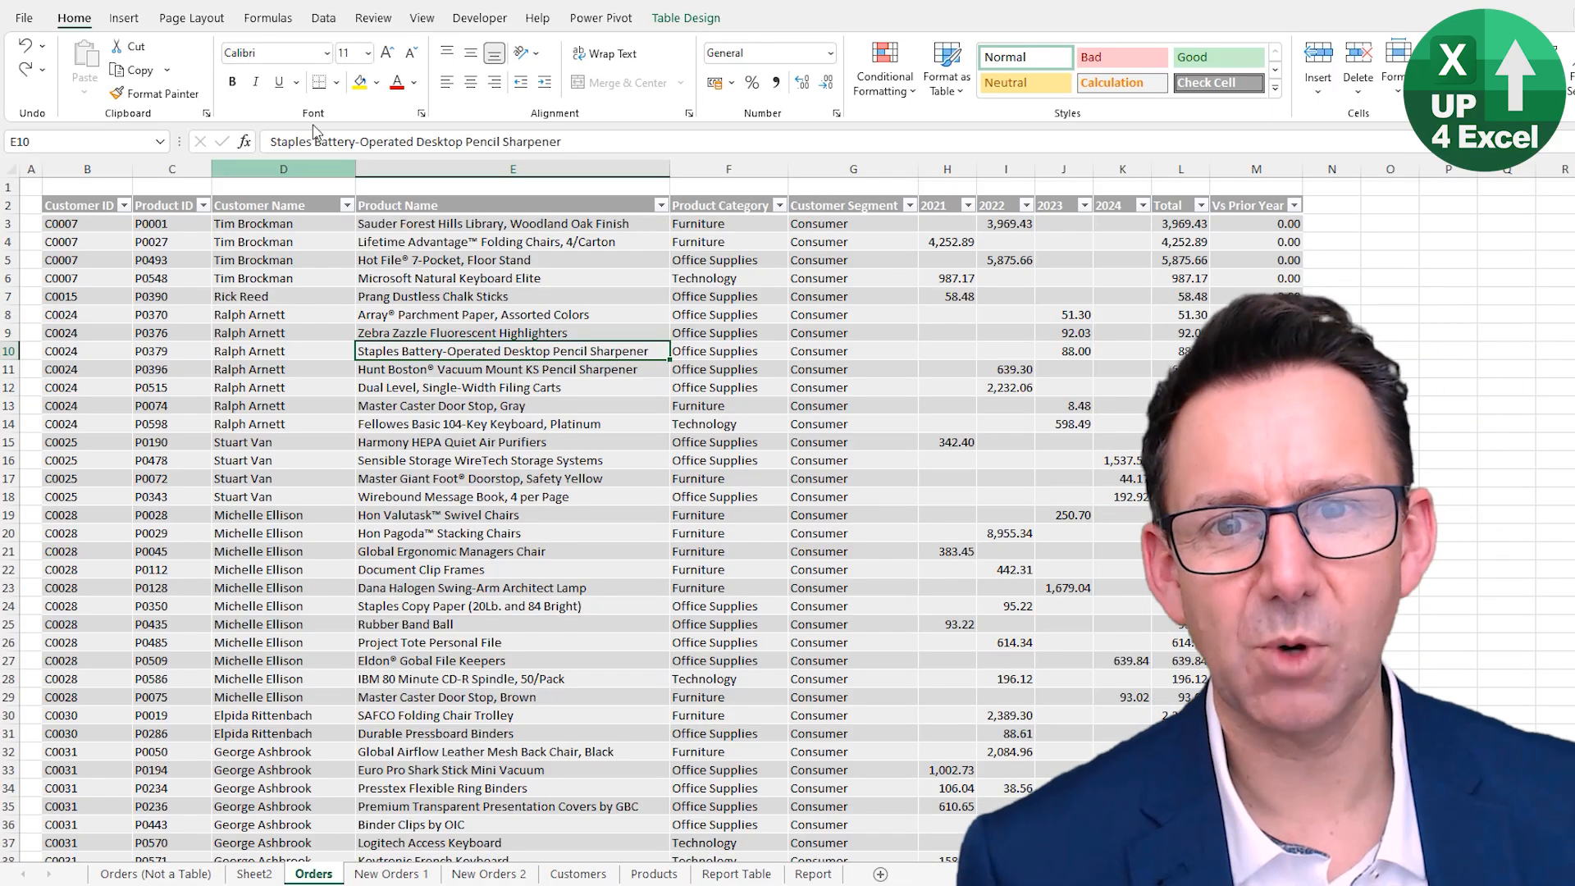
click(440, 17)
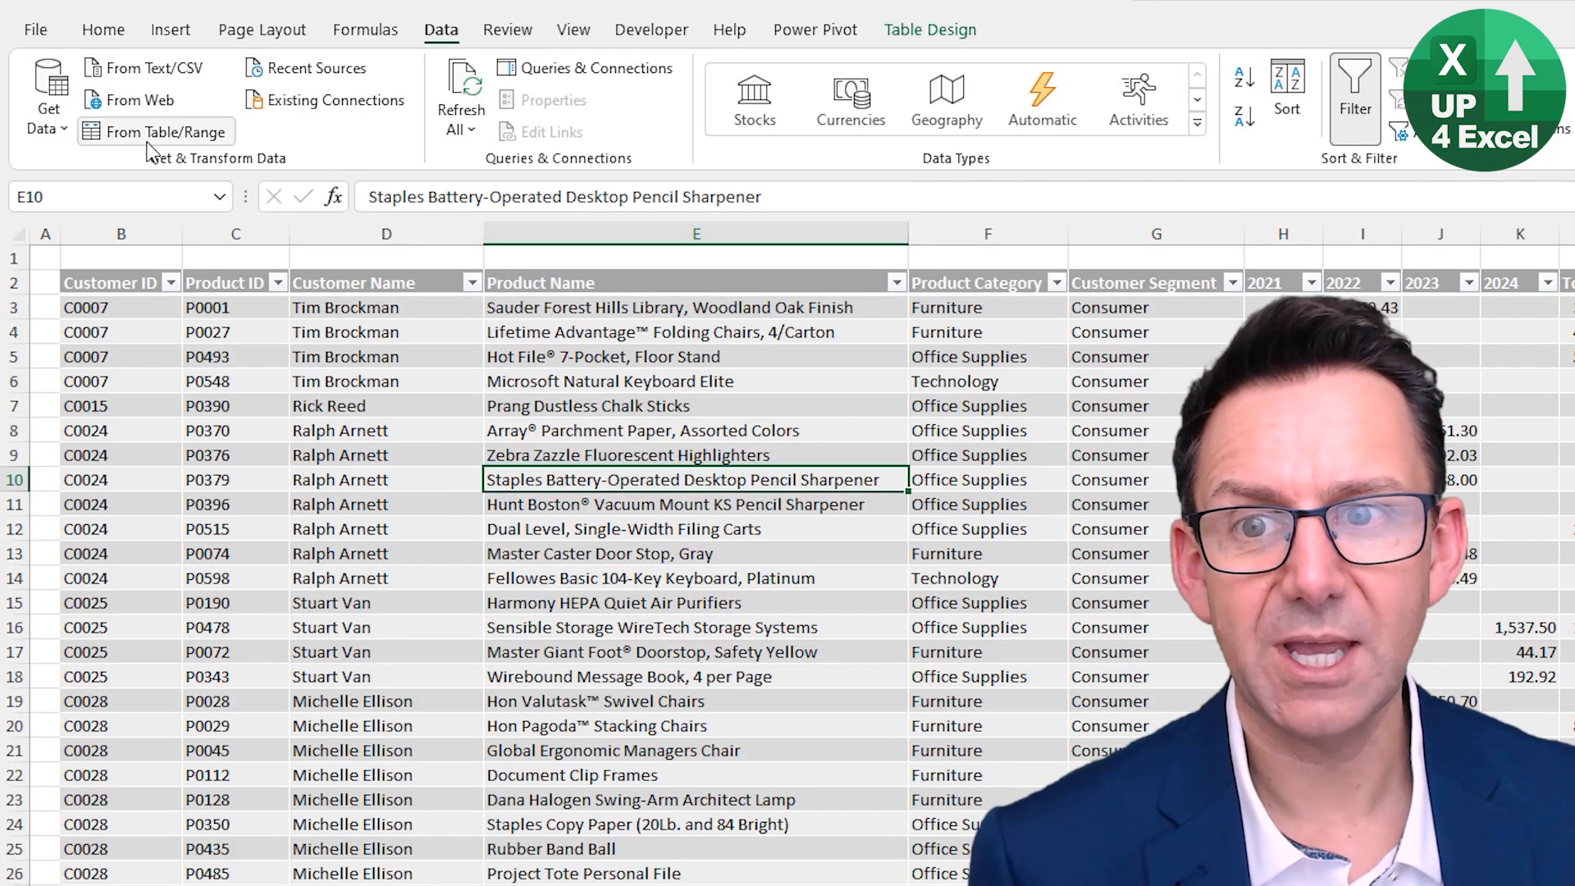
mouse_move(166, 131)
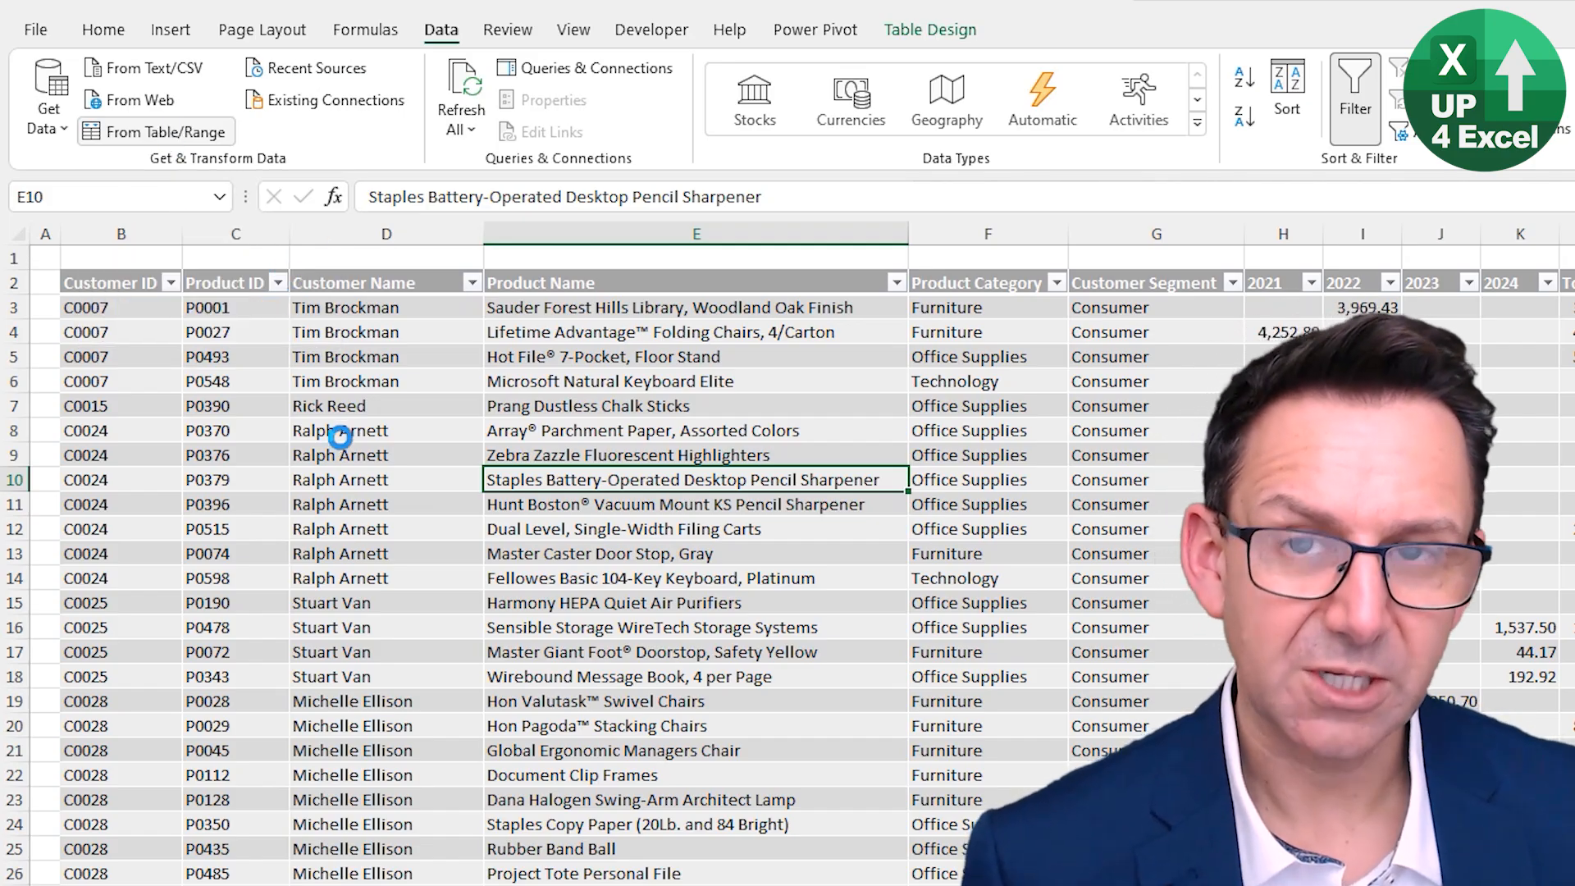
- Launch the Power Query Editor from the Orders table with From Table/Range
click(155, 130)
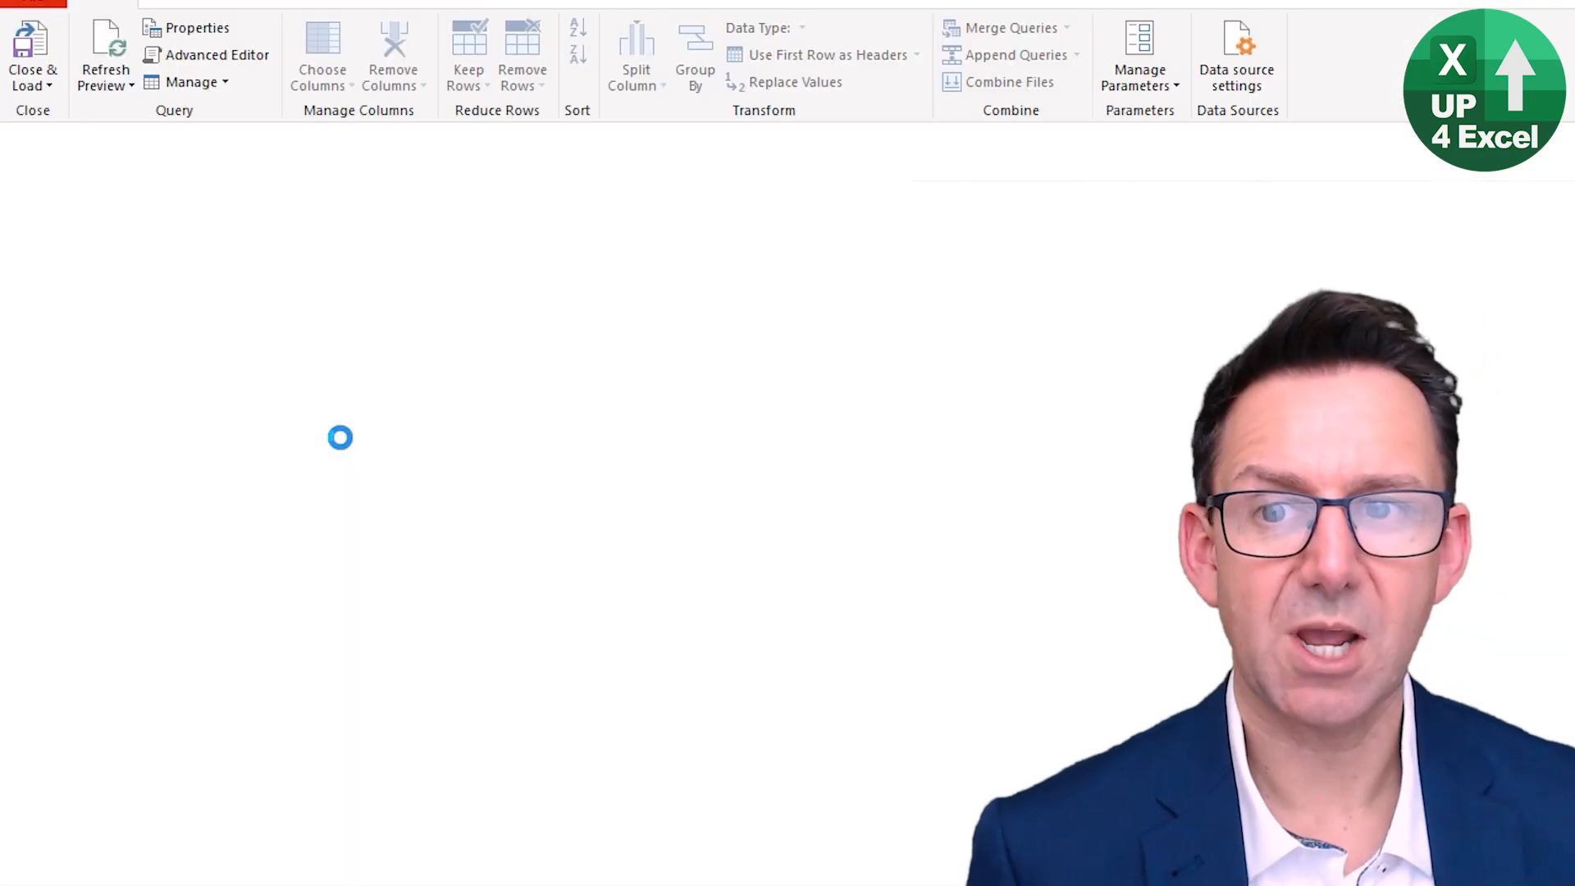